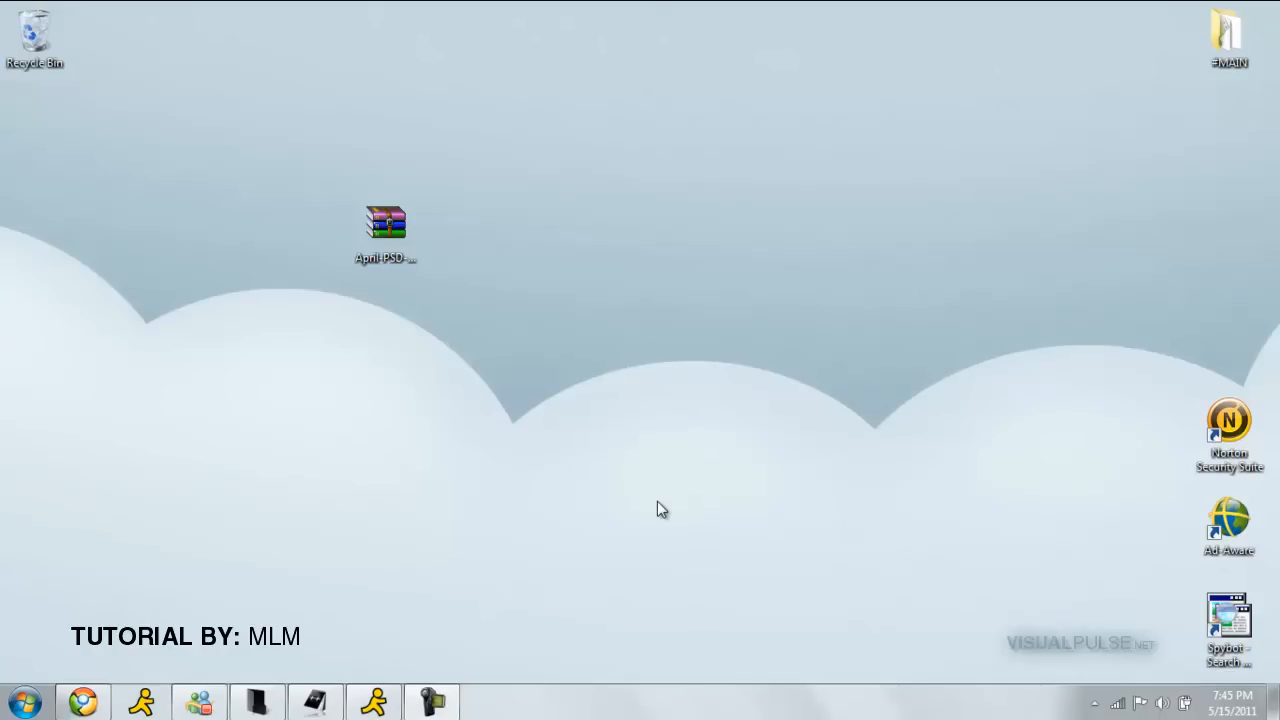
mouse_move(259, 584)
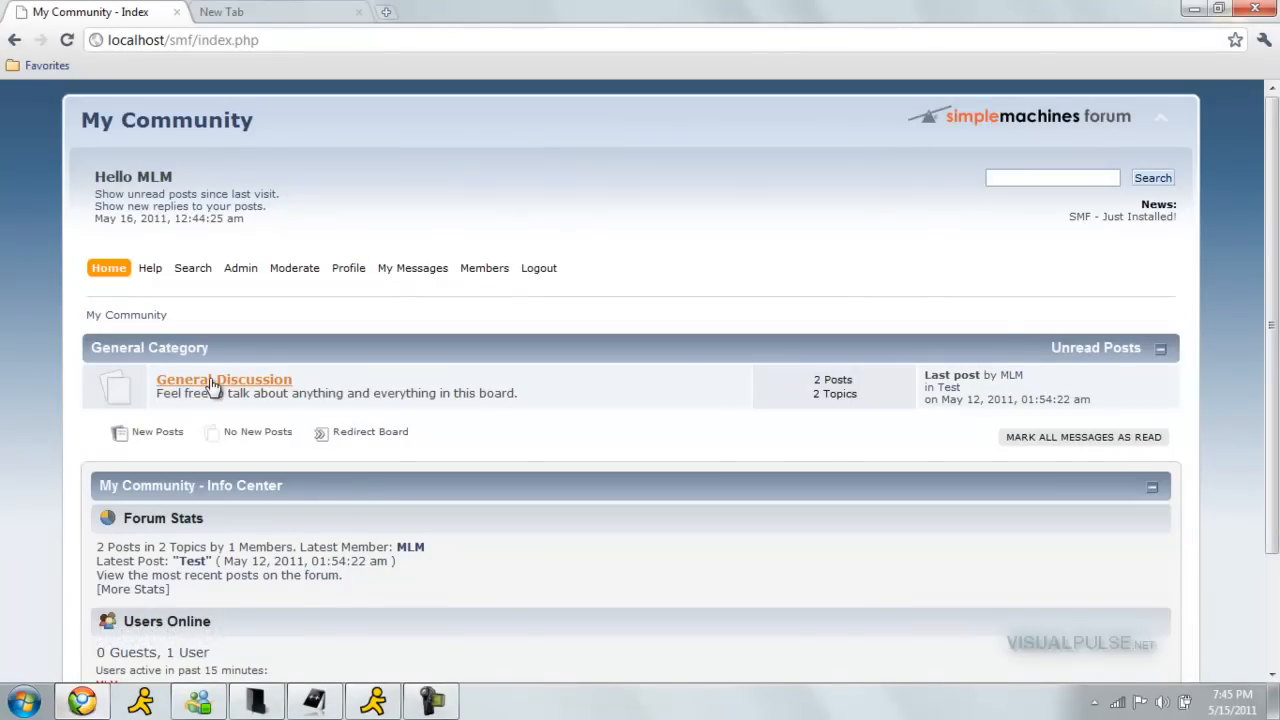
Open the General Discussion board and start a new topic.
click(223, 379)
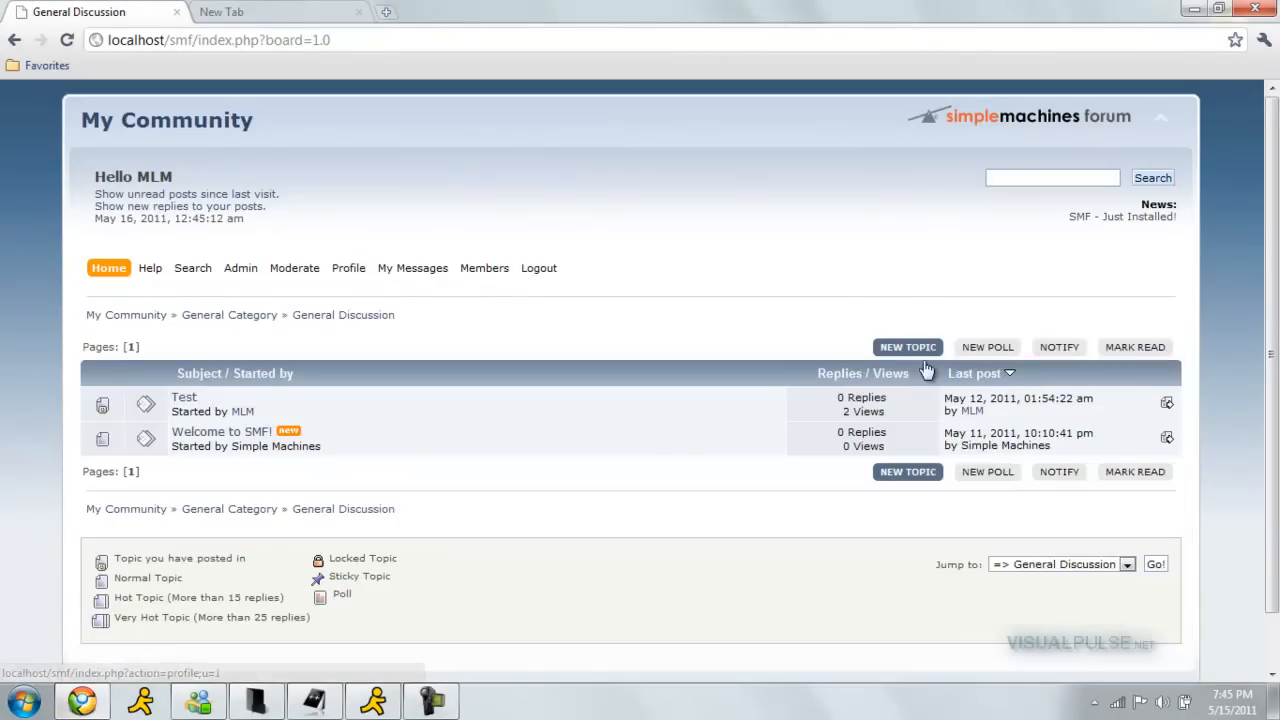
click(907, 347)
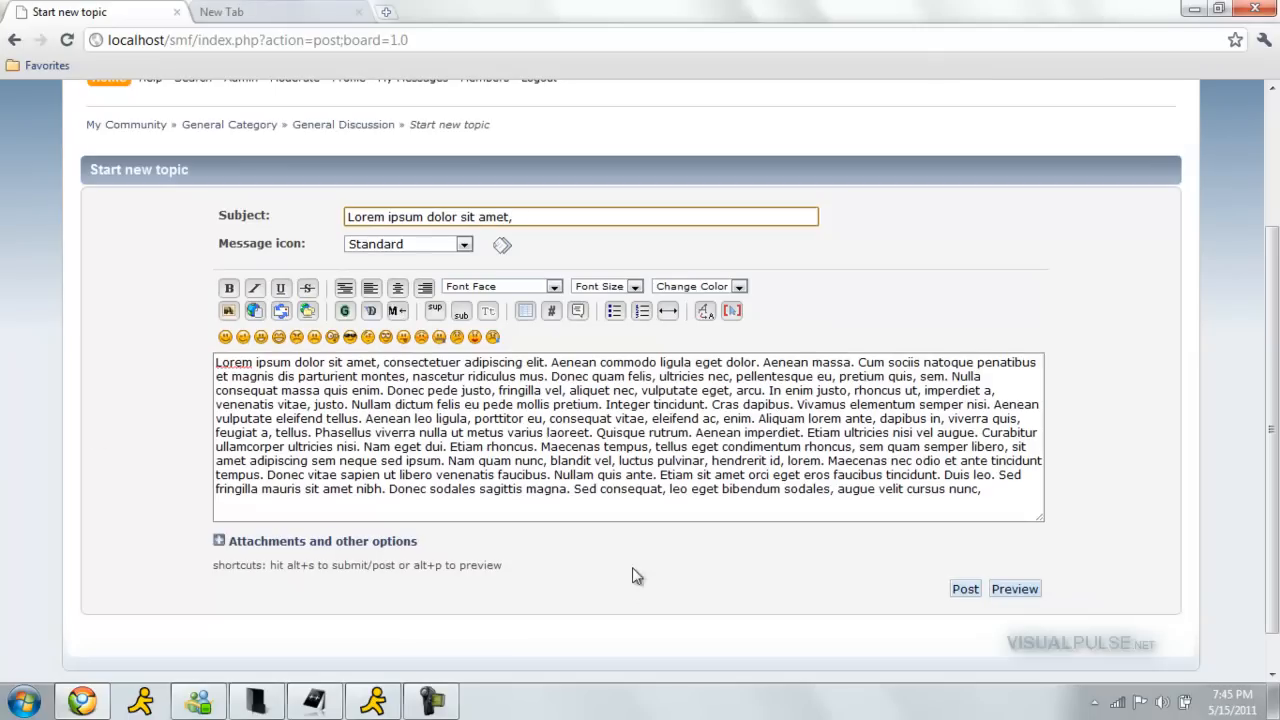
Attach April-PSD-Pack-2011--VisualPulse.rar from the Desktop to the new topic.
click(218, 541)
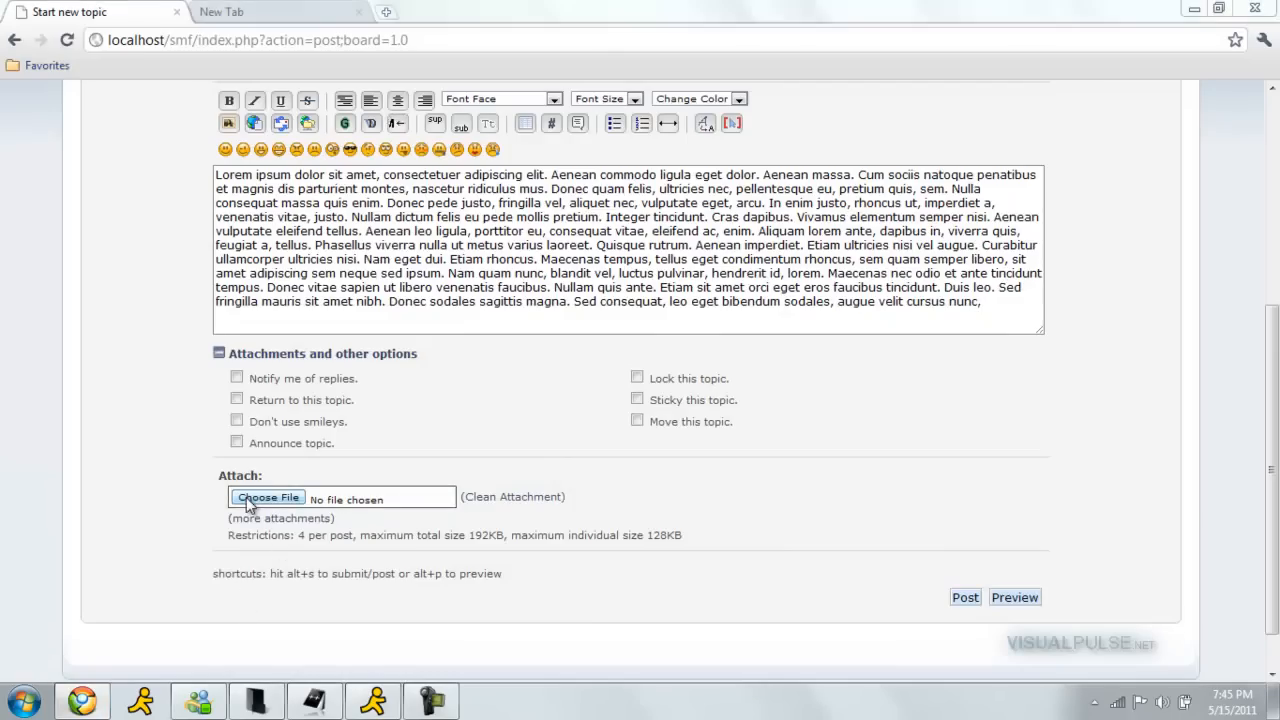
click(268, 497)
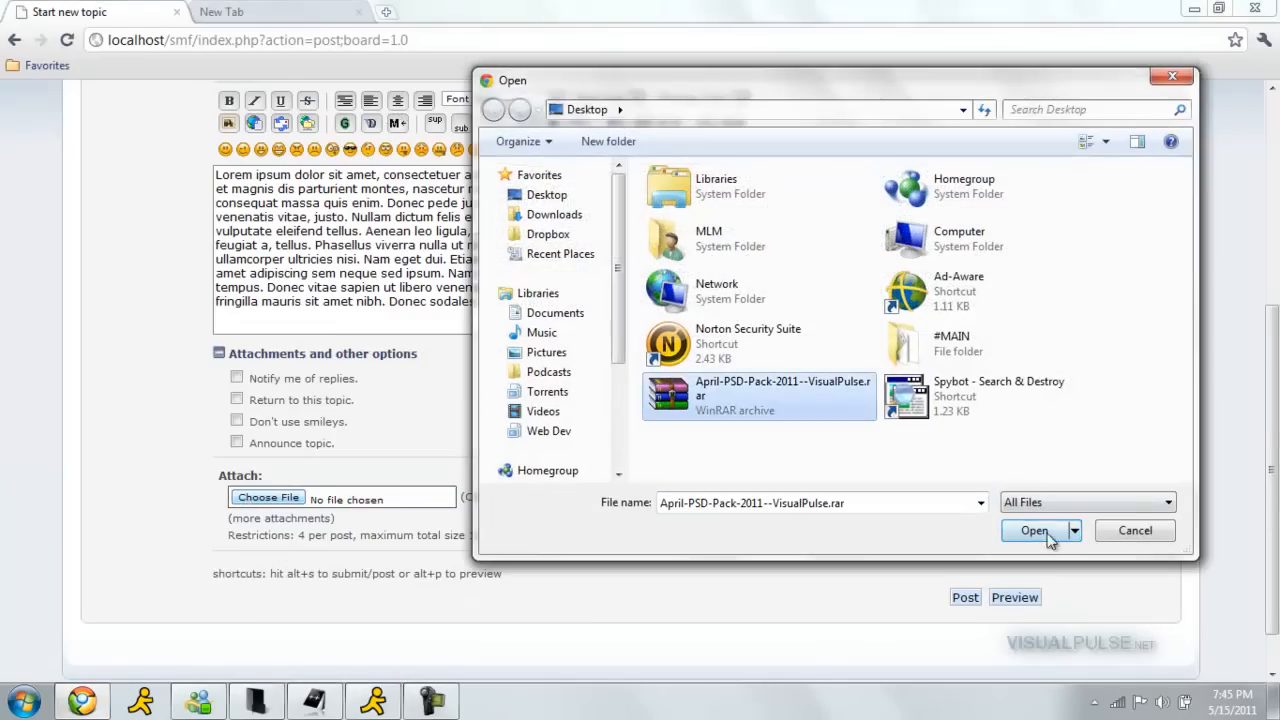
click(1031, 530)
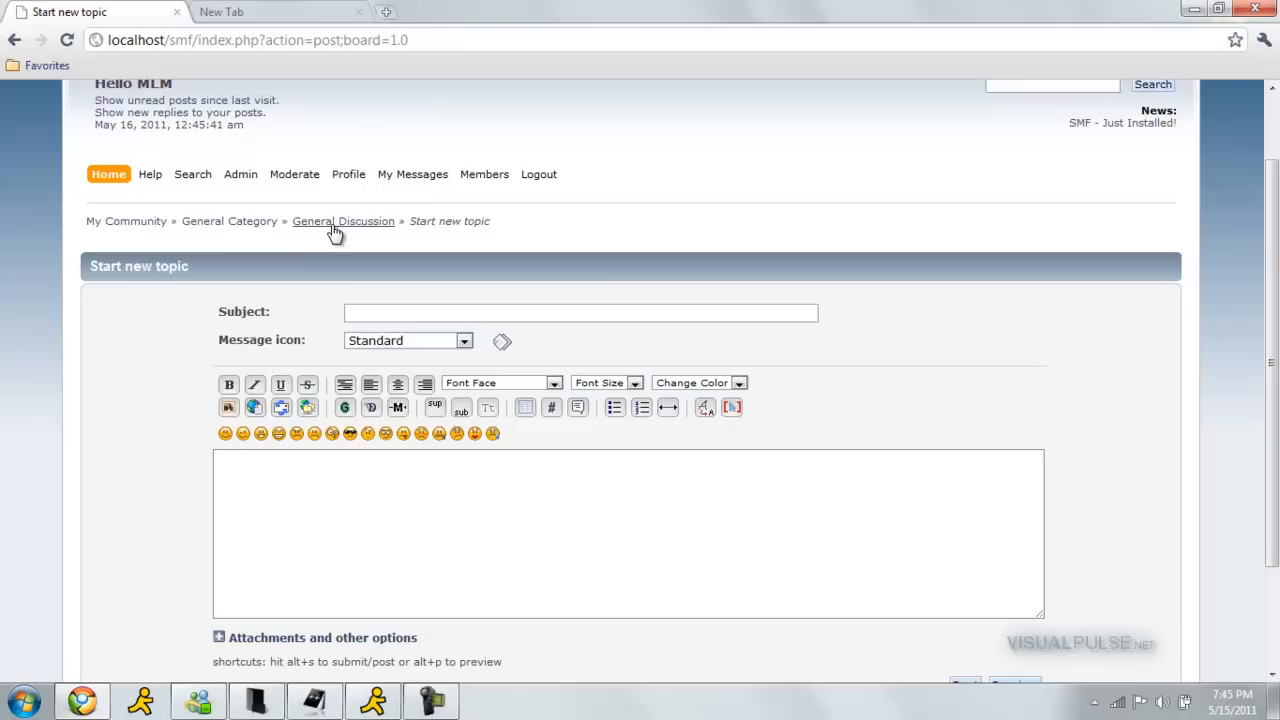
Post the 'Lorem ipsum dolor sit amet,' topic to General Discussion without an attachment.
click(343, 221)
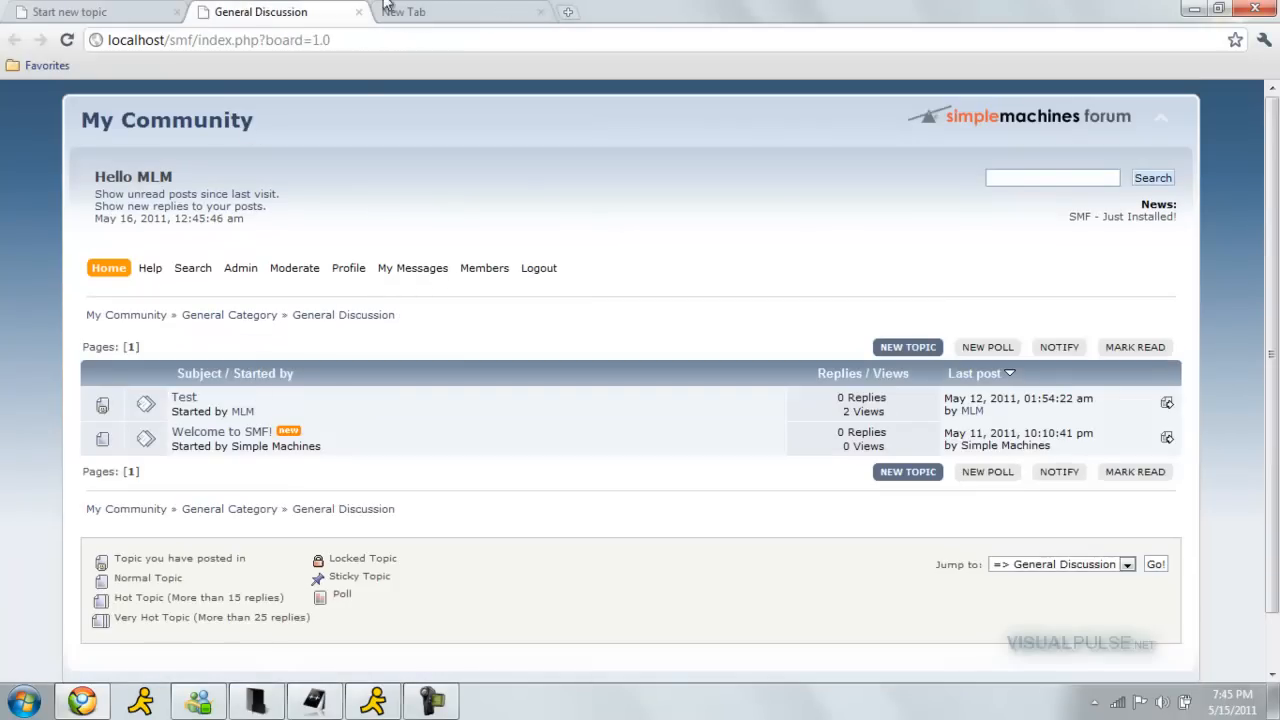
click(907, 347)
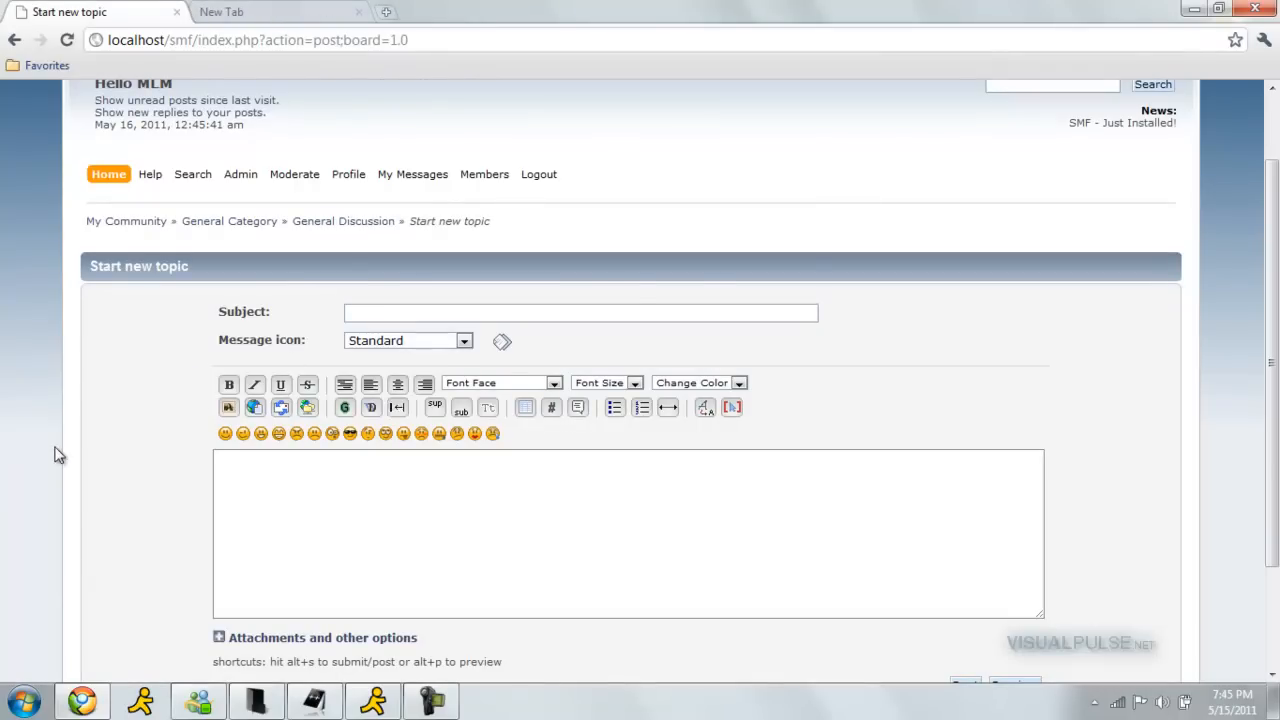
scroll(down, 3)
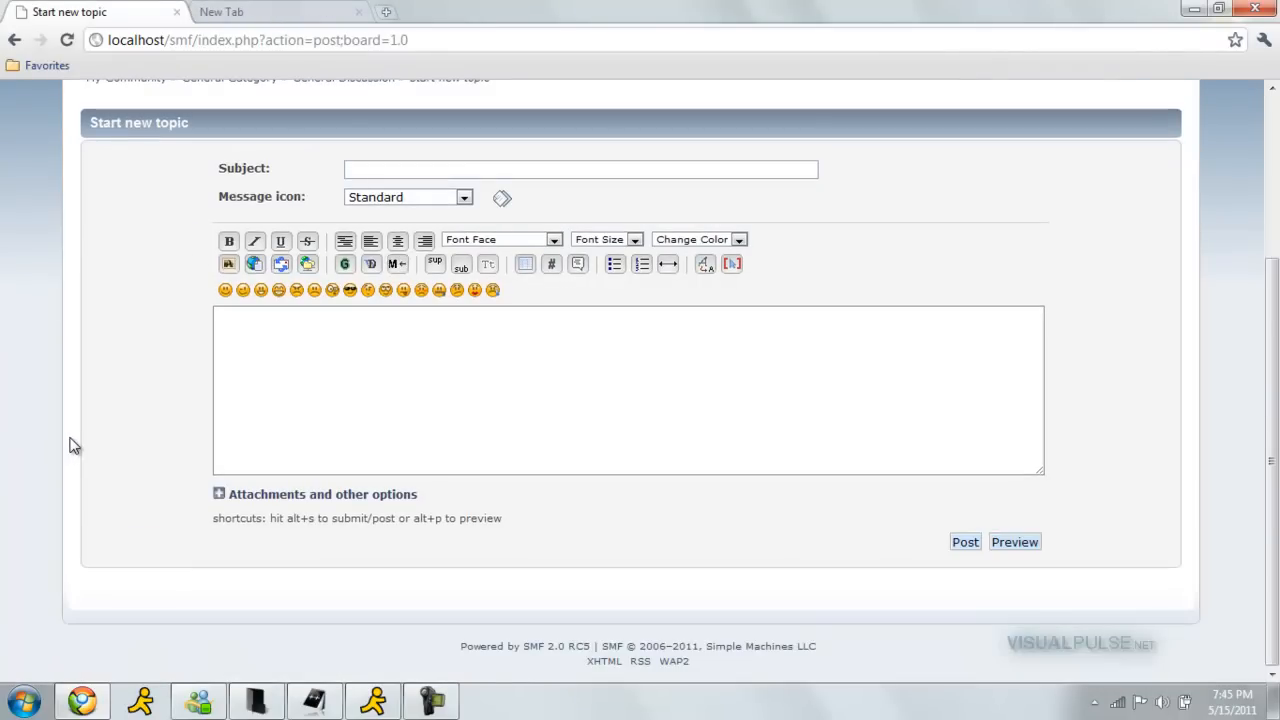
mouse_move(127, 467)
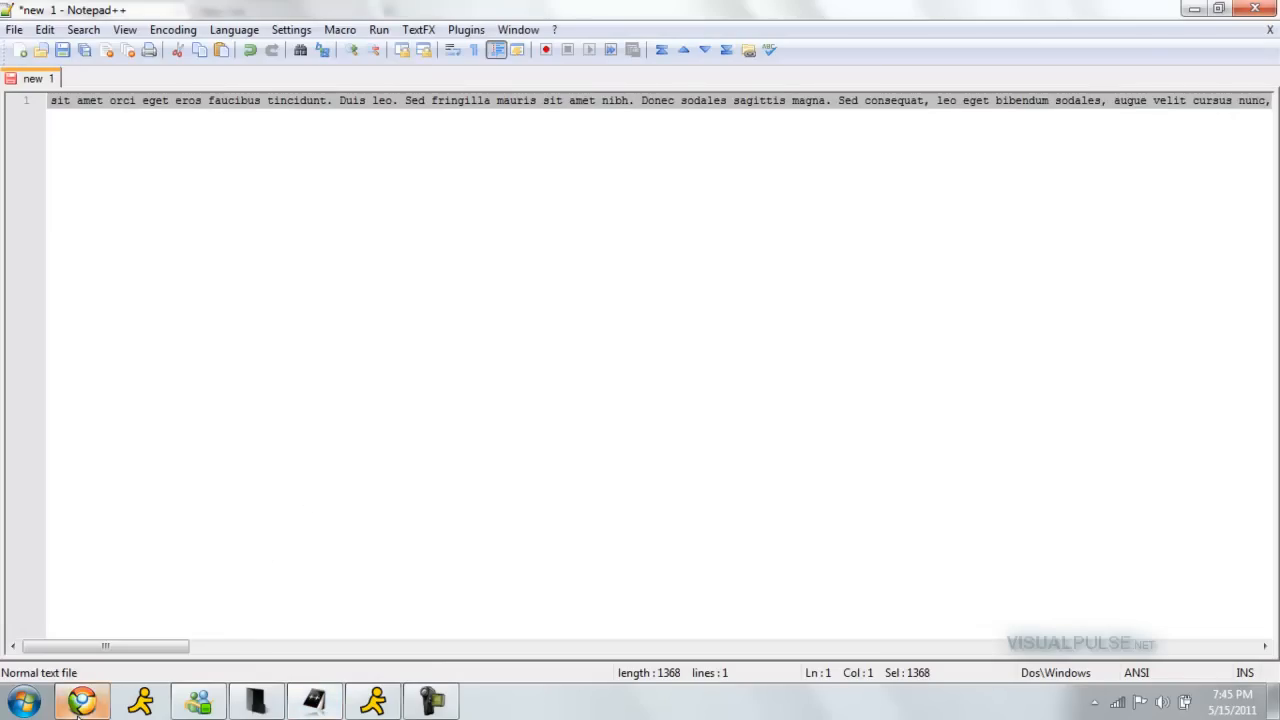
click(74, 698)
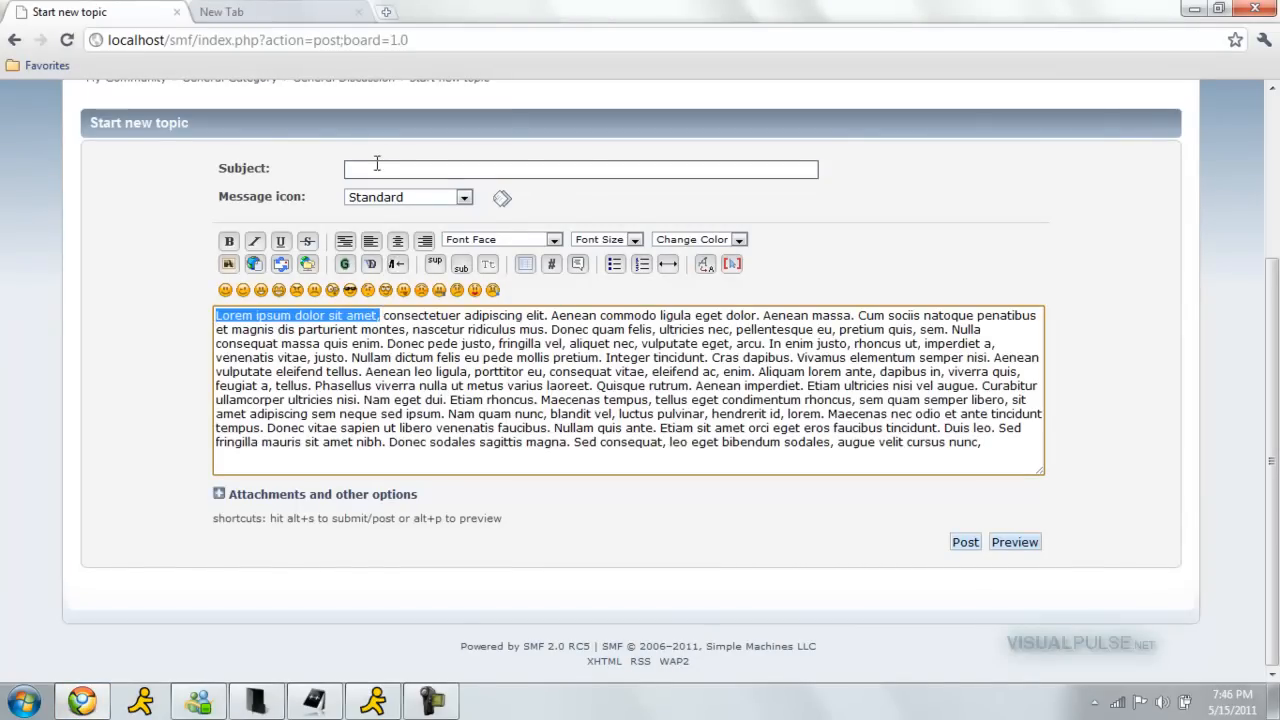
click(964, 542)
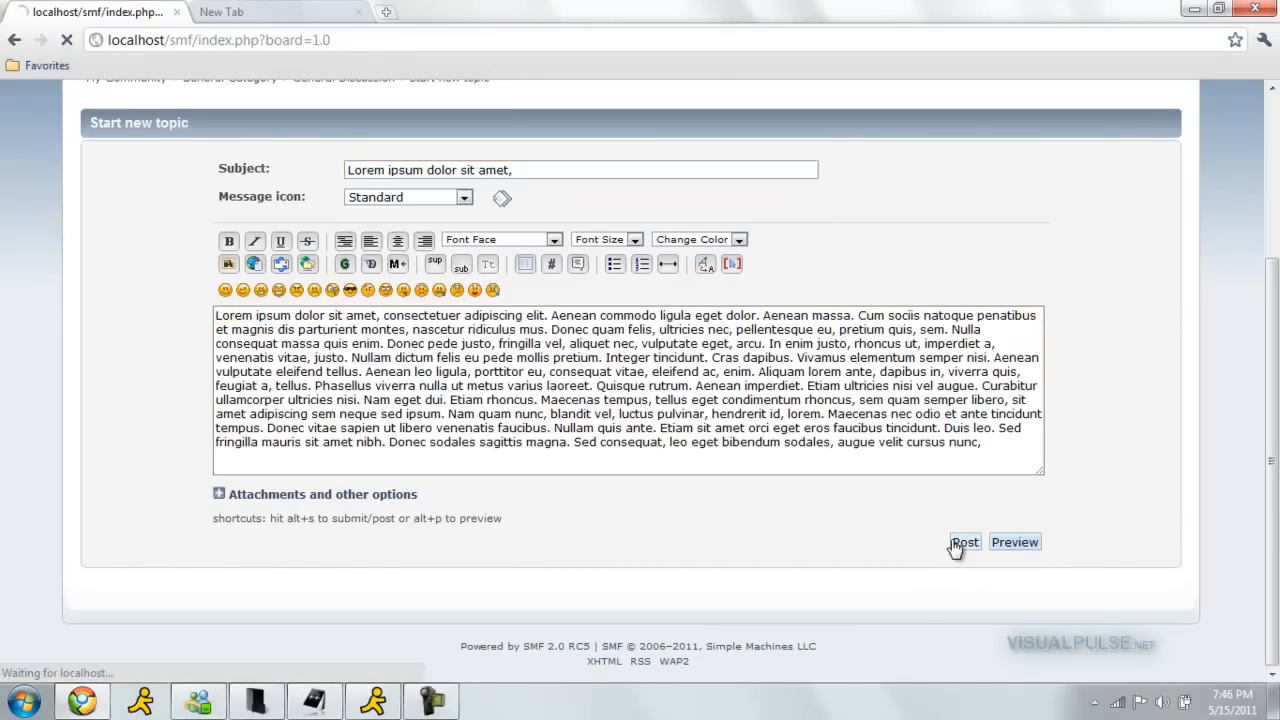
click(964, 541)
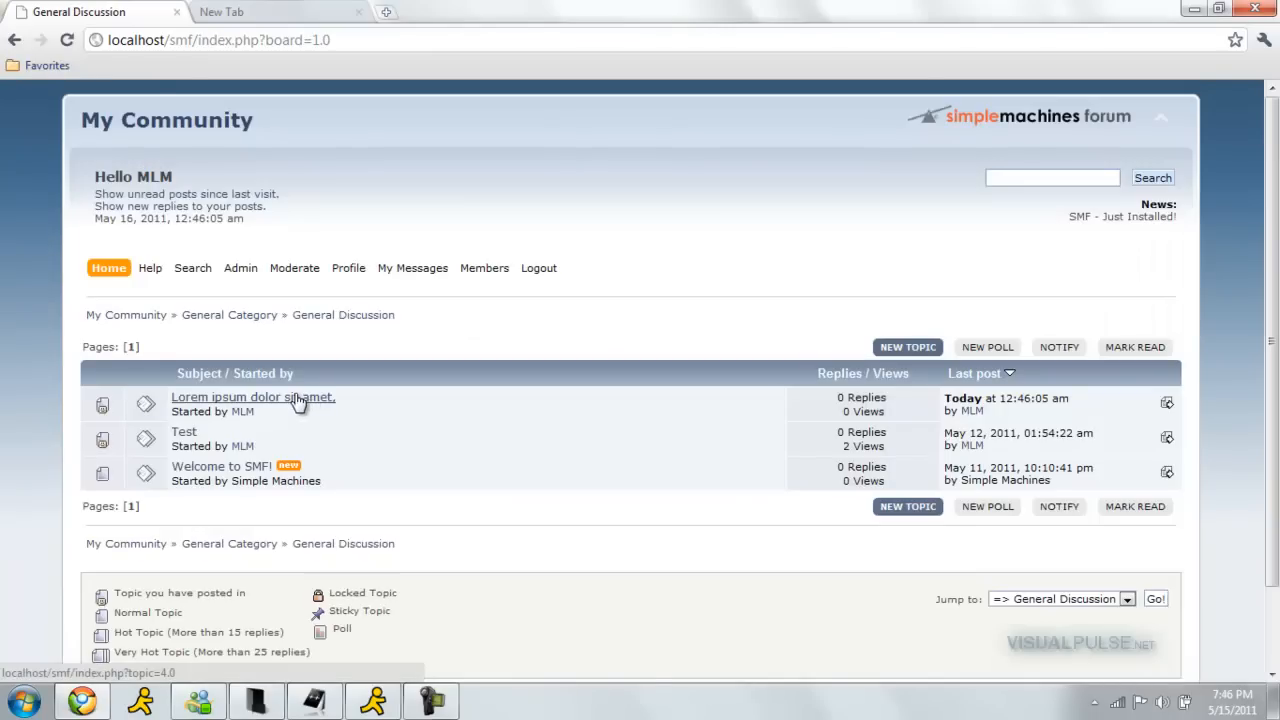
Open the Lorem ipsum topic, inspect the desktop RAR's options, and return to Chrome.
click(252, 398)
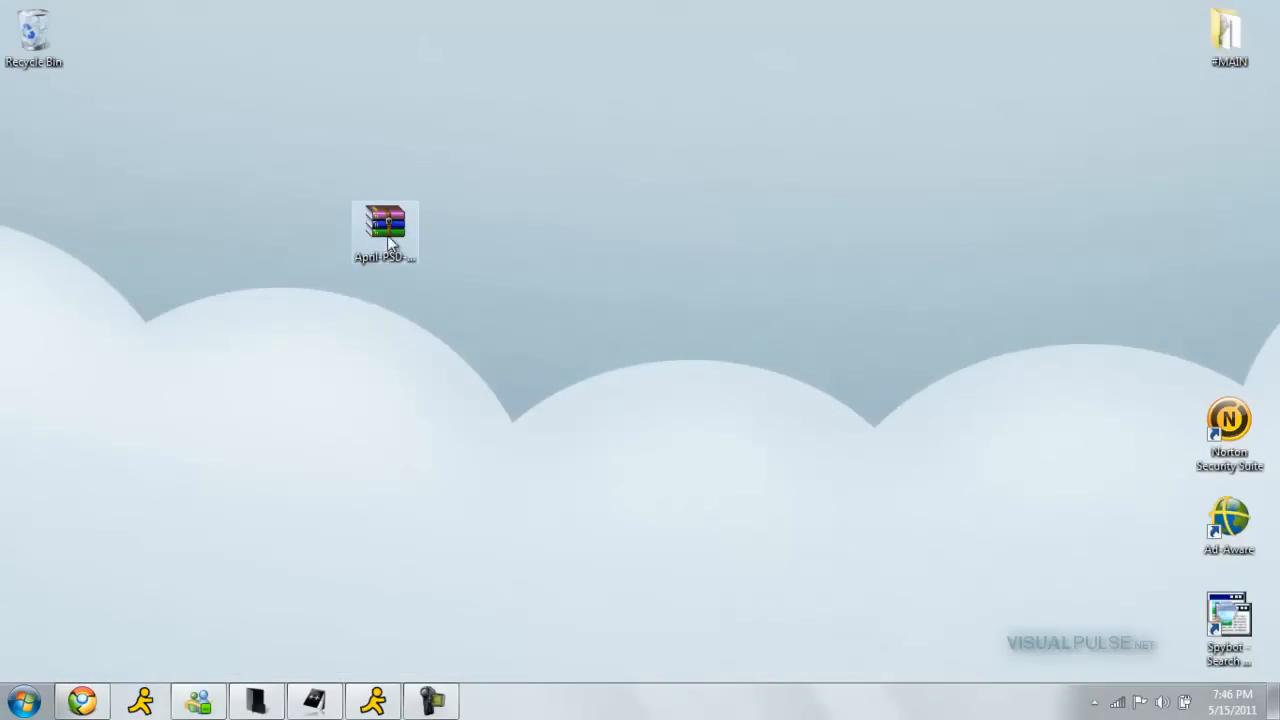
right_click(383, 230)
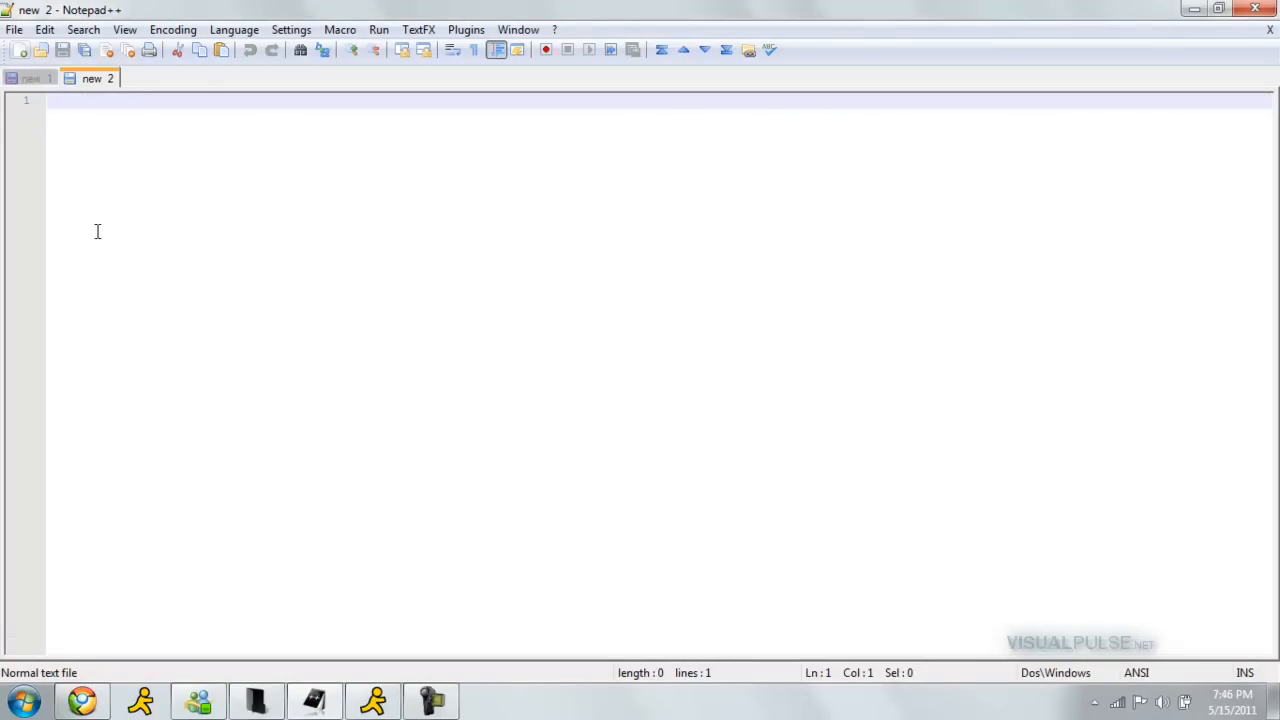
mouse_move(132, 232)
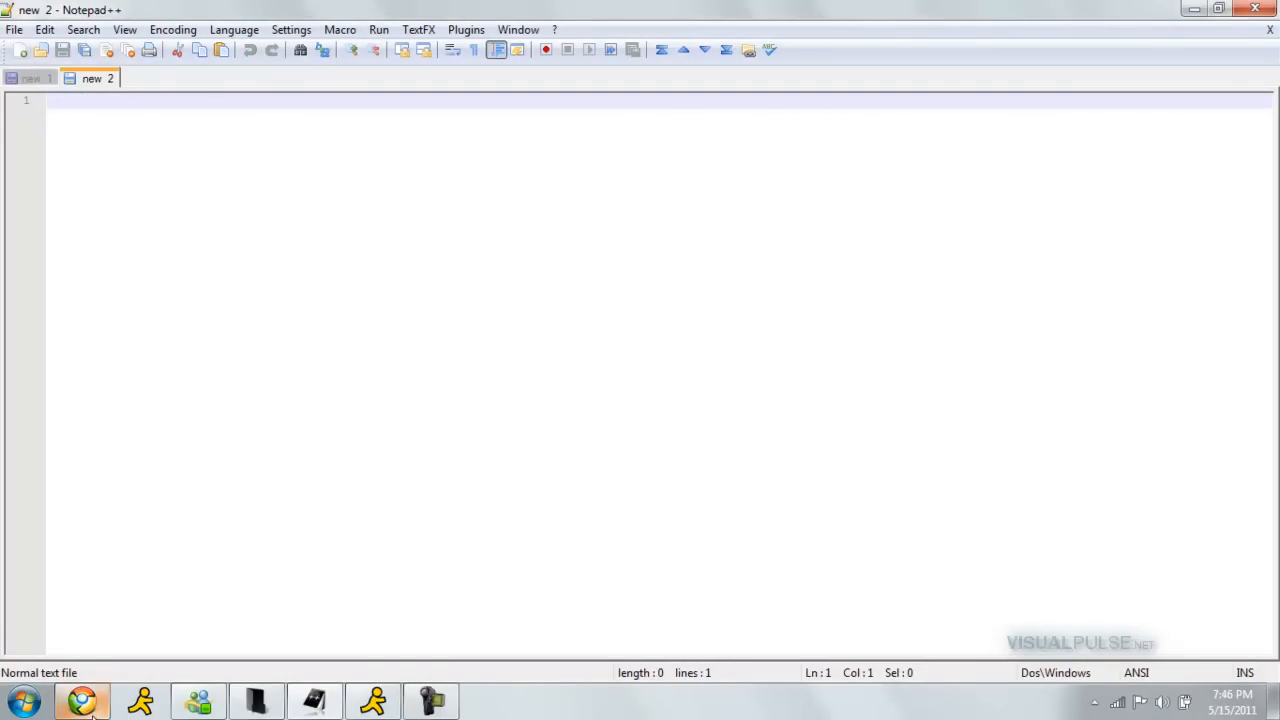
click(77, 703)
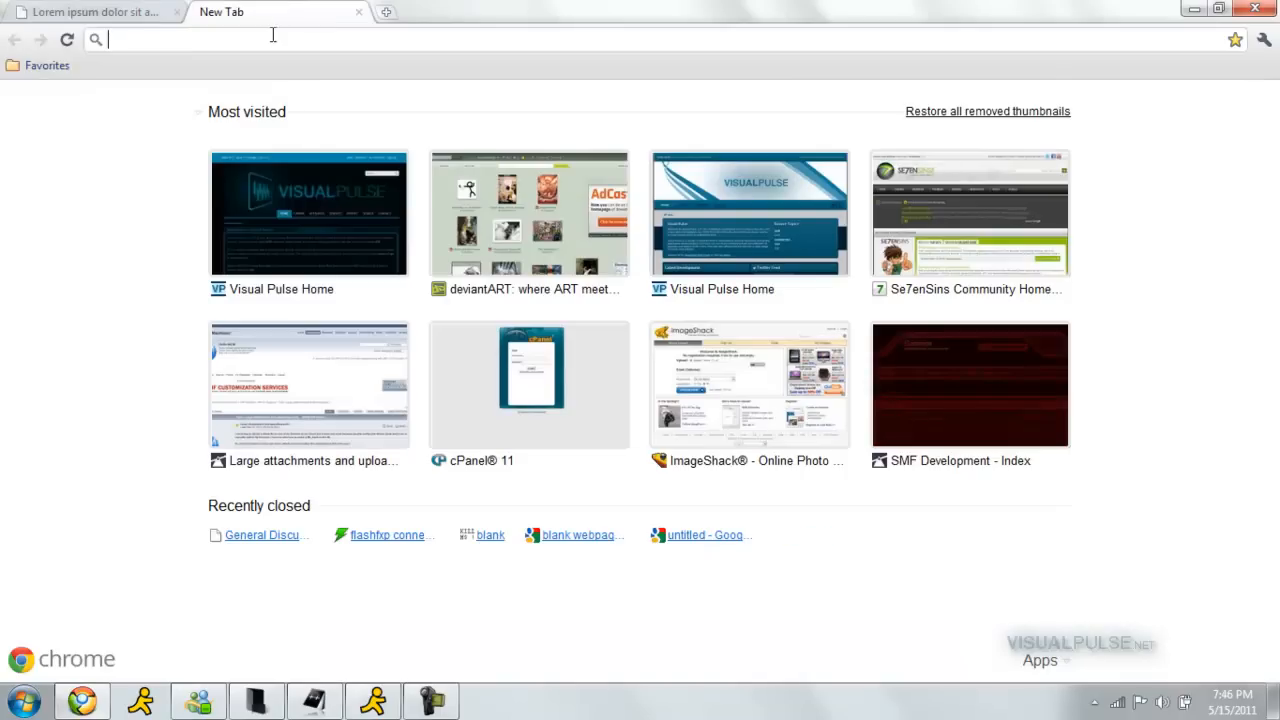
Generate a 40-character string from digits and lowercase letters on dave-reed.com and select it.
text(random+number+and+letter)
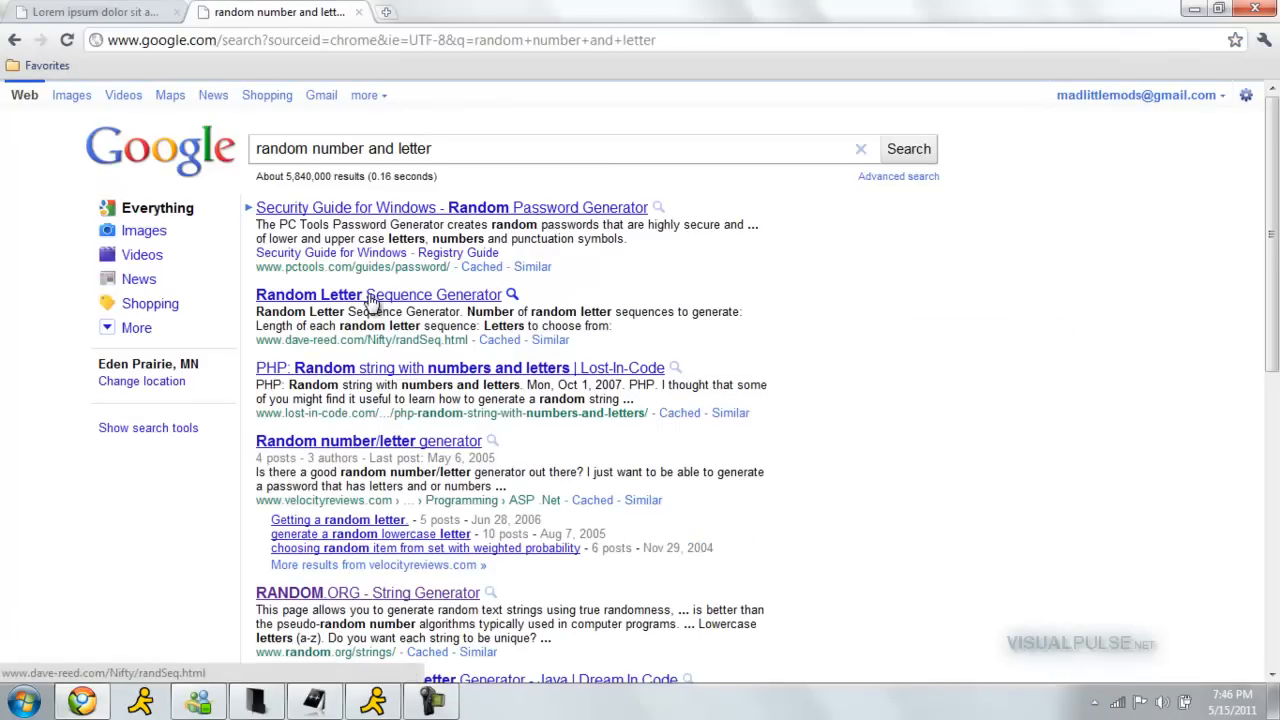
click(378, 294)
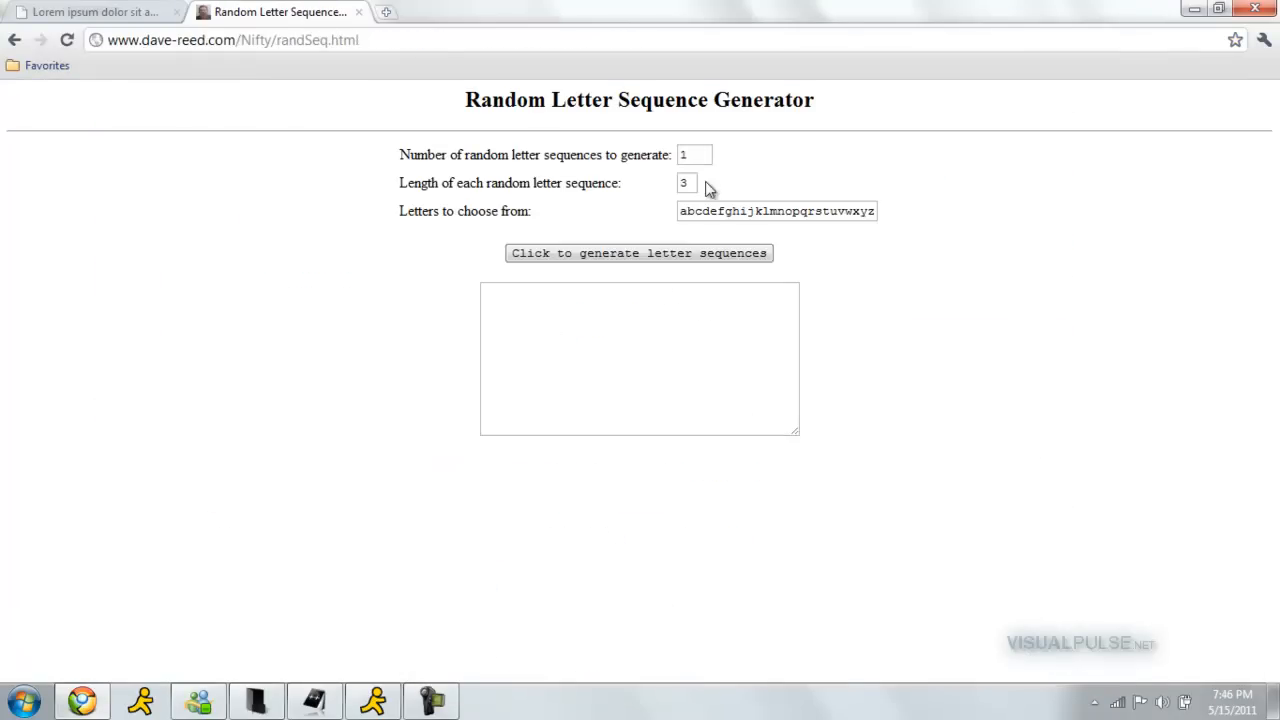
text(40)
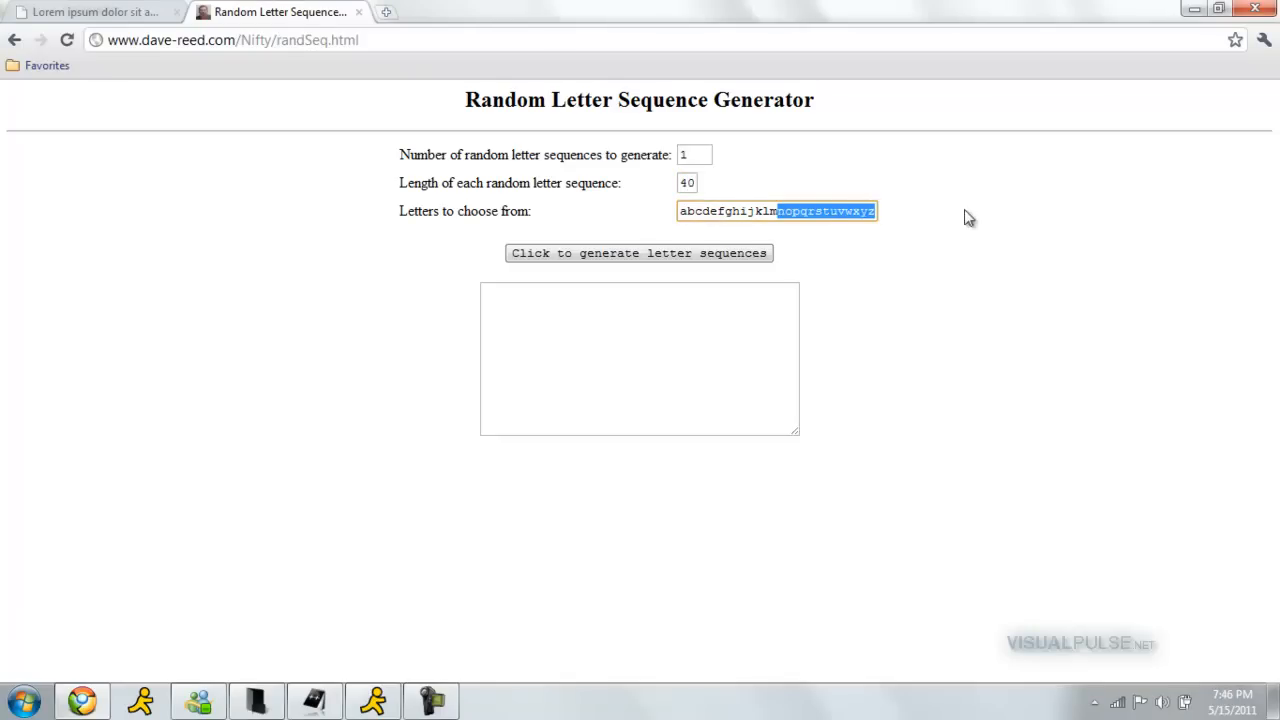
text(1234567890)
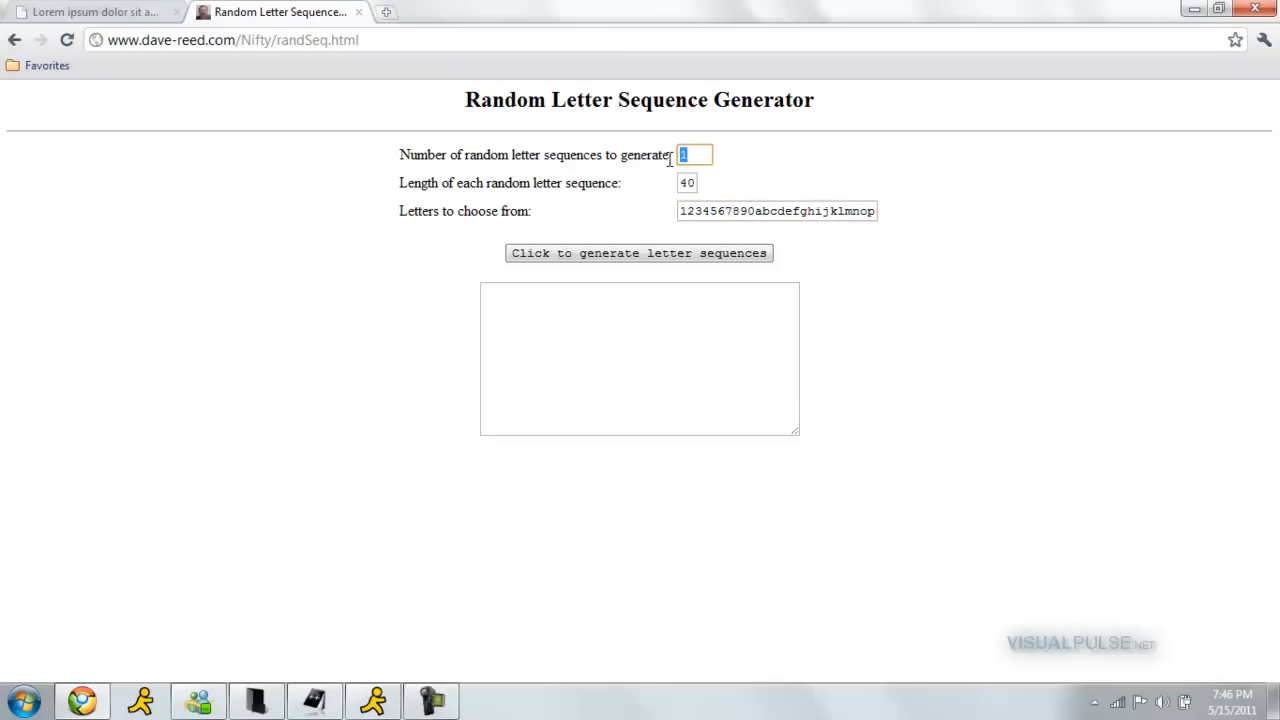
click(638, 252)
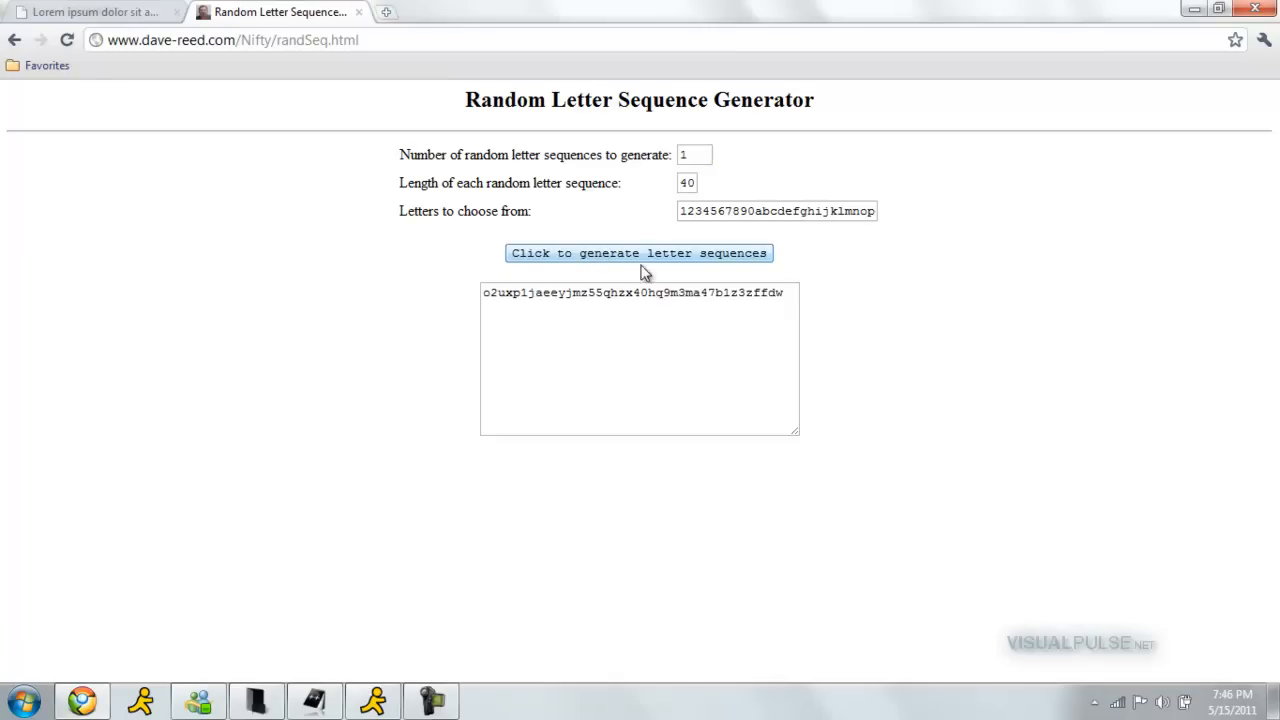
triple_click(636, 293)
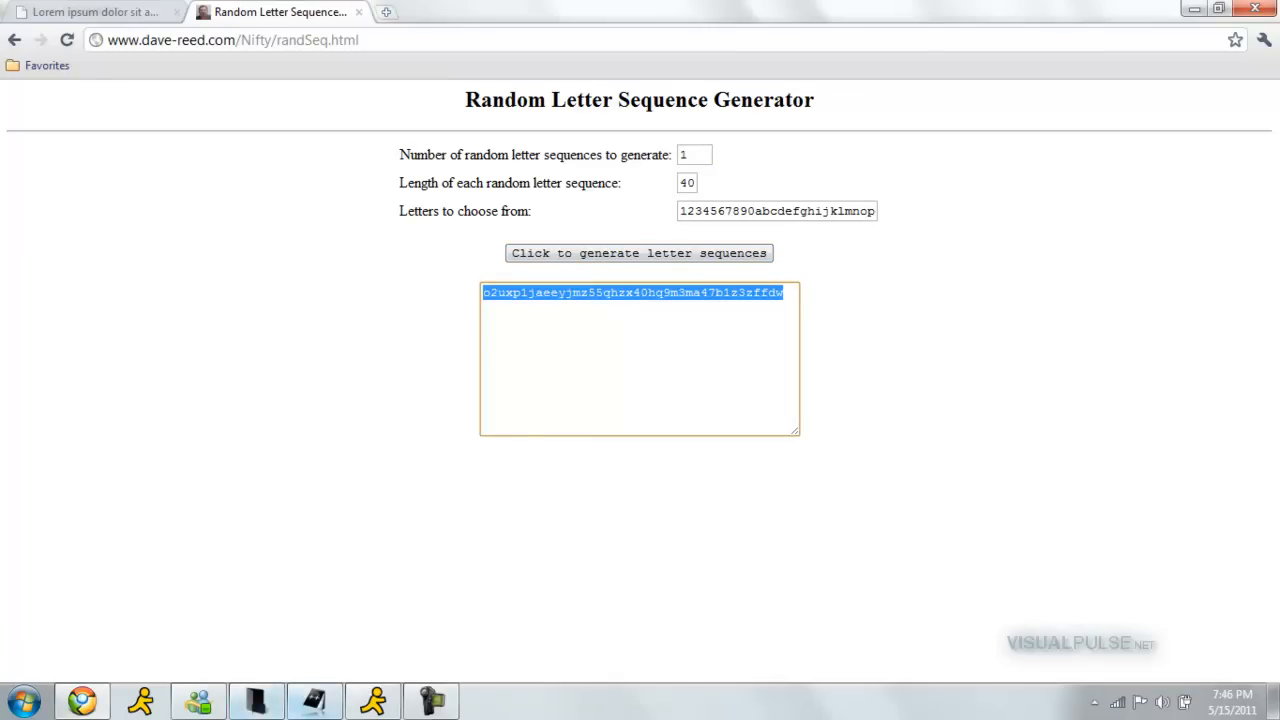
mouse_move(315, 701)
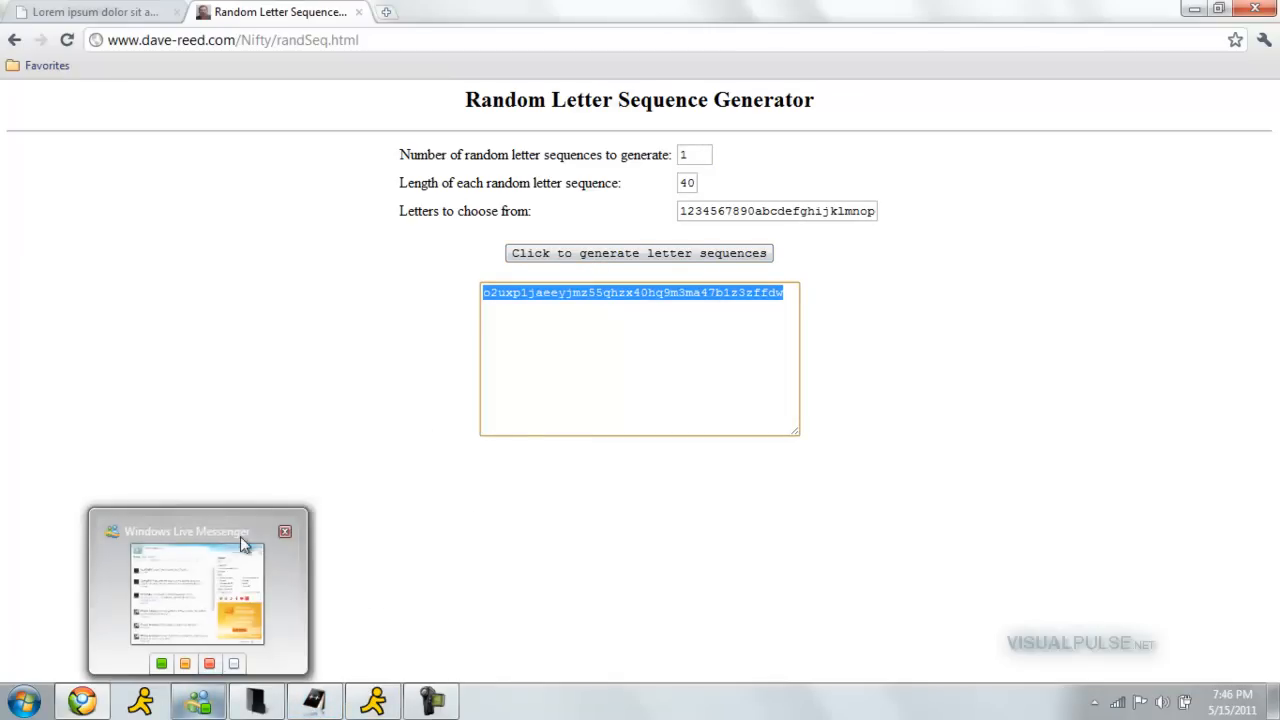
click(25, 695)
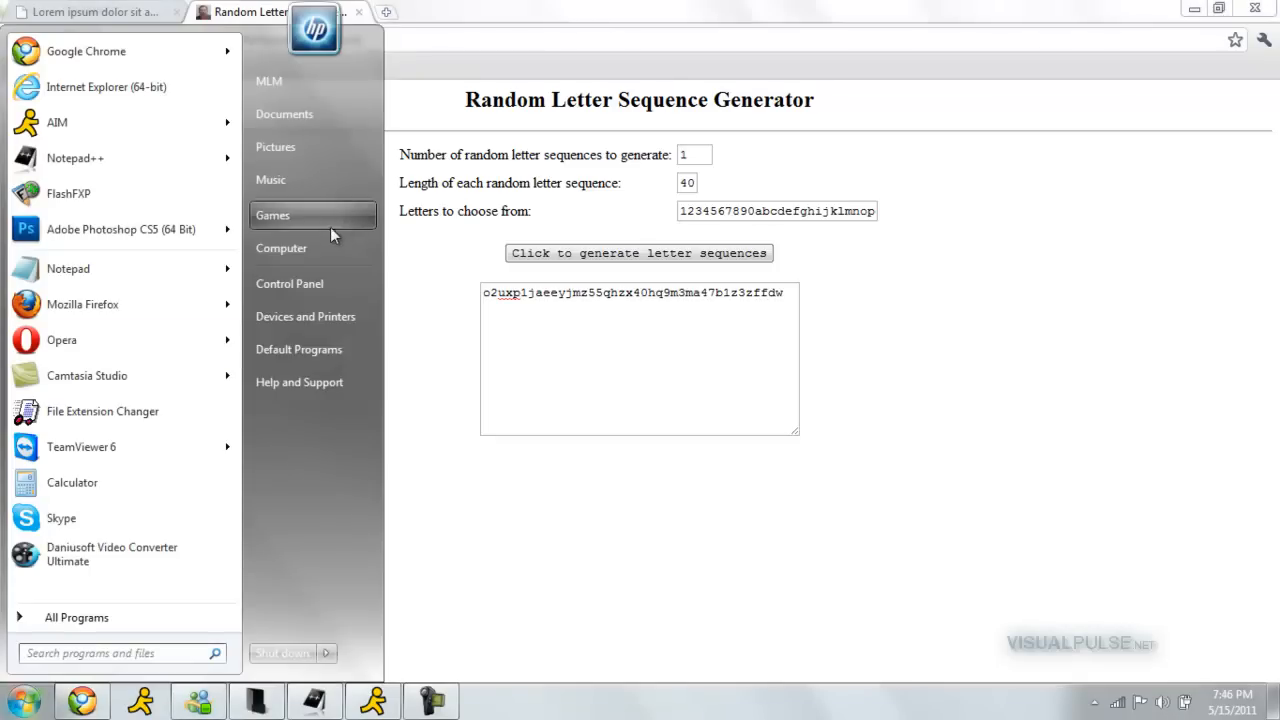
mouse_move(423, 303)
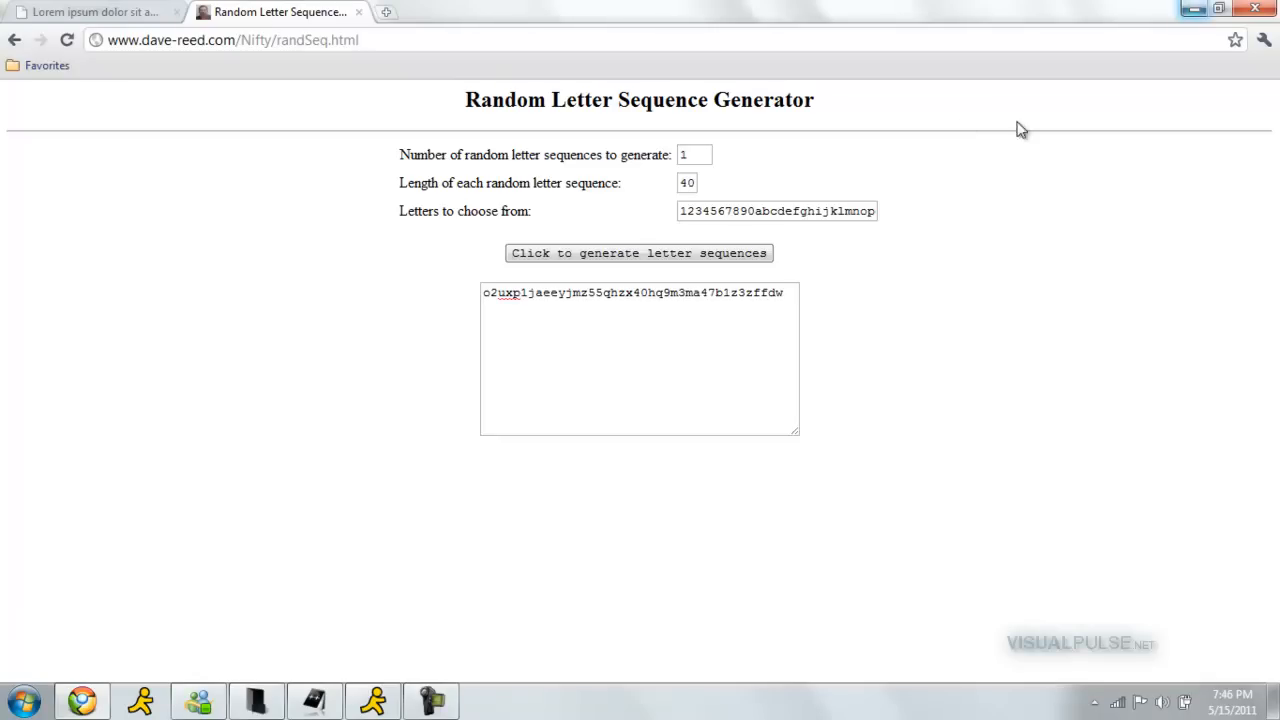
triple_click(631, 292)
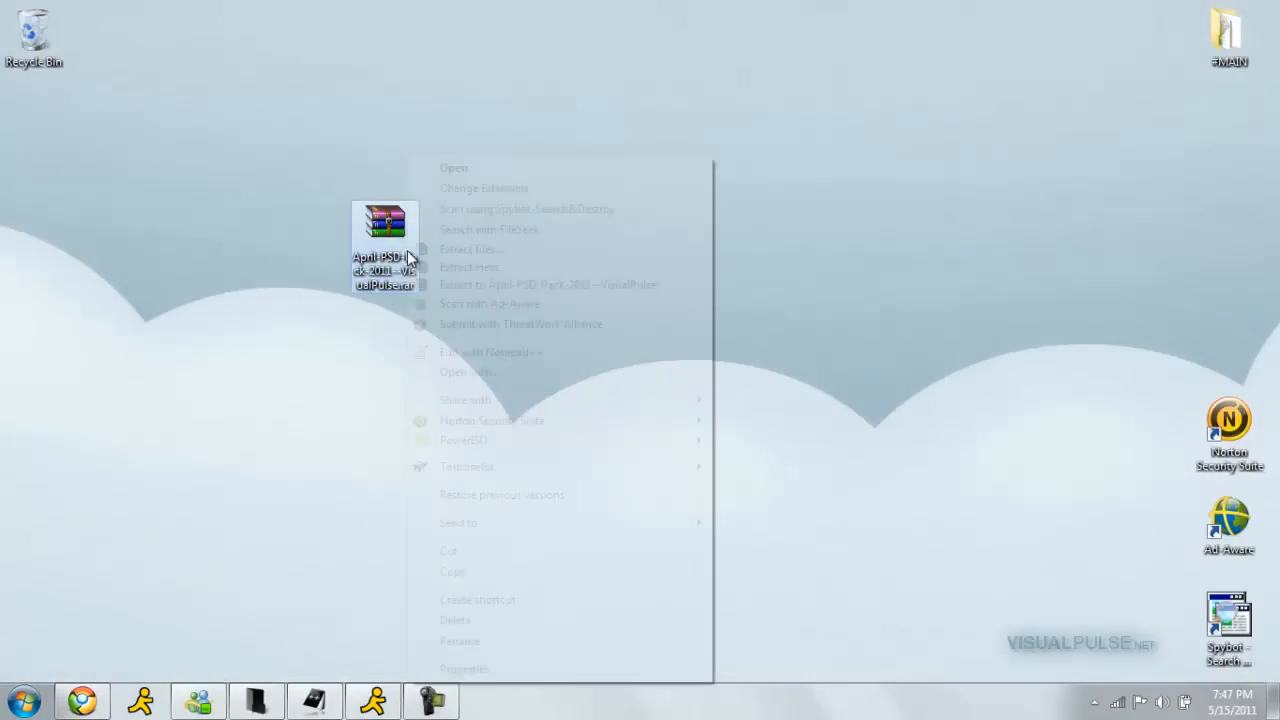
Rename the desktop RAR to o2uxp1jaeeyjmz55qhzv40hq9m3ma47b1z3zffdw, confirming removal of the extension.
click(477, 640)
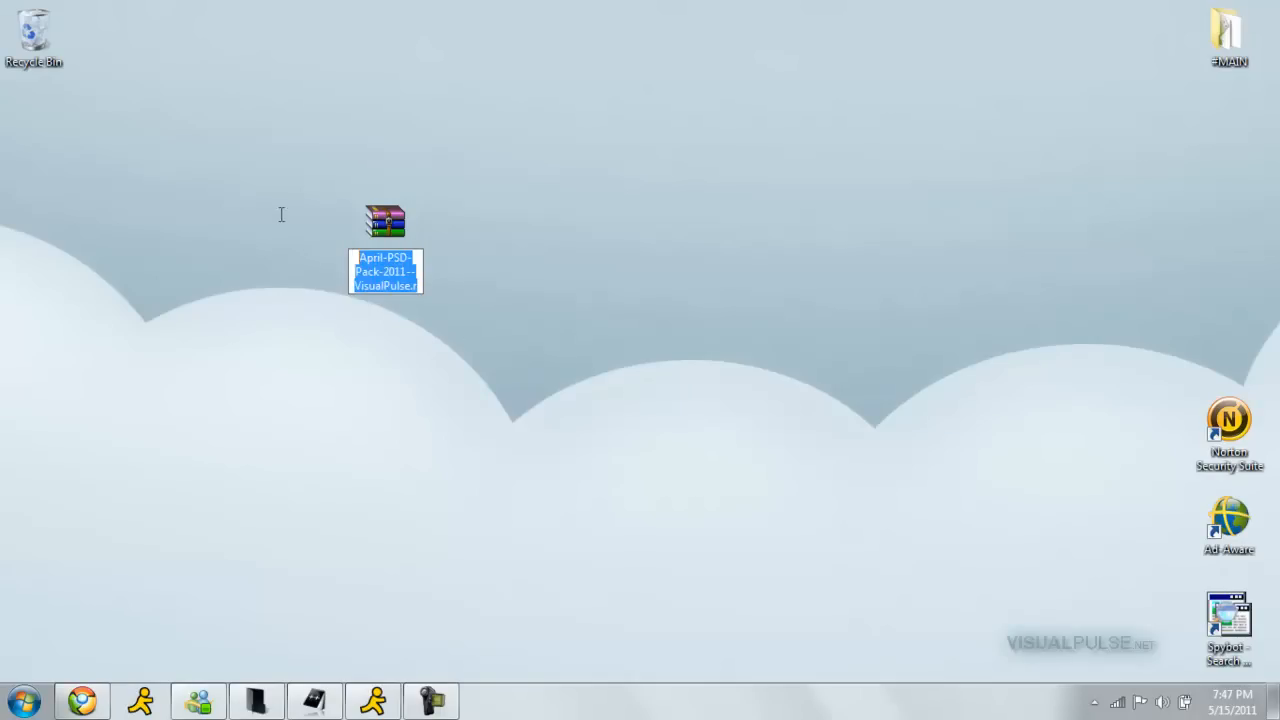
text(o2uxp1jaeeyjmz55qhzv40hq9m3ma47b1z3zffdw)
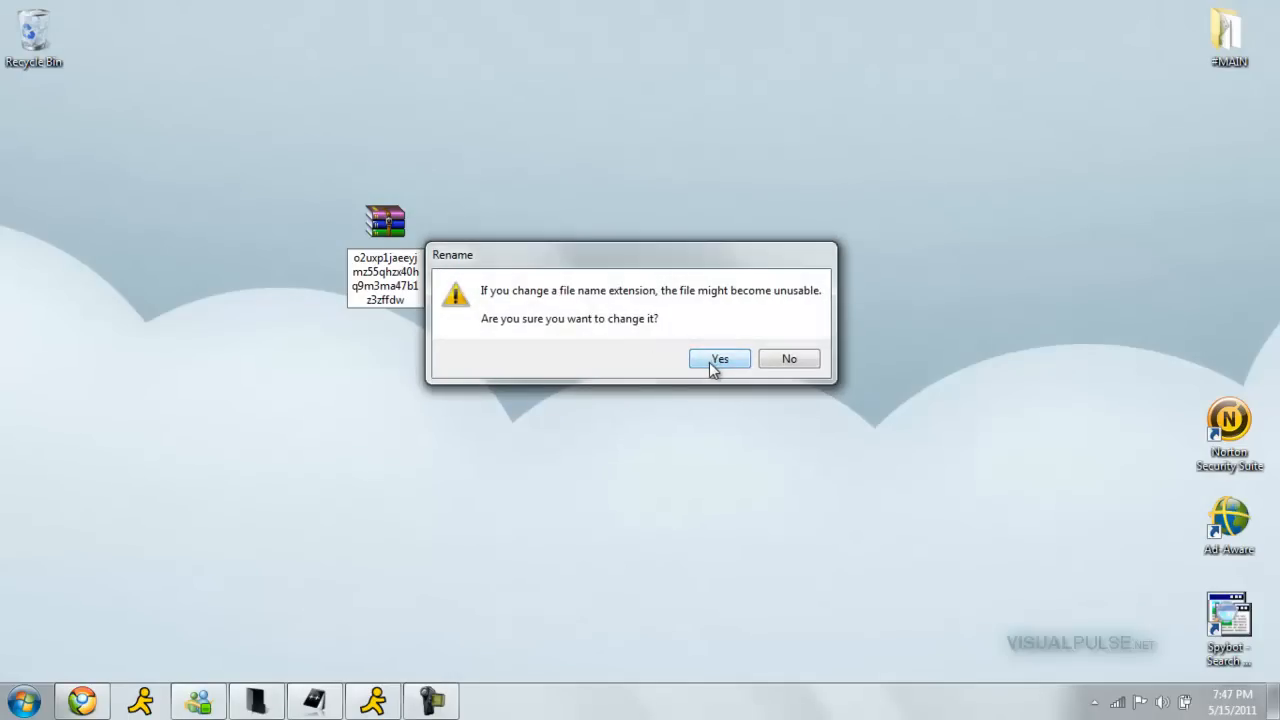
click(719, 358)
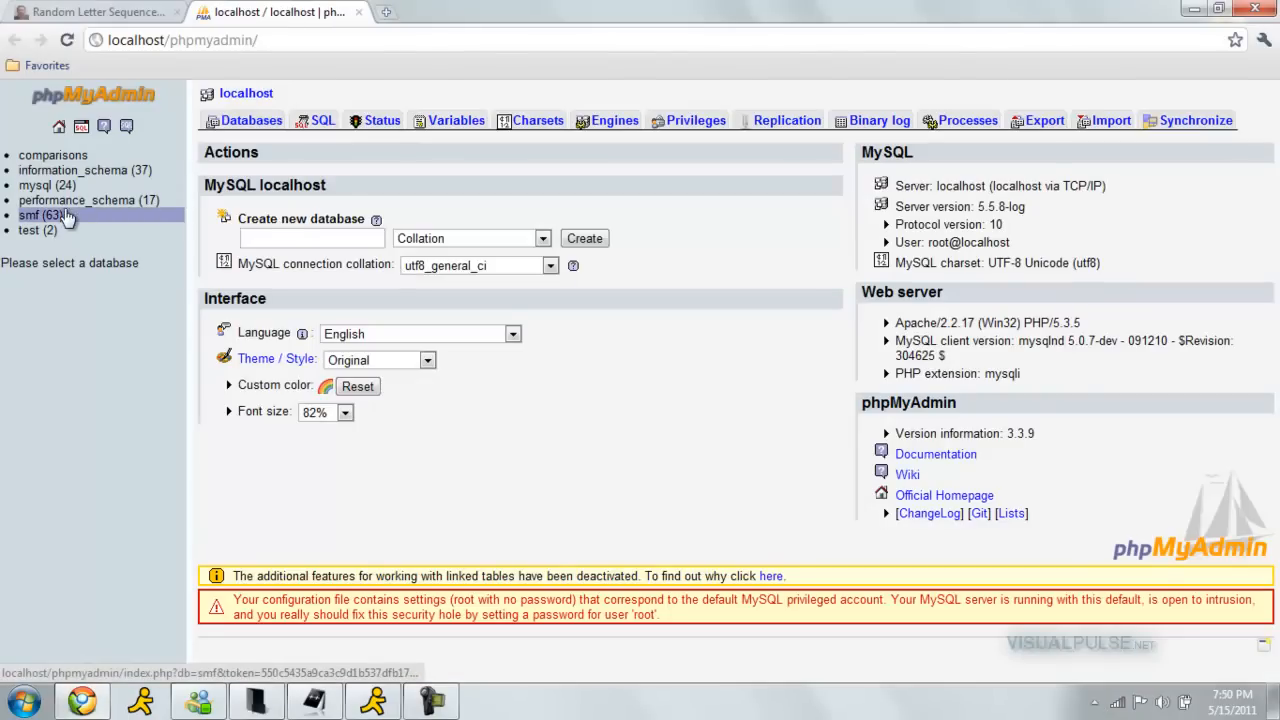
Open the Insert form for smf.smf_attachments in phpMyAdmin.
click(33, 215)
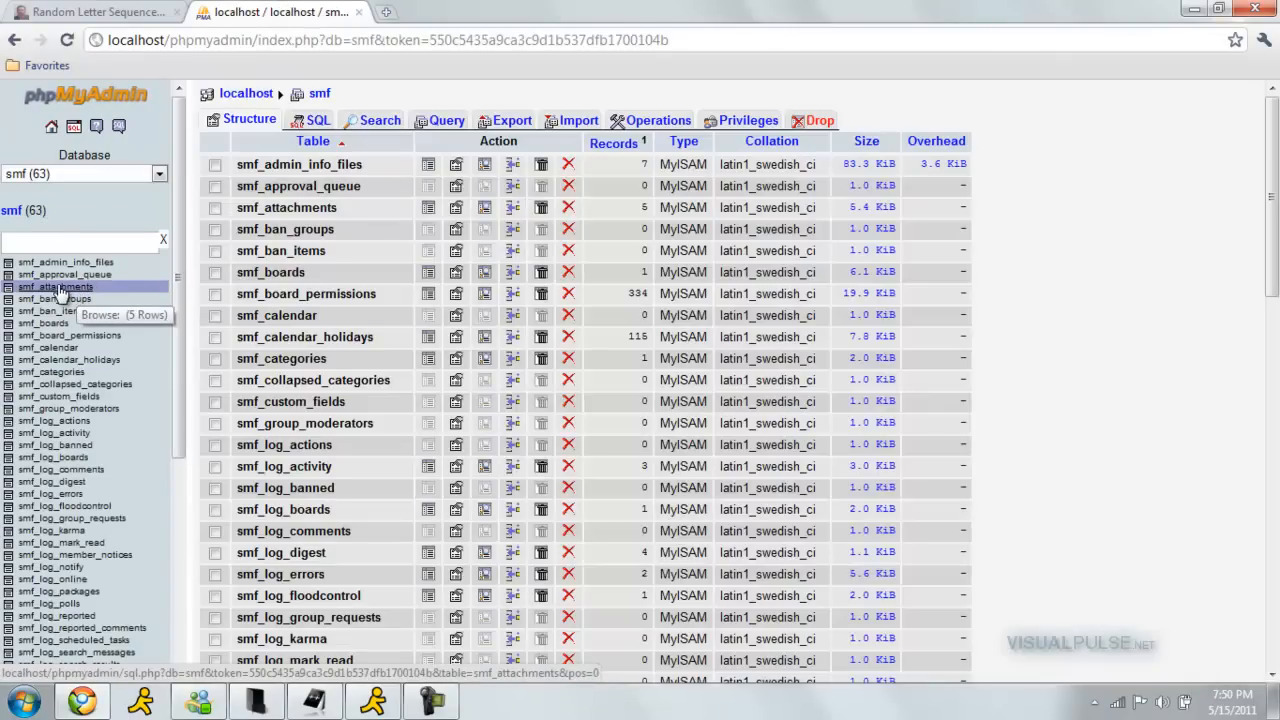
click(55, 287)
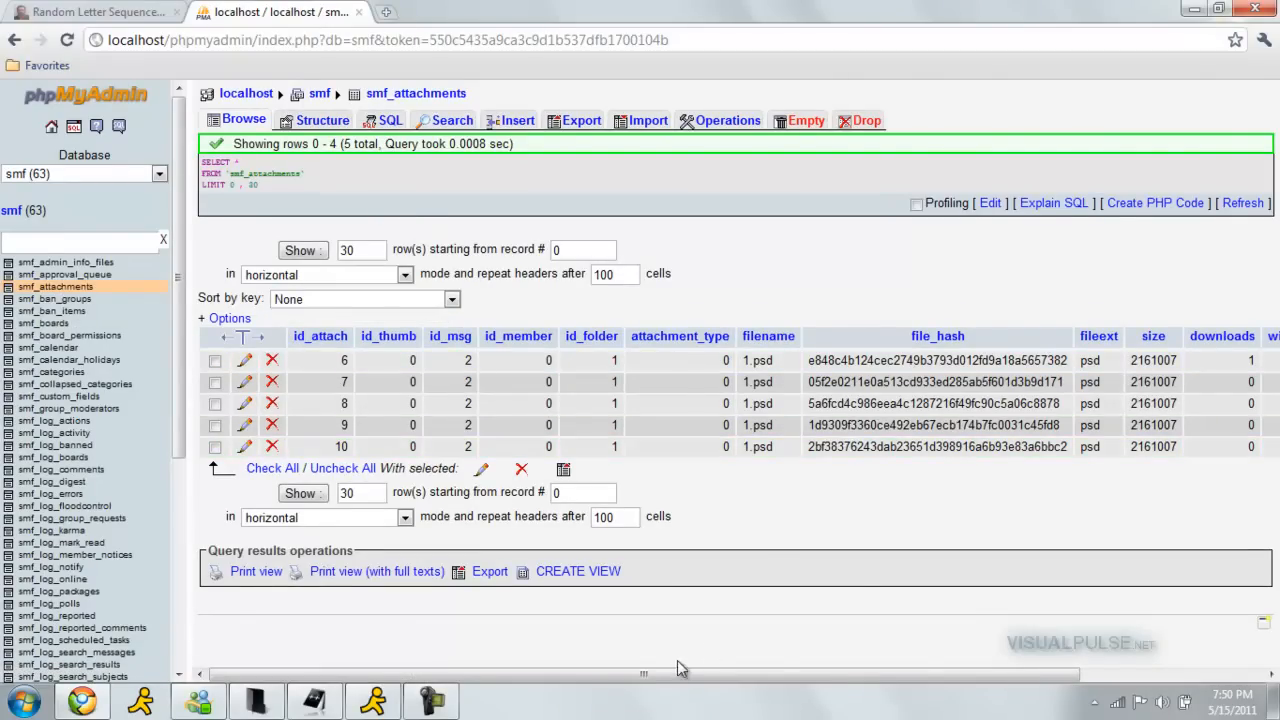
mouse_move(344, 382)
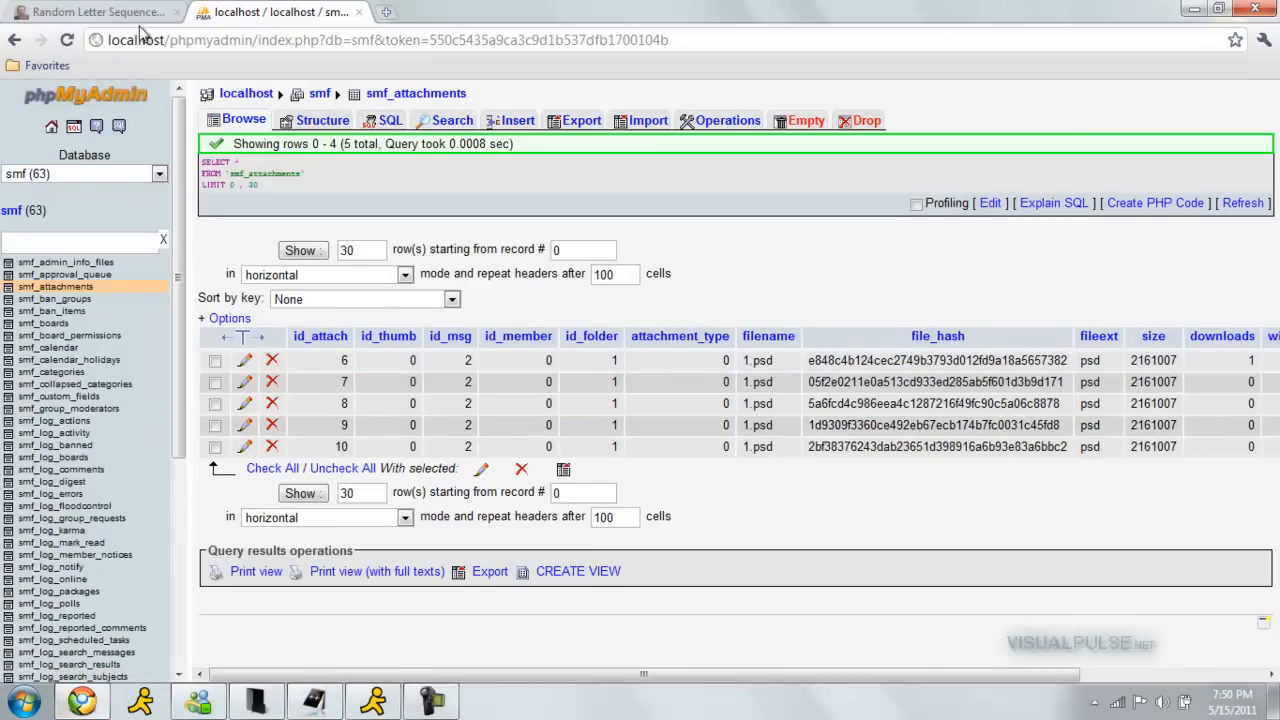
mouse_move(539, 160)
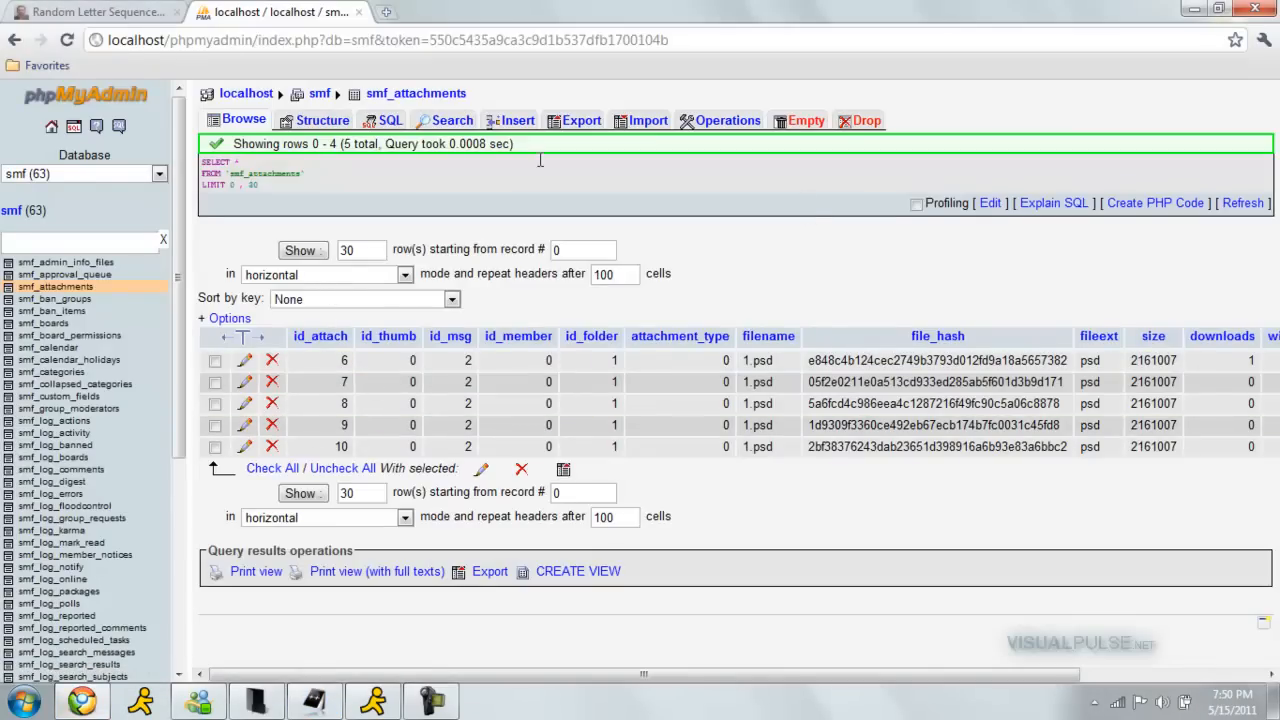
click(516, 120)
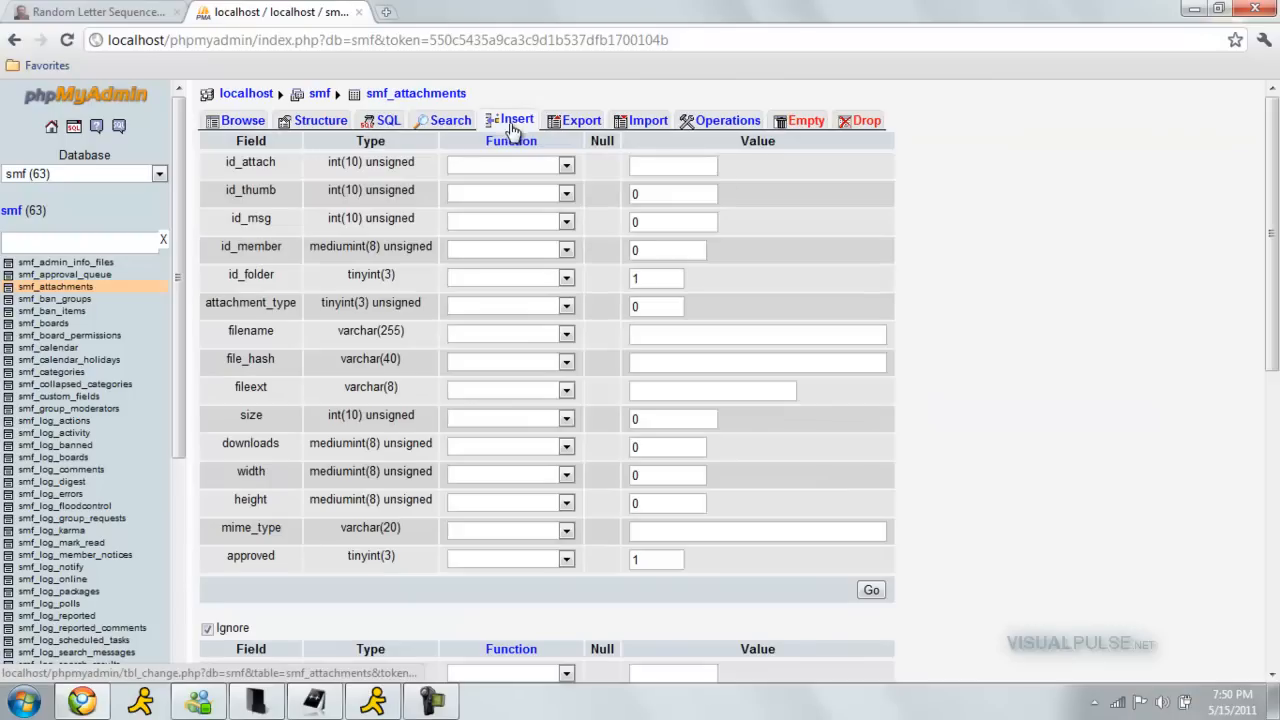
click(673, 193)
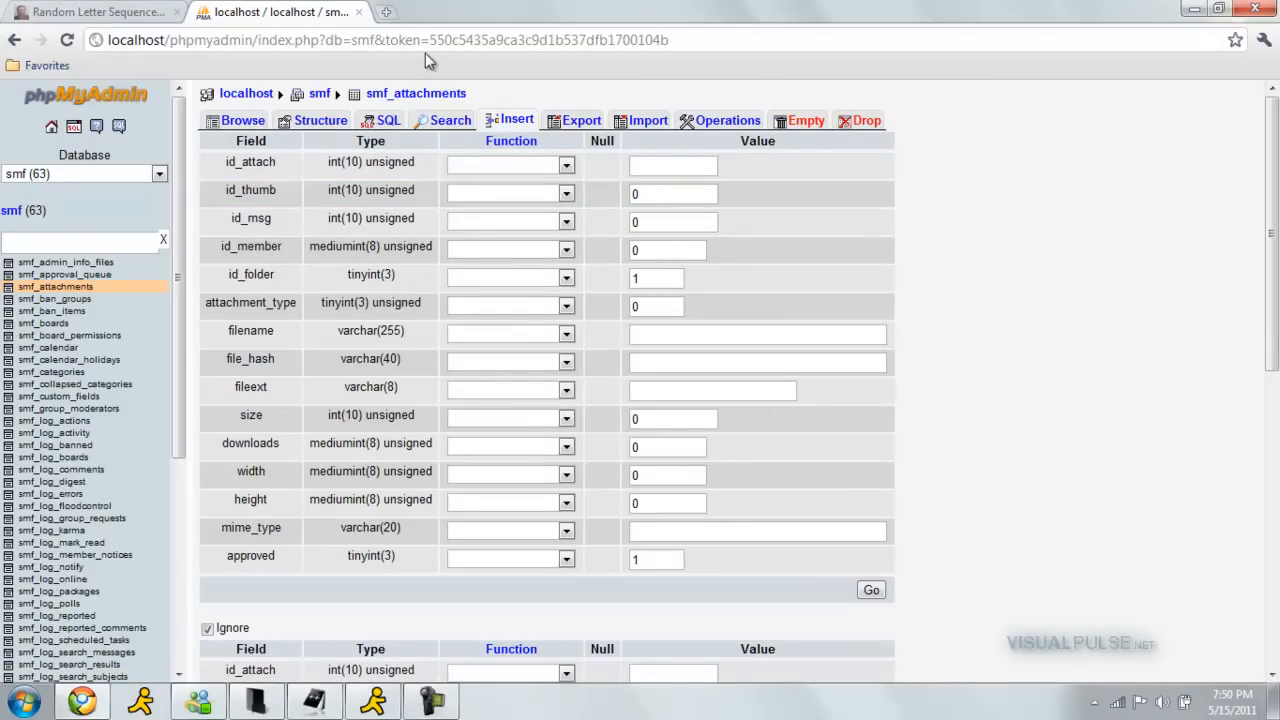
click(673, 222)
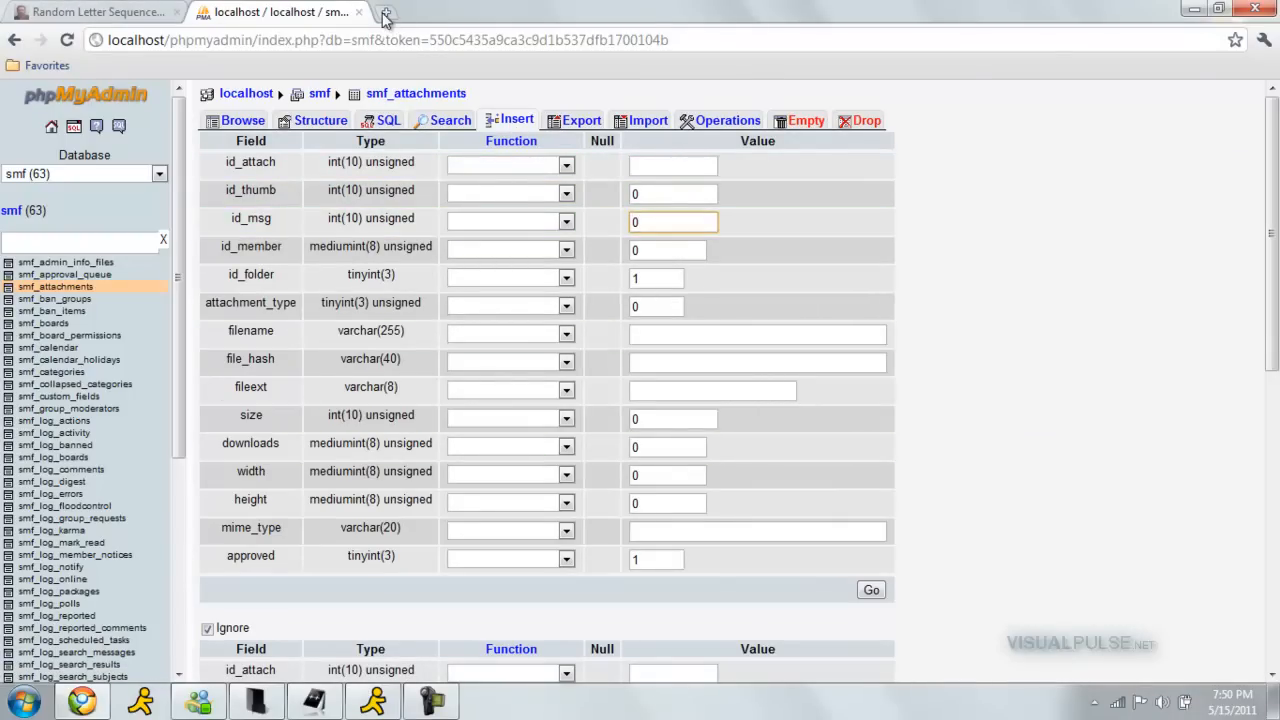
Load the smf forum project from WAMP's Localhost page in a new tab.
click(385, 12)
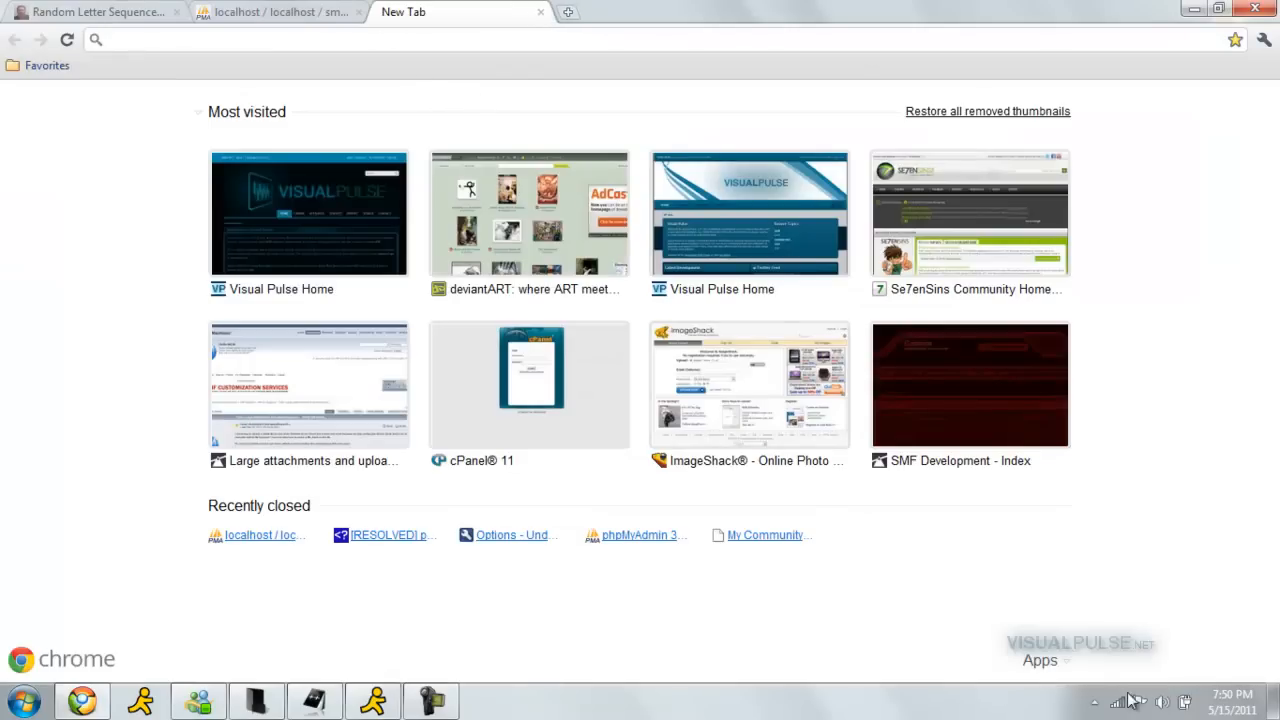
click(1122, 696)
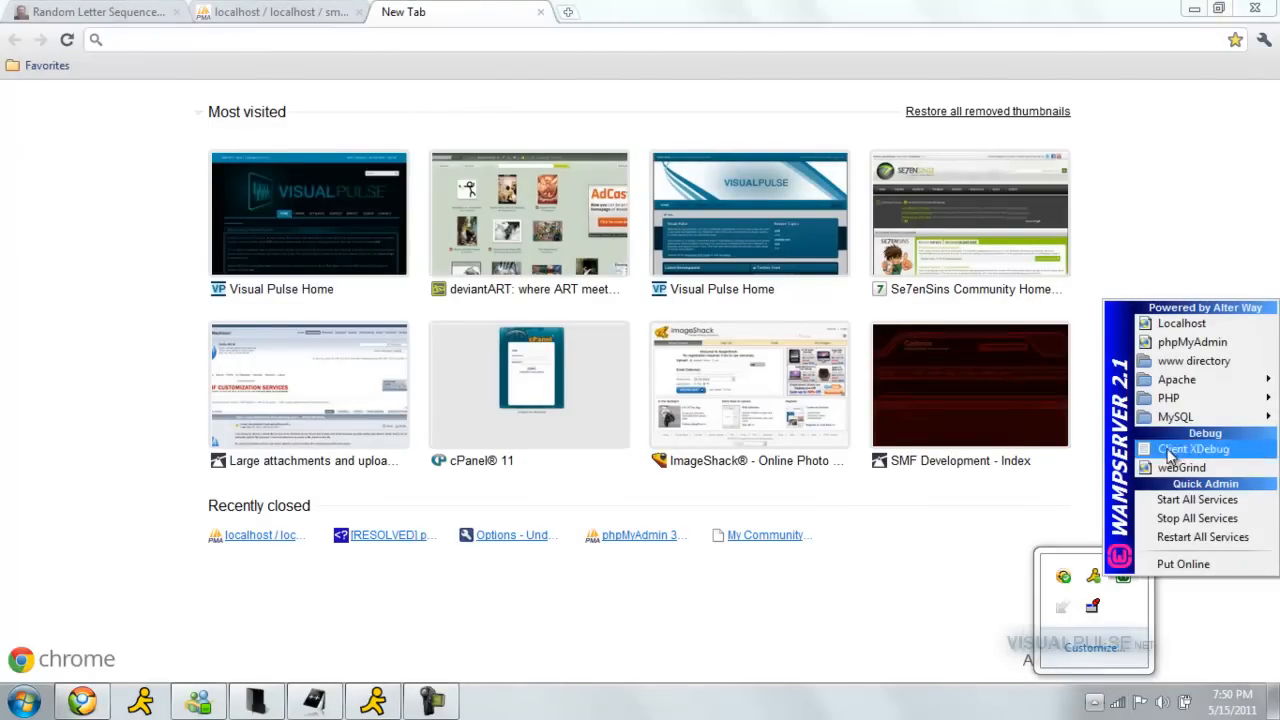
click(1178, 323)
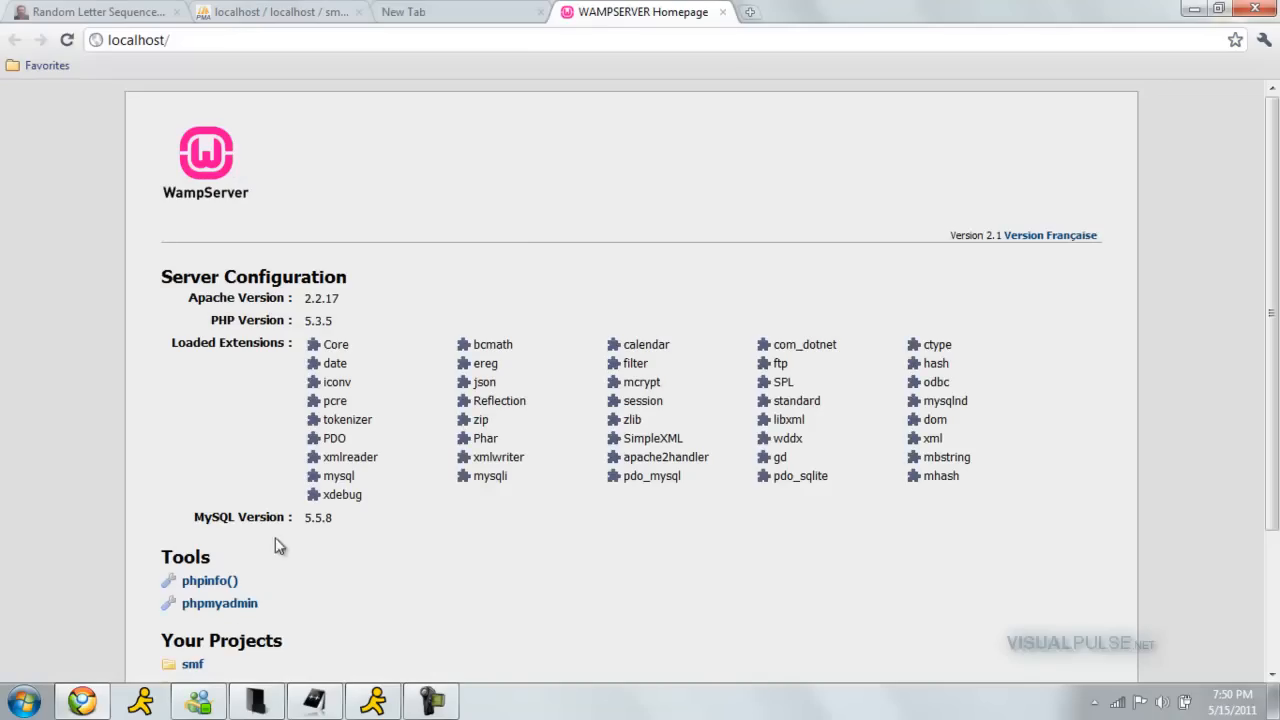
click(192, 664)
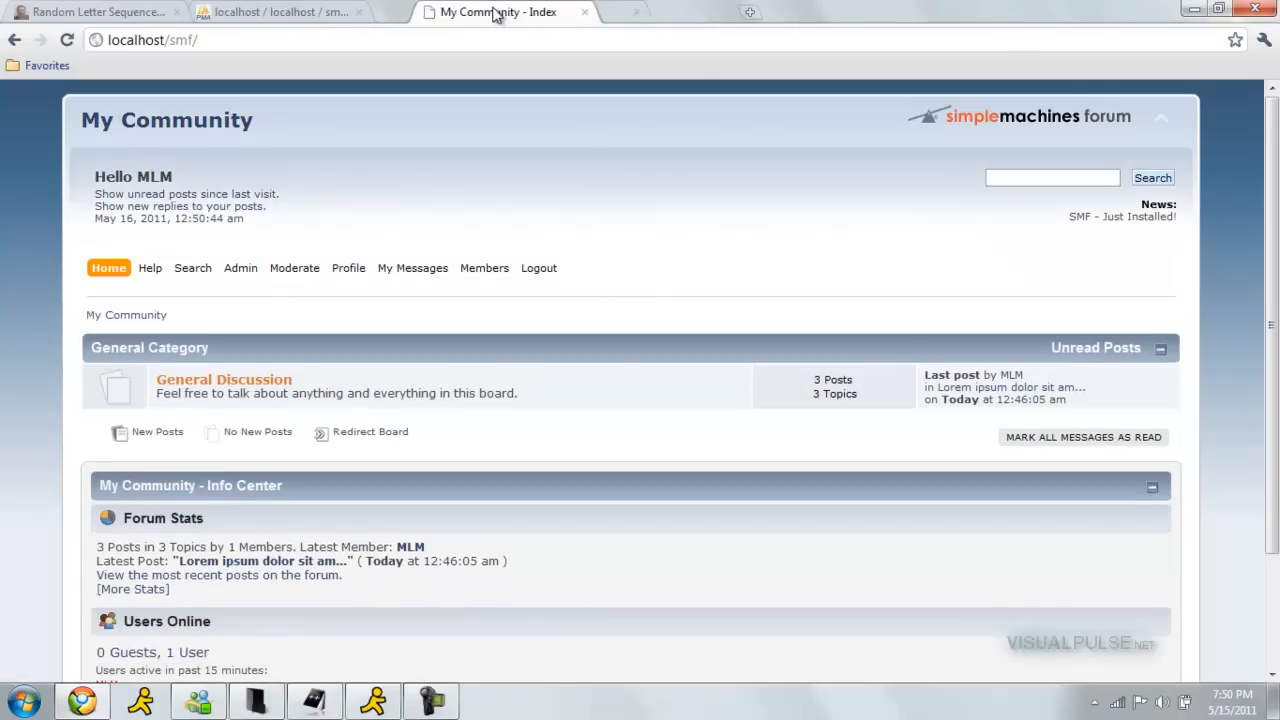
Find the Lorem ipsum post's message ID (msg=4) via Modify, then switch to phpMyAdmin.
click(224, 379)
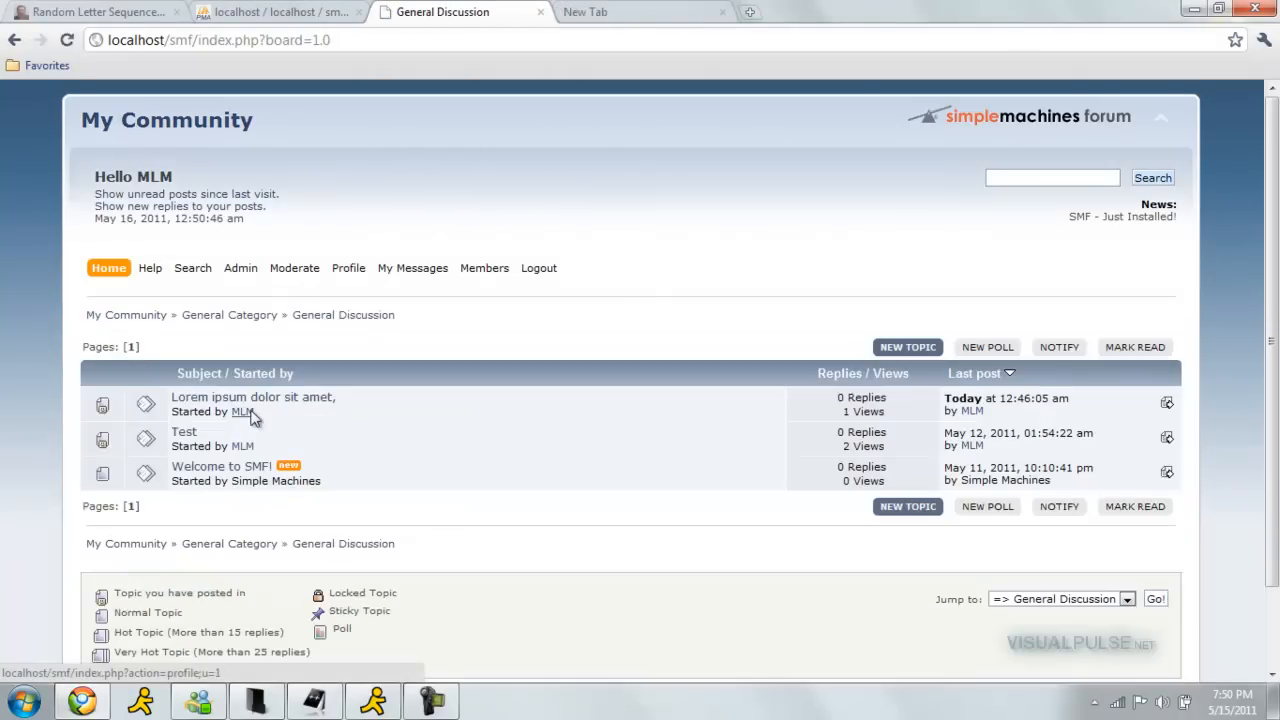
click(252, 397)
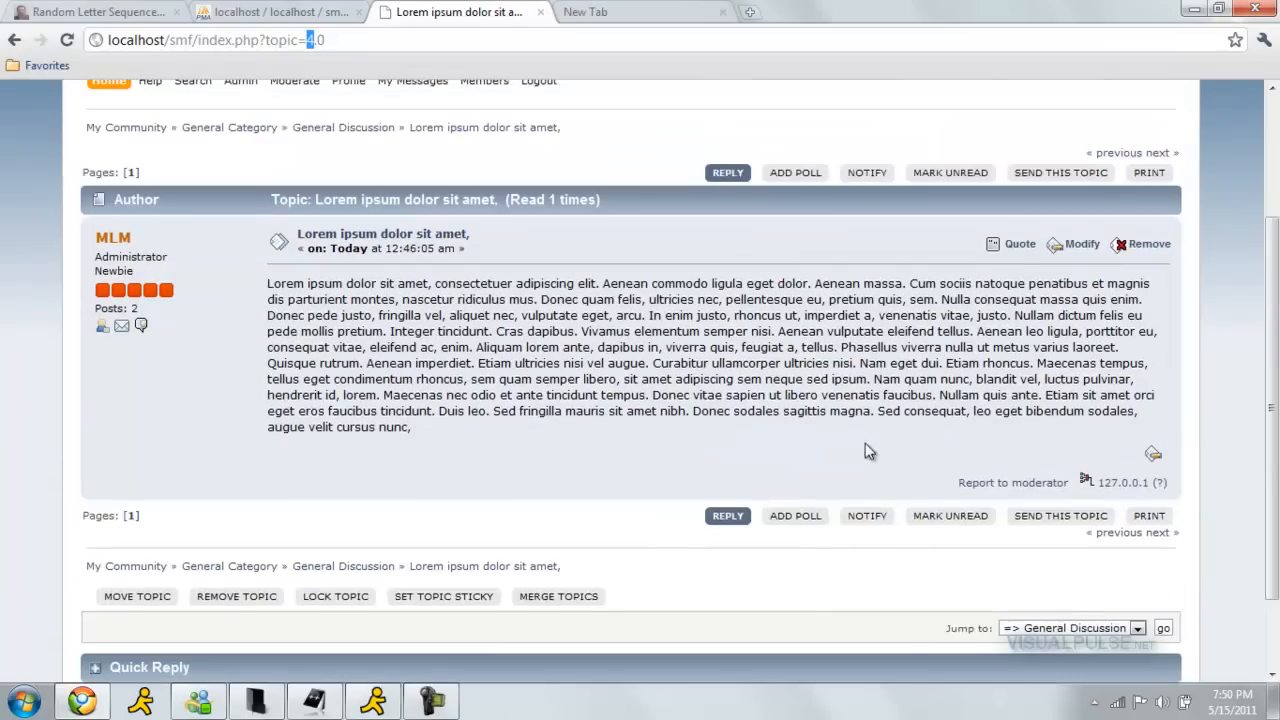
mouse_move(1131, 277)
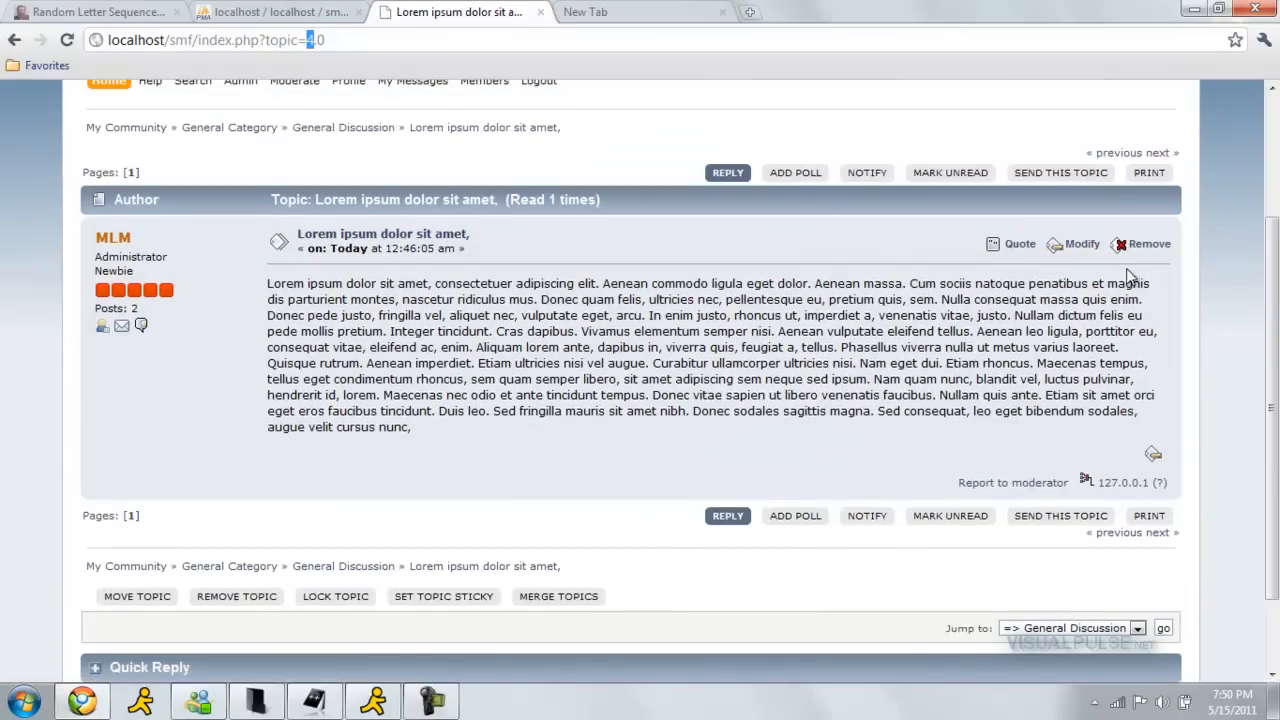
click(1079, 244)
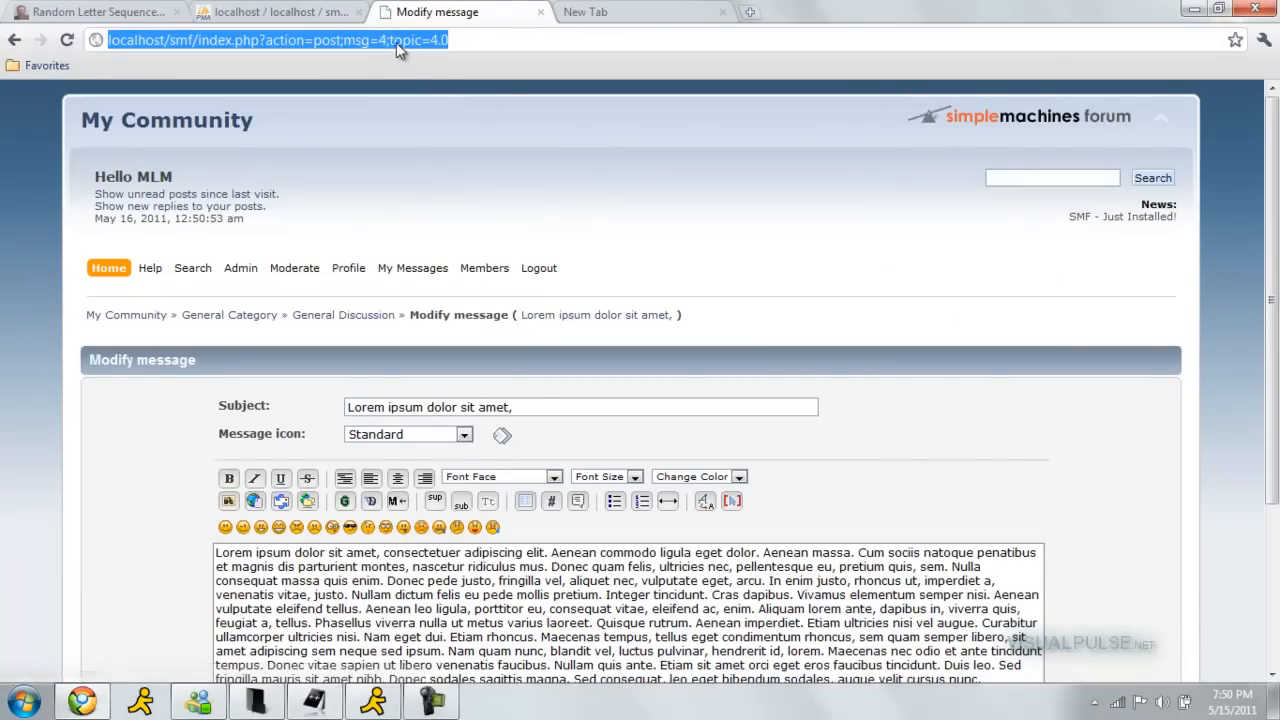
click(270, 12)
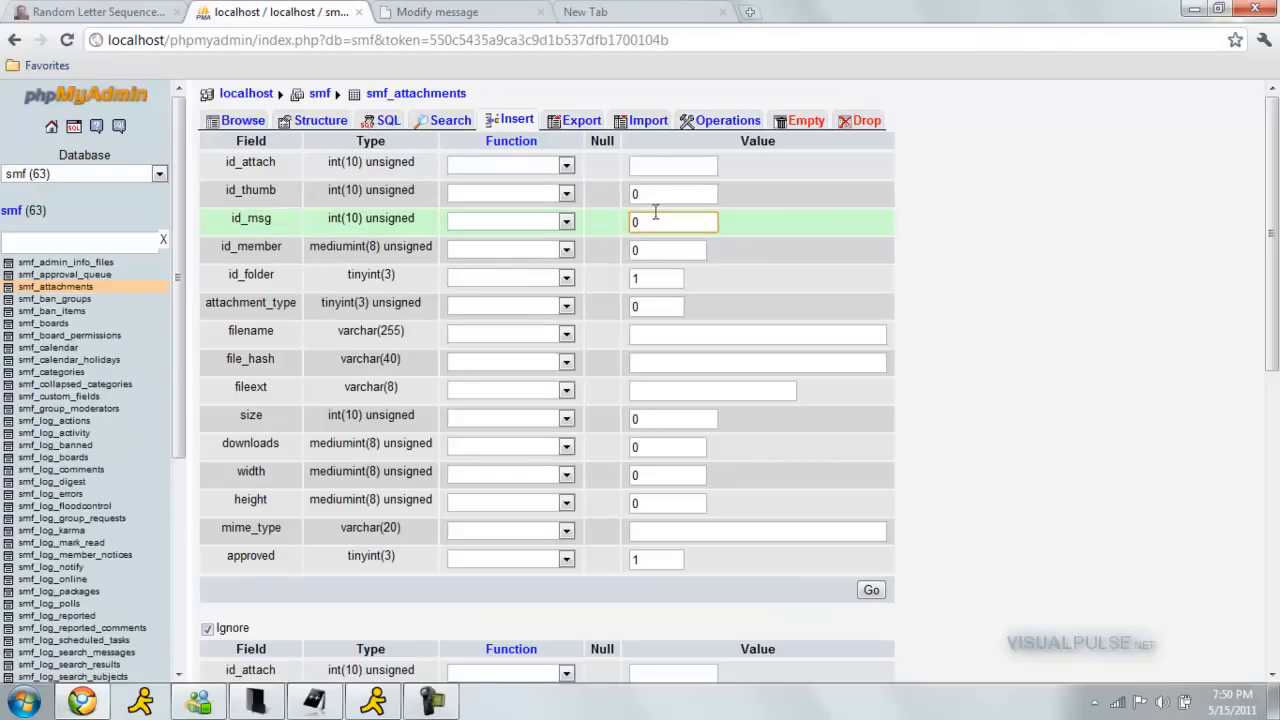
click(445, 12)
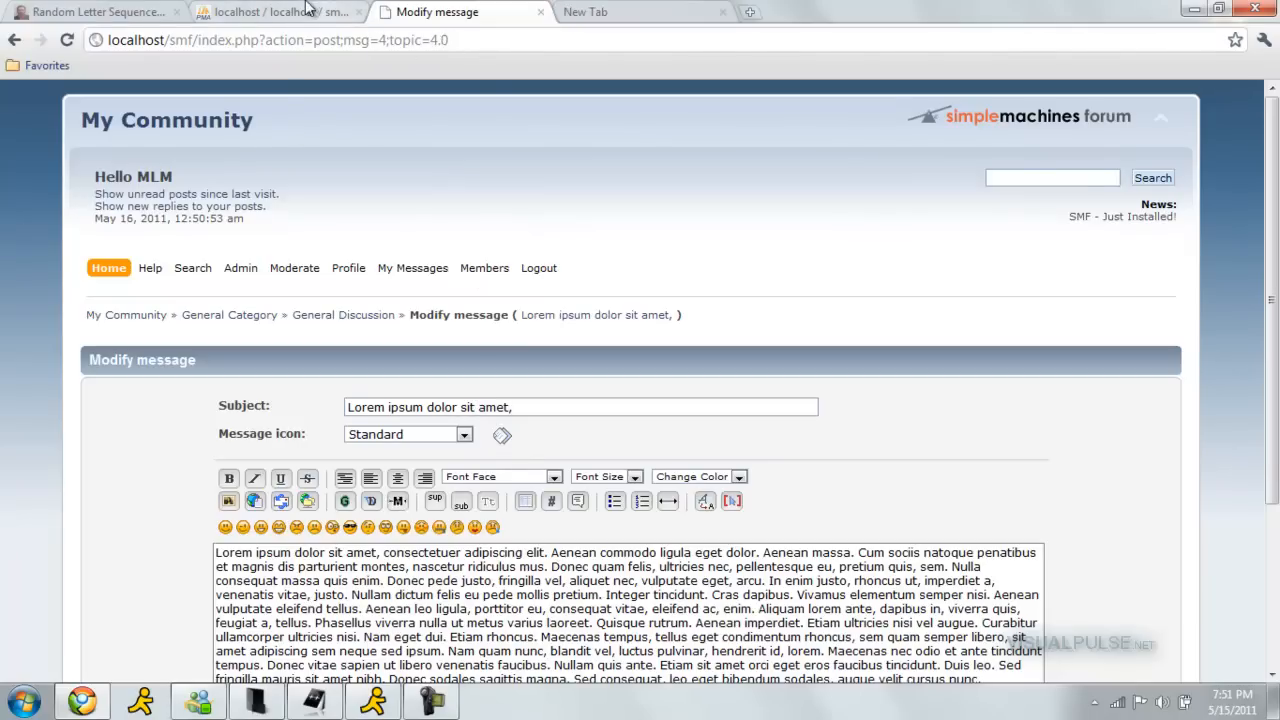
Enter 4 as the id_msg value, then move to the filename value box.
click(280, 12)
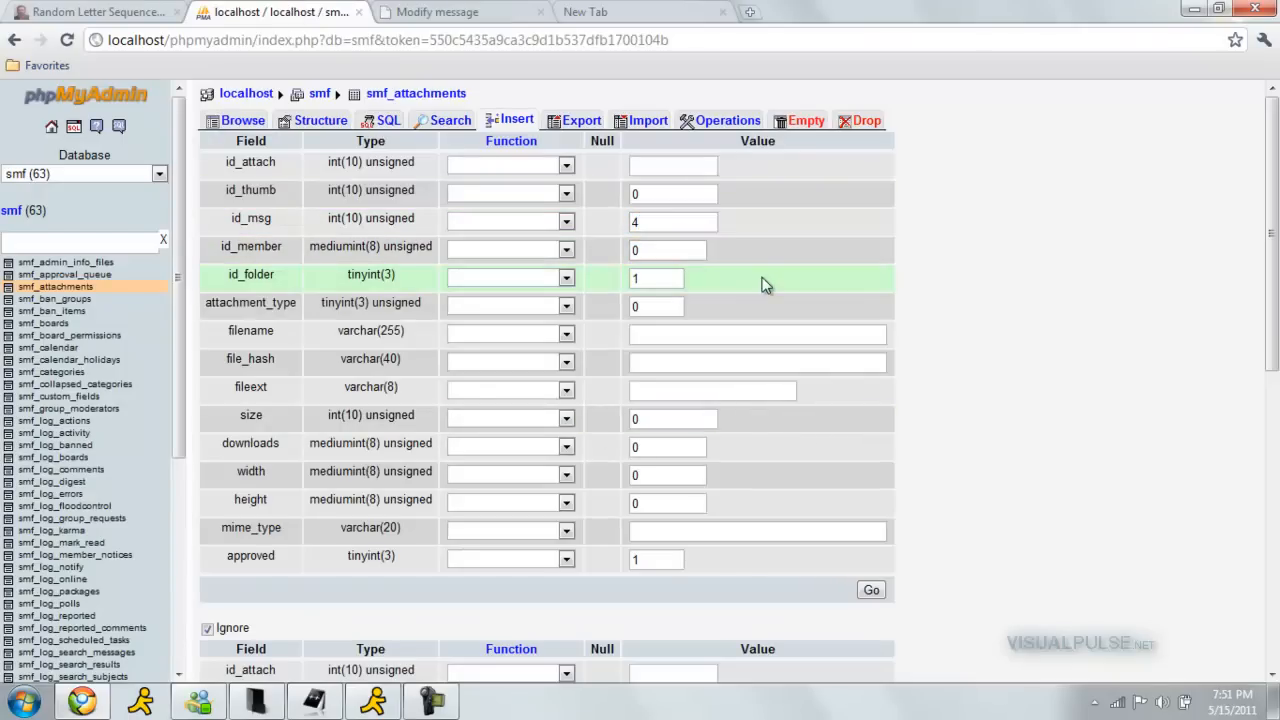
click(656, 278)
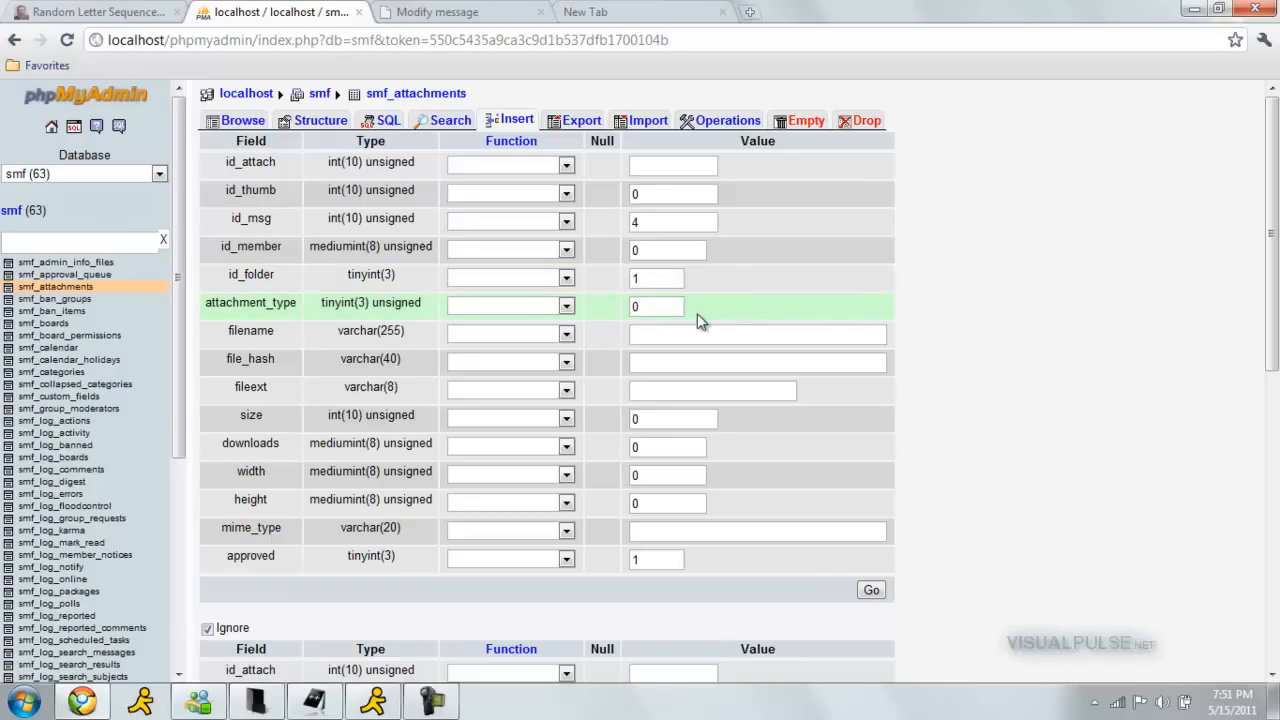
mouse_move(659, 304)
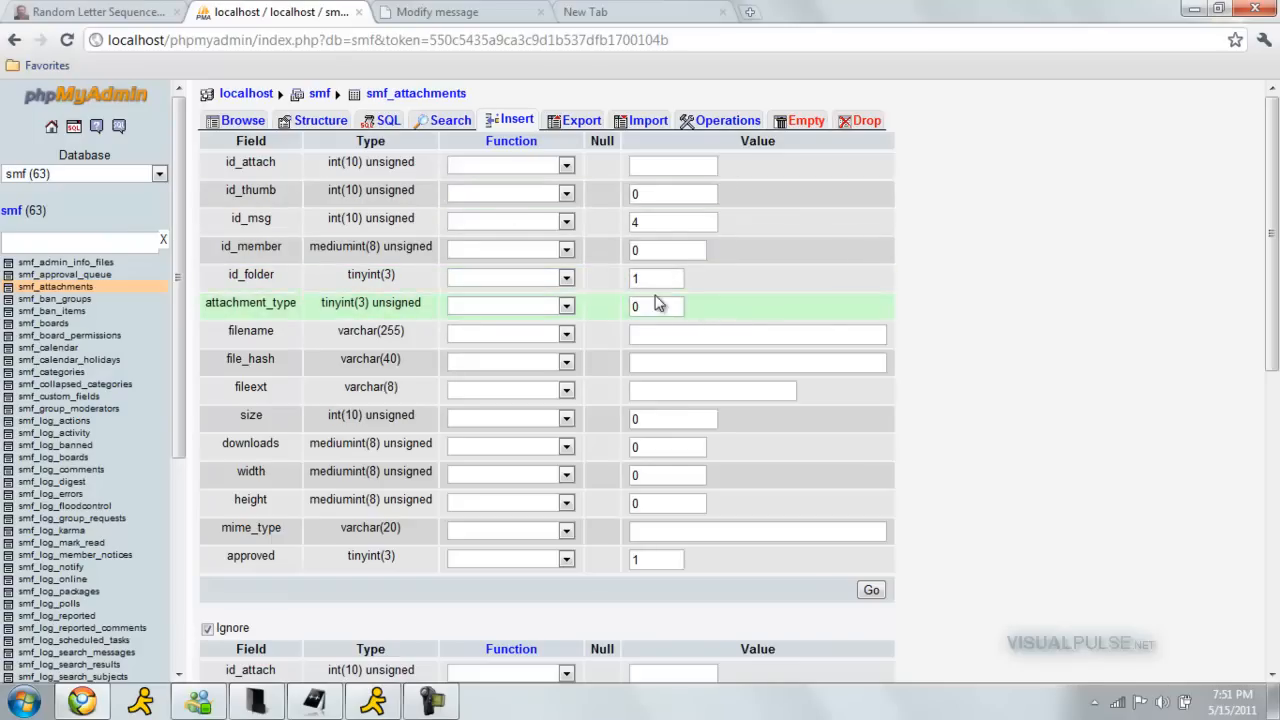
click(757, 334)
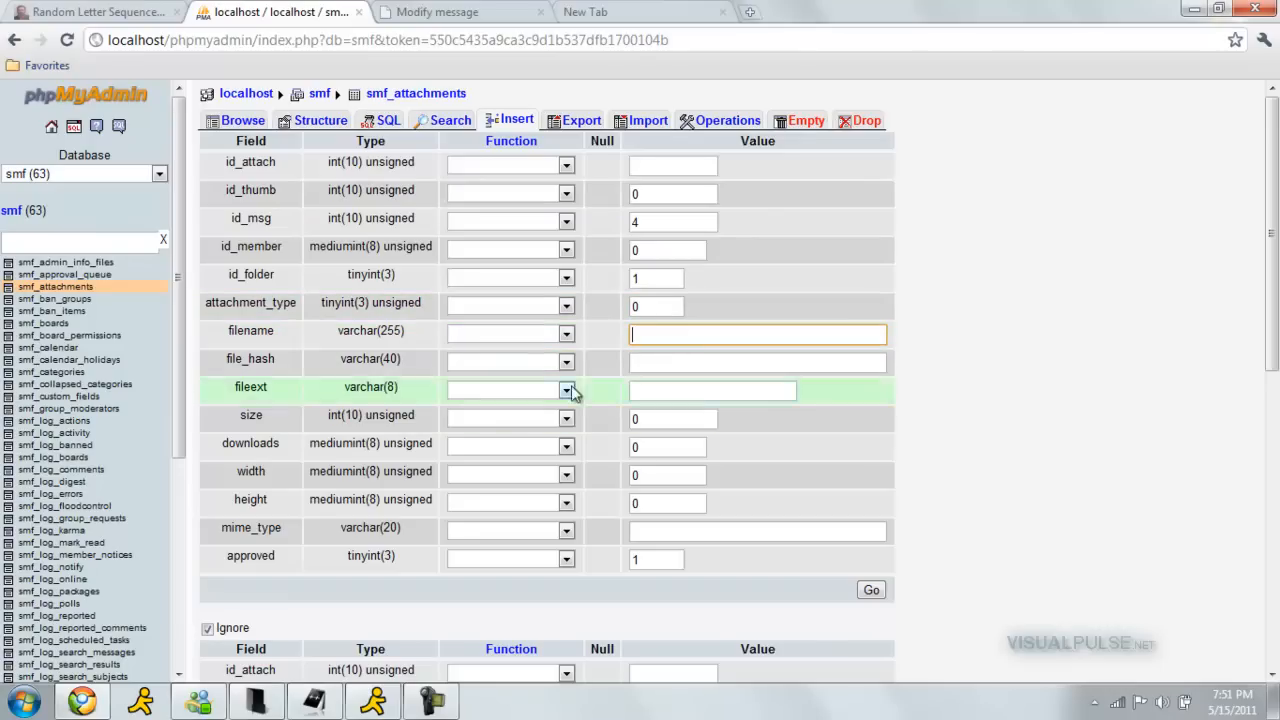
Enter the April-PSD-Pack-2011--VisualPulse.rar filename and move to the file_hash value box.
text(A)
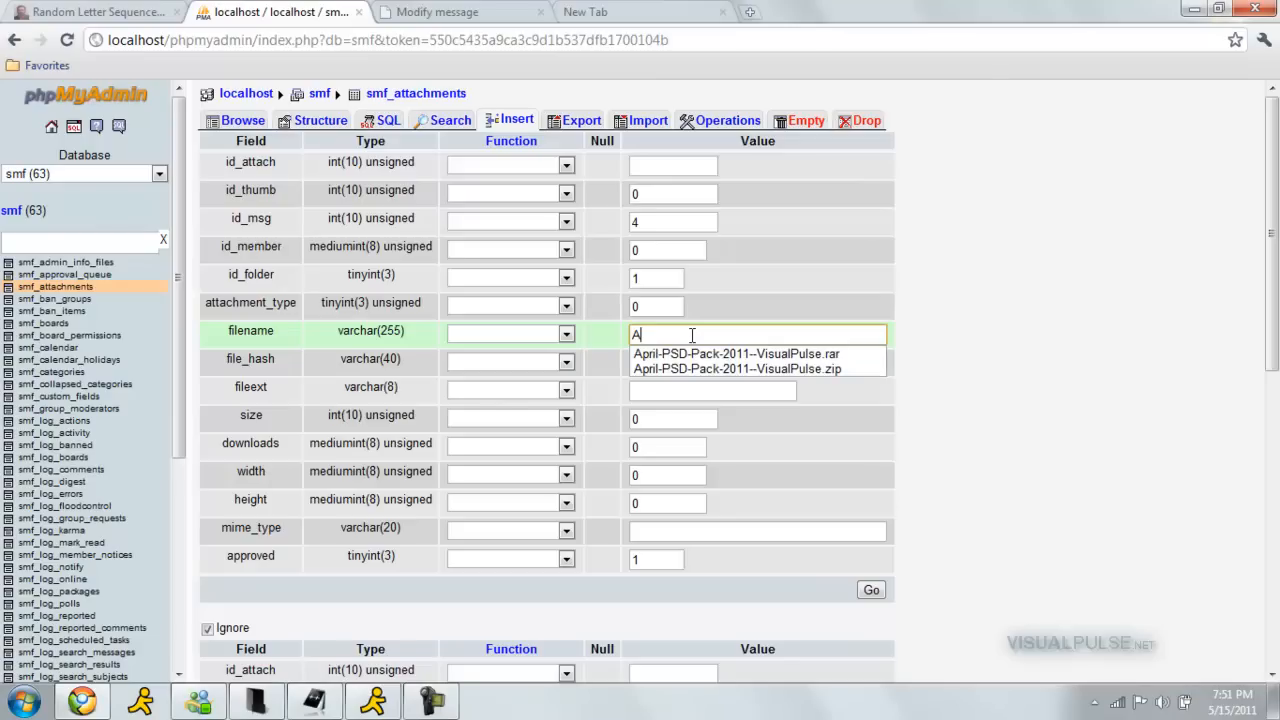
text(pri)
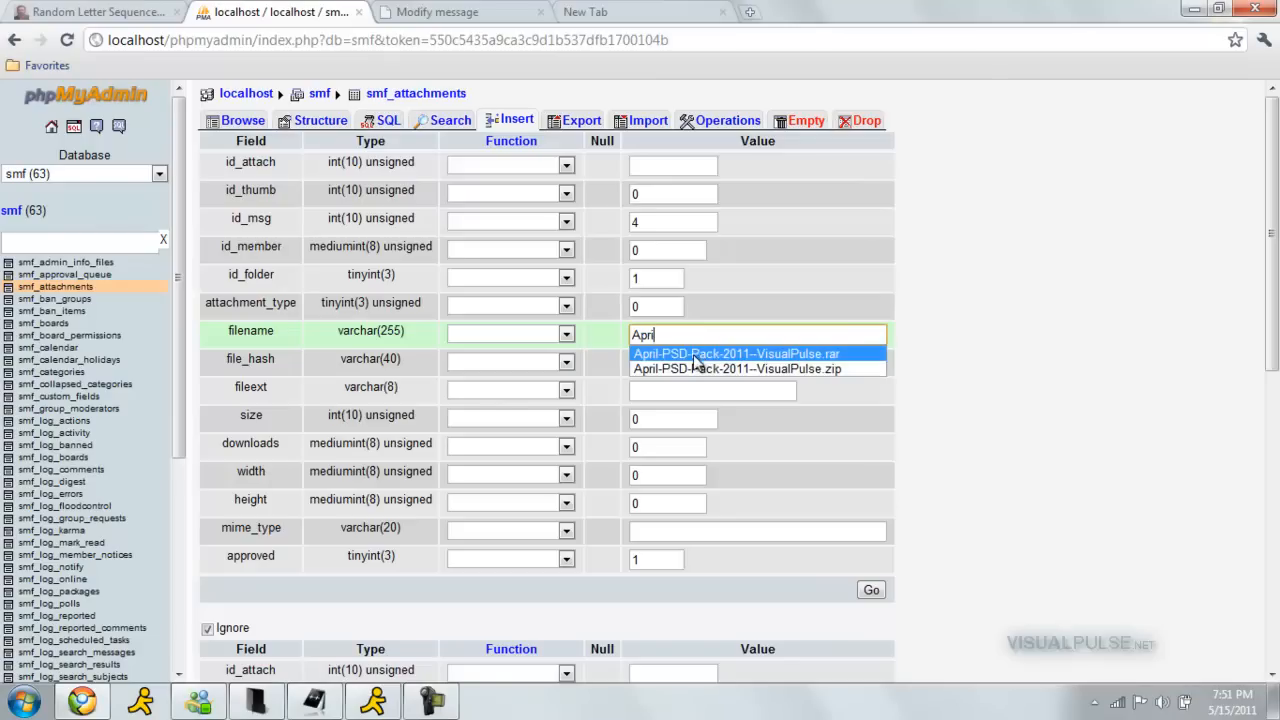
click(756, 353)
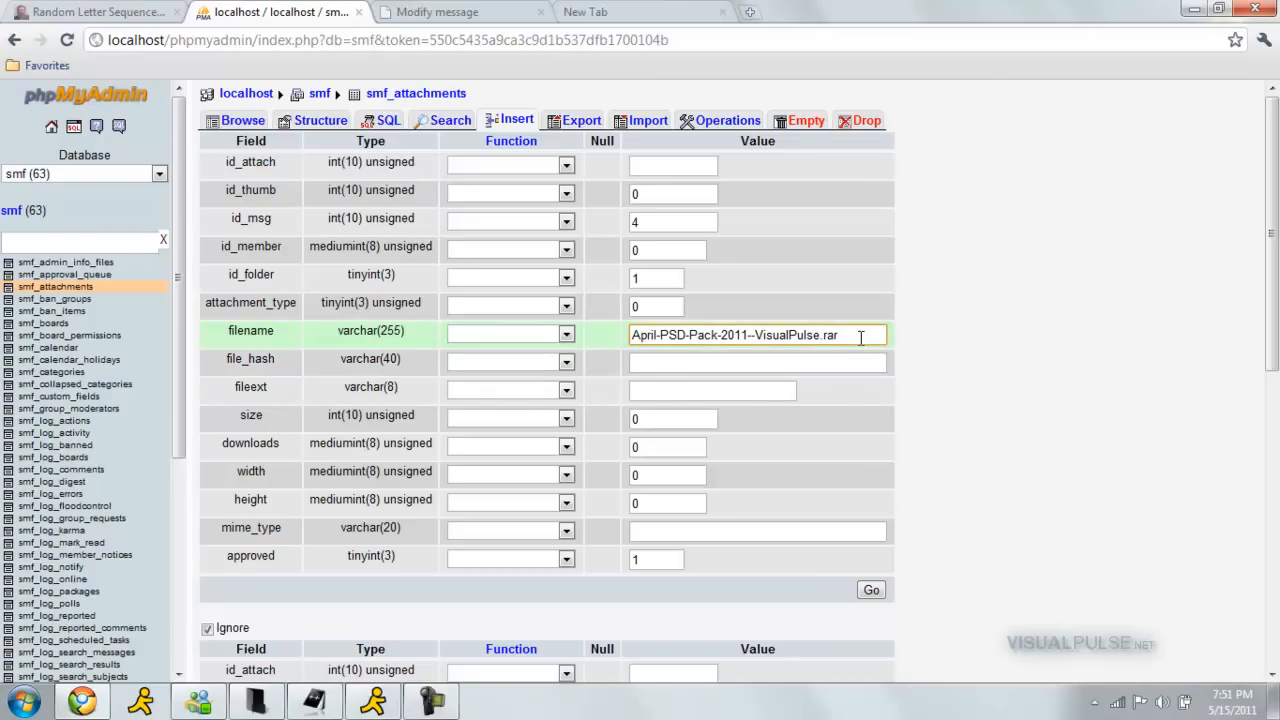
click(757, 362)
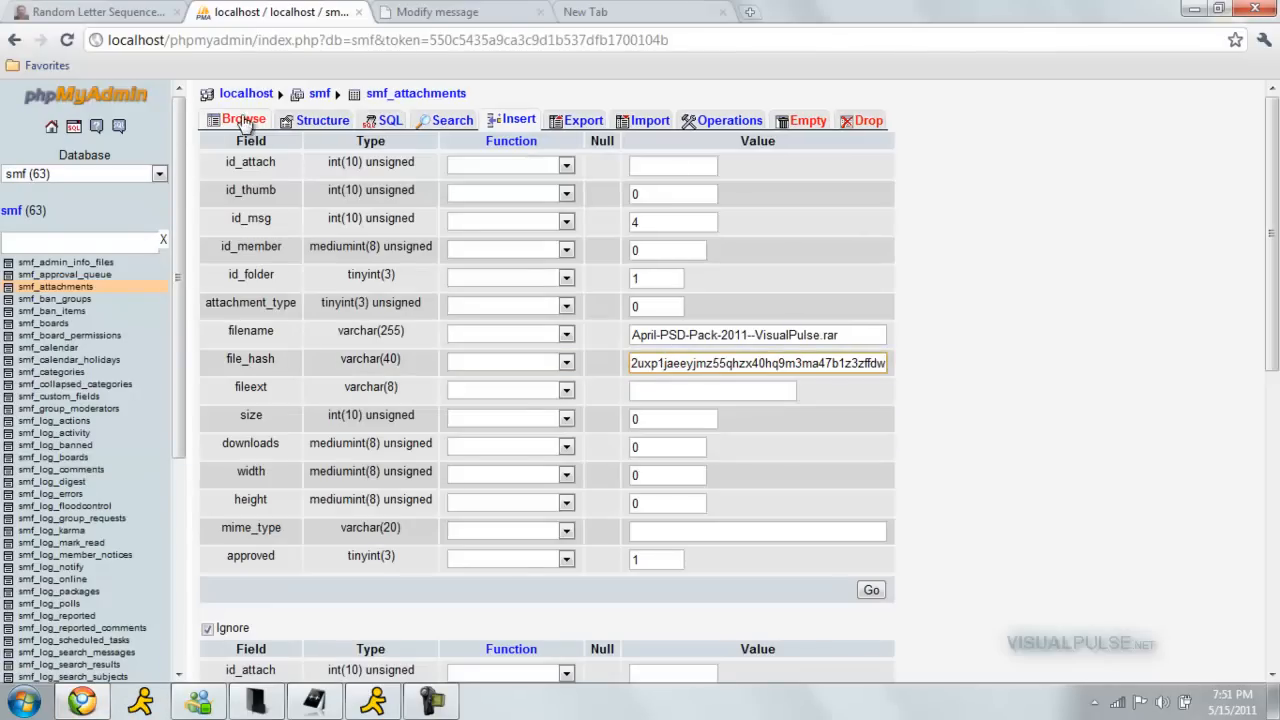
Browse the five existing smf_attachments rows in a separate tab, scrolling across their columns.
click(240, 119)
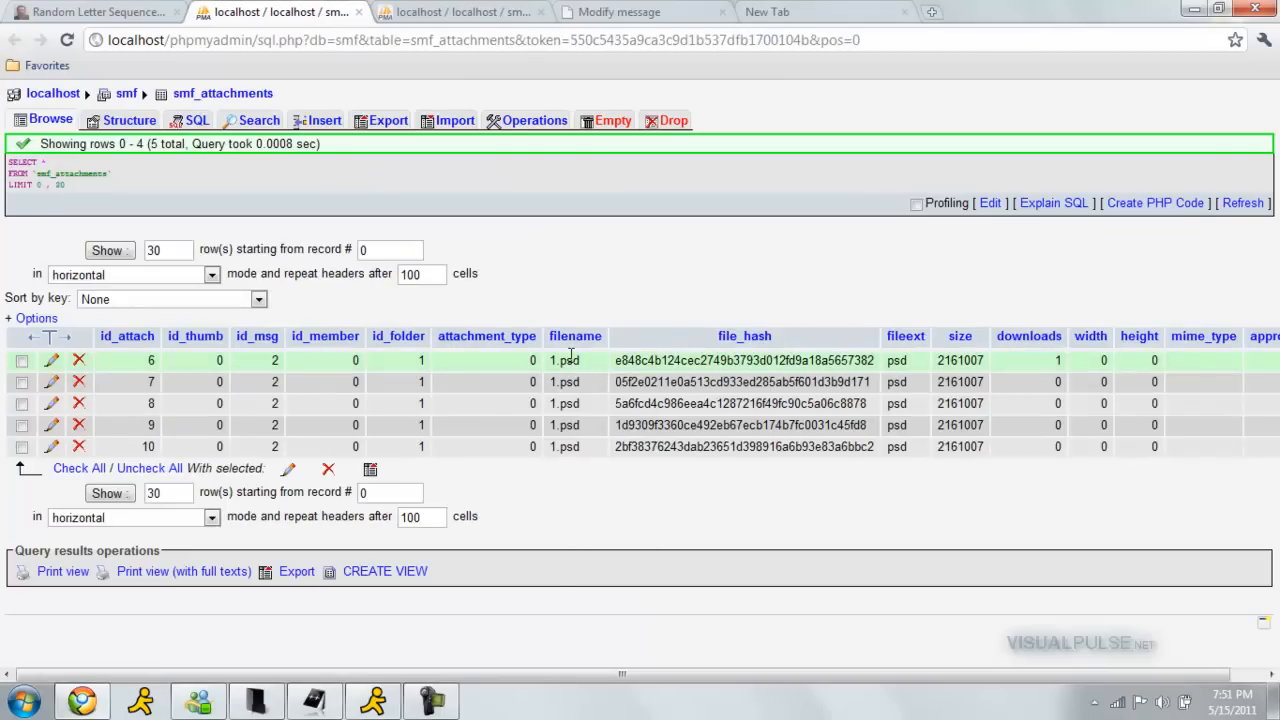
scroll(right, 3)
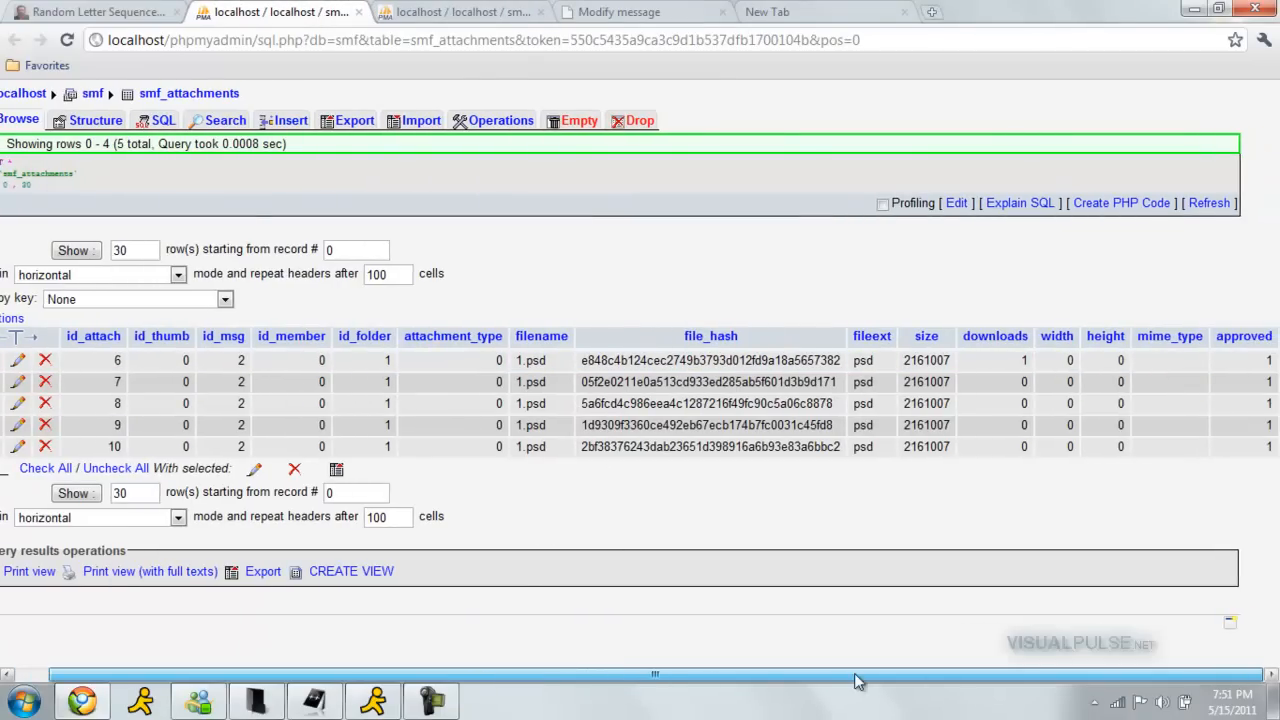
mouse_move(845, 362)
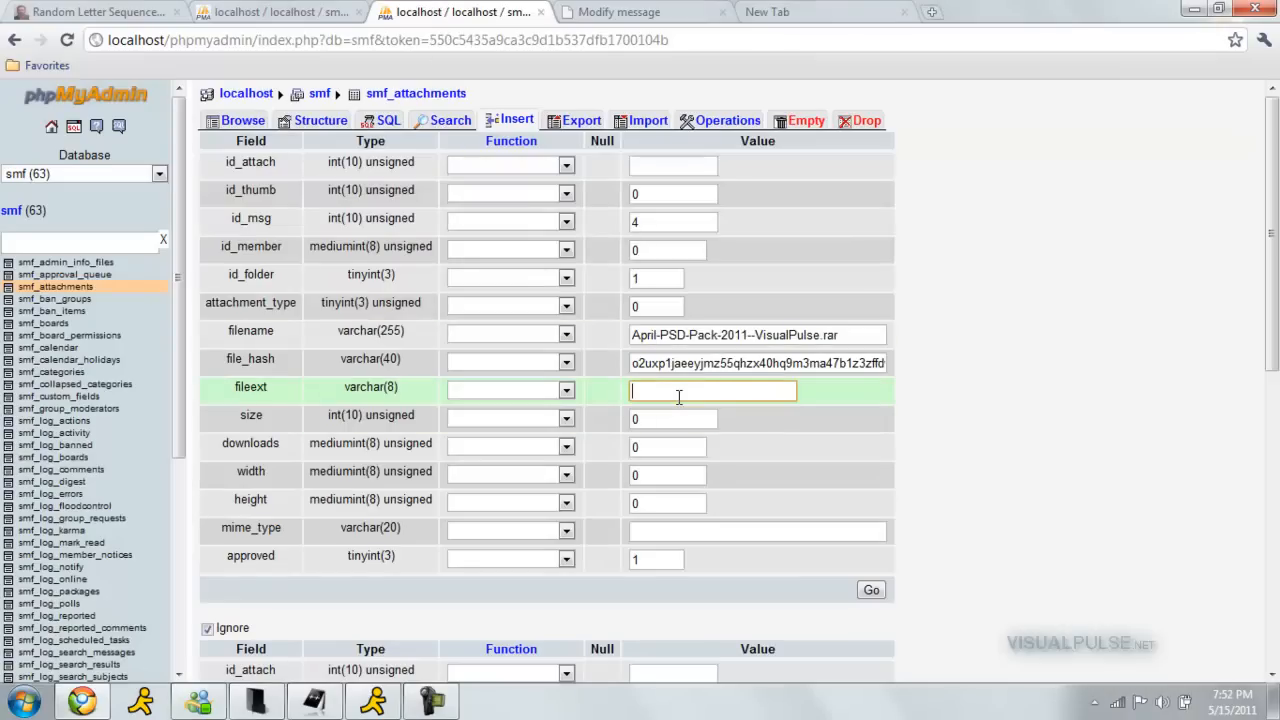
Insert attachment row 11 with fileext rar and size 192318064, read from the file's Properties.
text(rar)
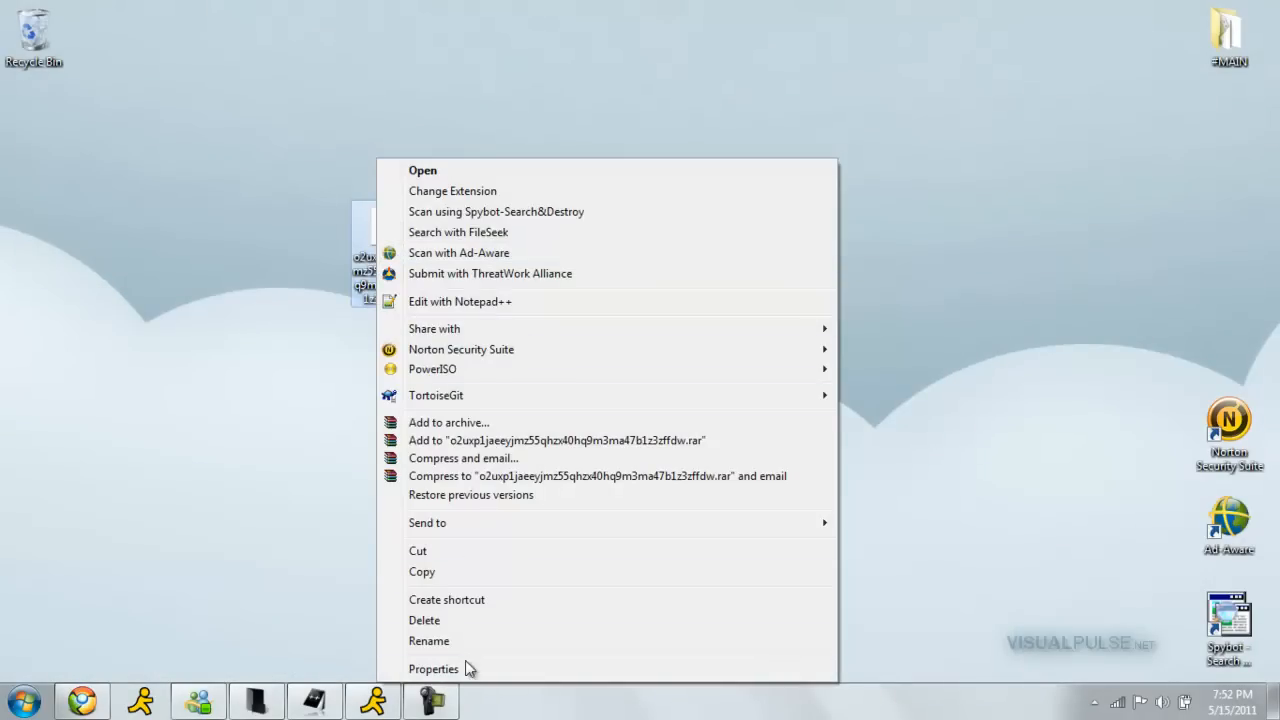
click(433, 669)
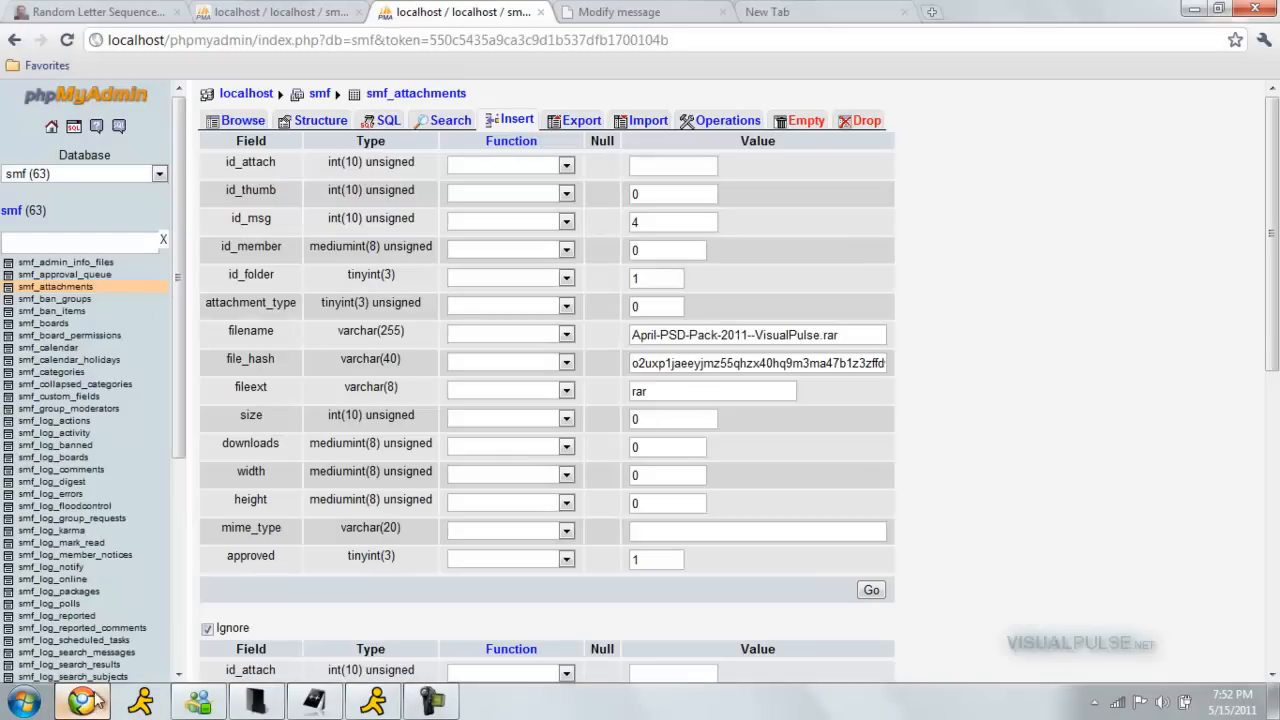
click(667, 419)
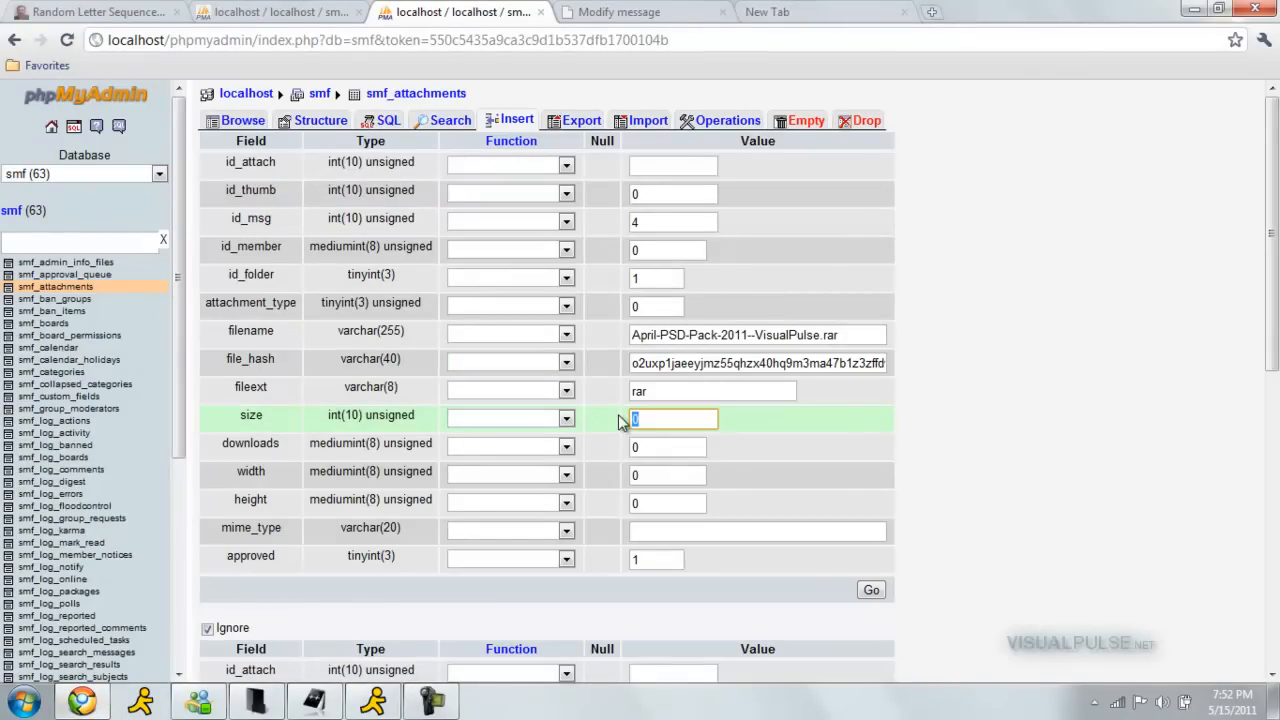
text(192318064)
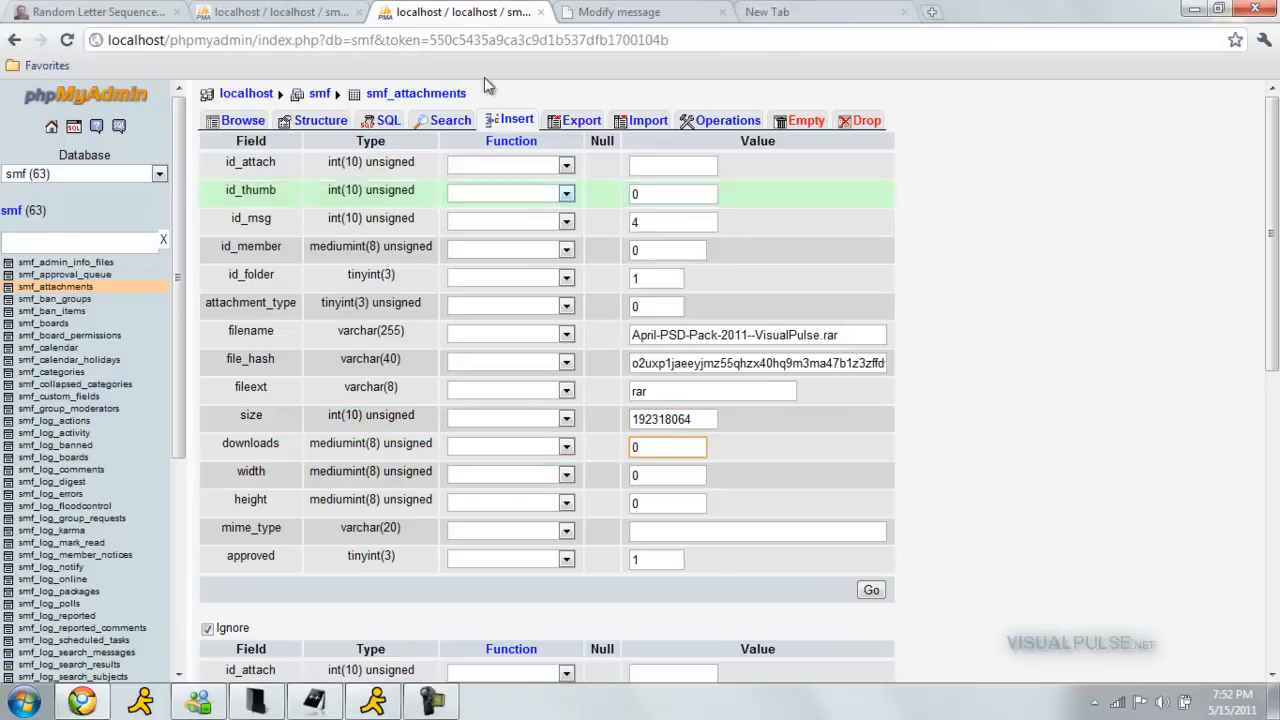
click(233, 120)
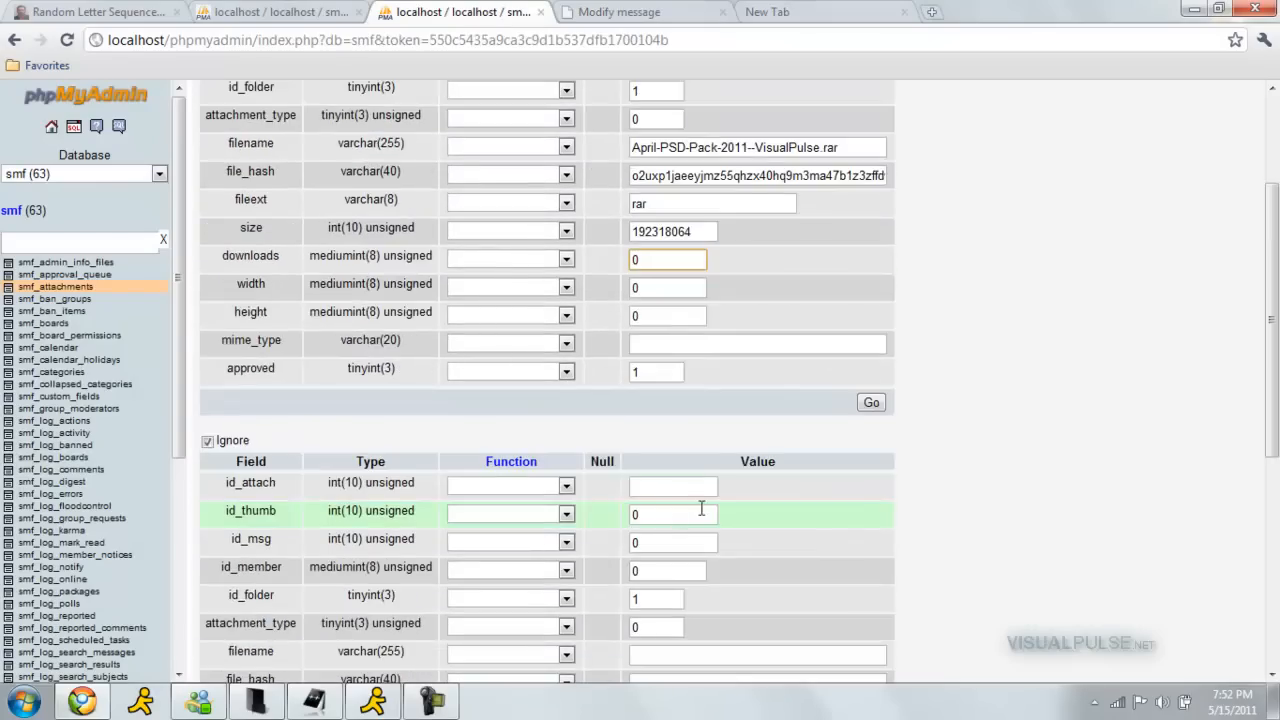
click(870, 402)
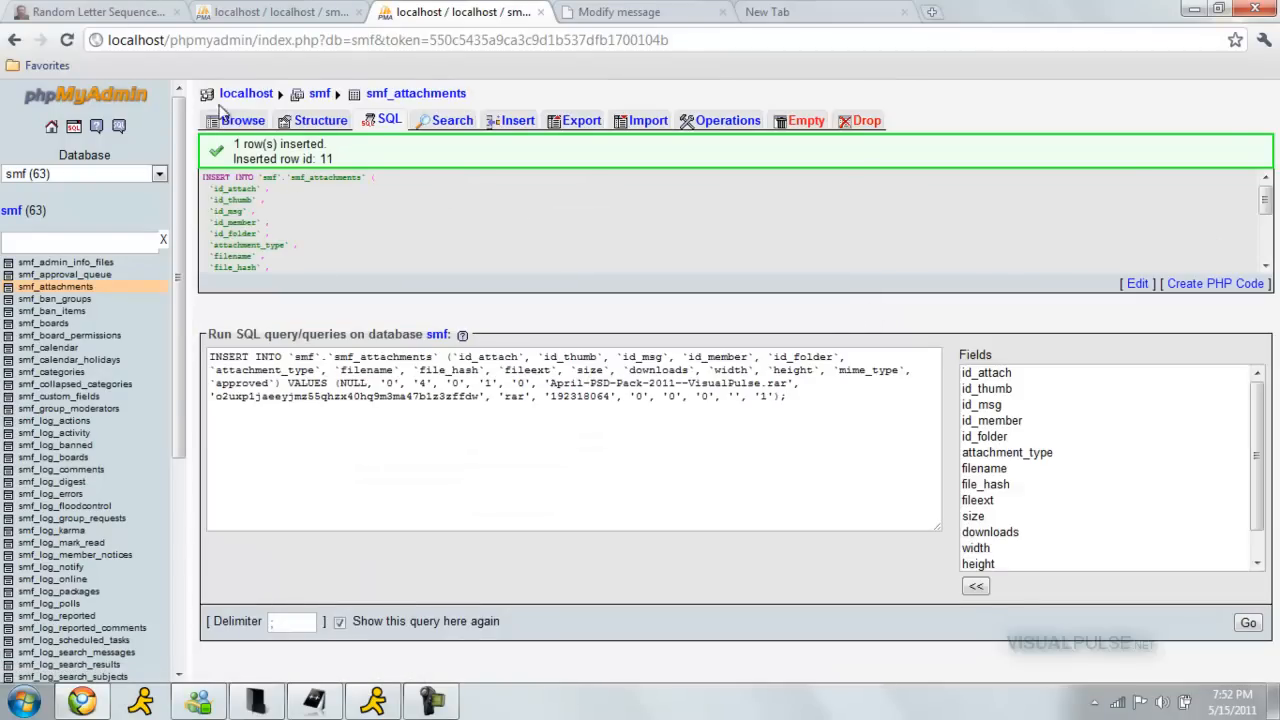
Browse smf_attachments to confirm id_attach 11, then select the desktop archive for renaming.
click(237, 120)
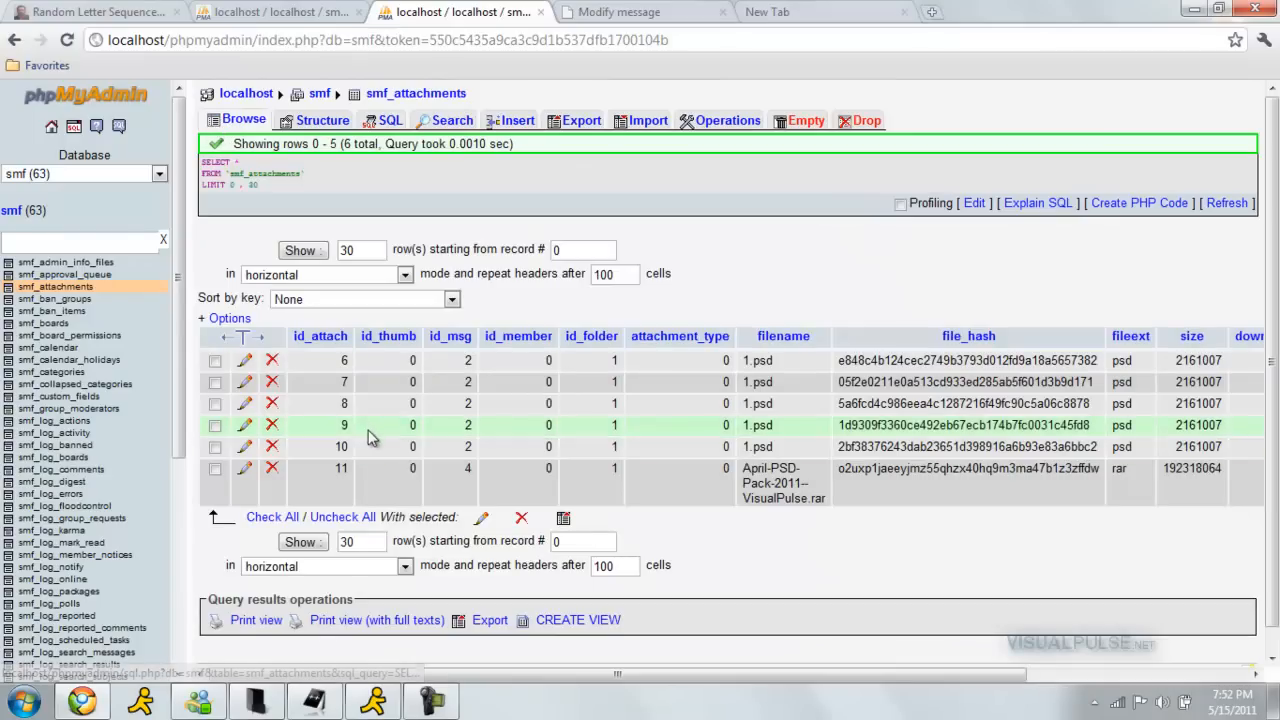
click(214, 468)
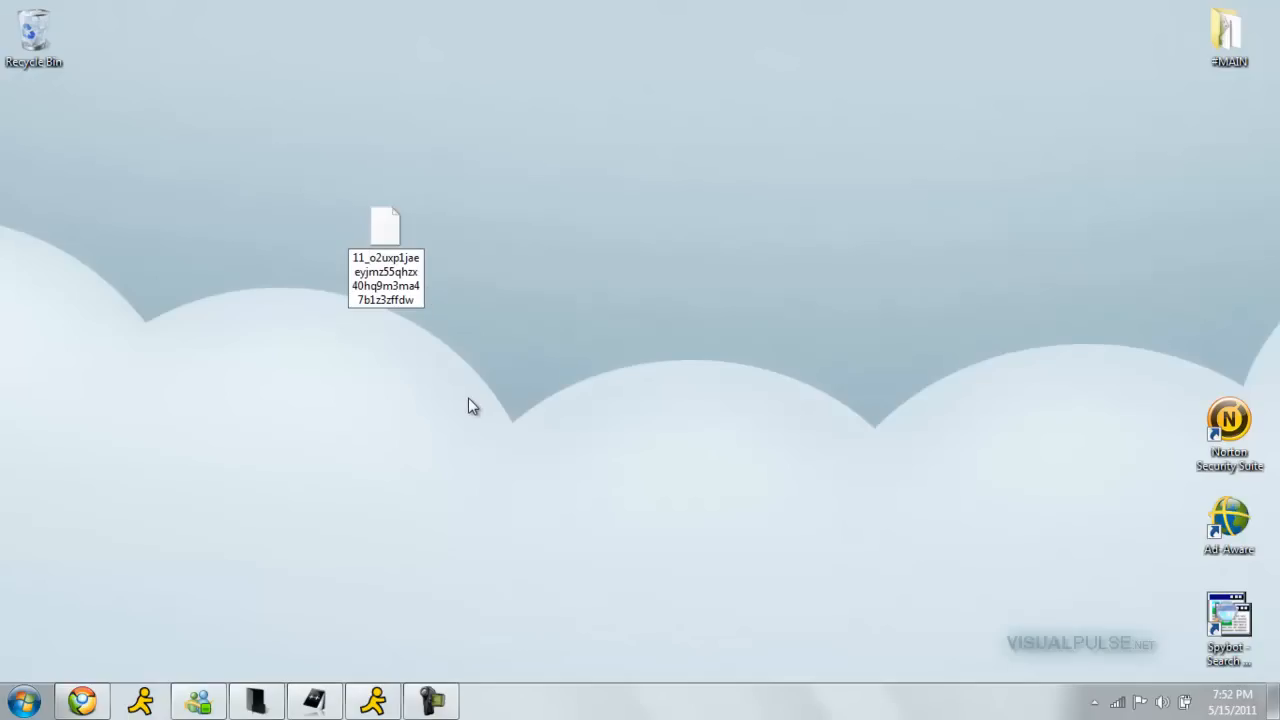
Commit the desktop archive's new 11_-prefixed hash filename.
click(388, 222)
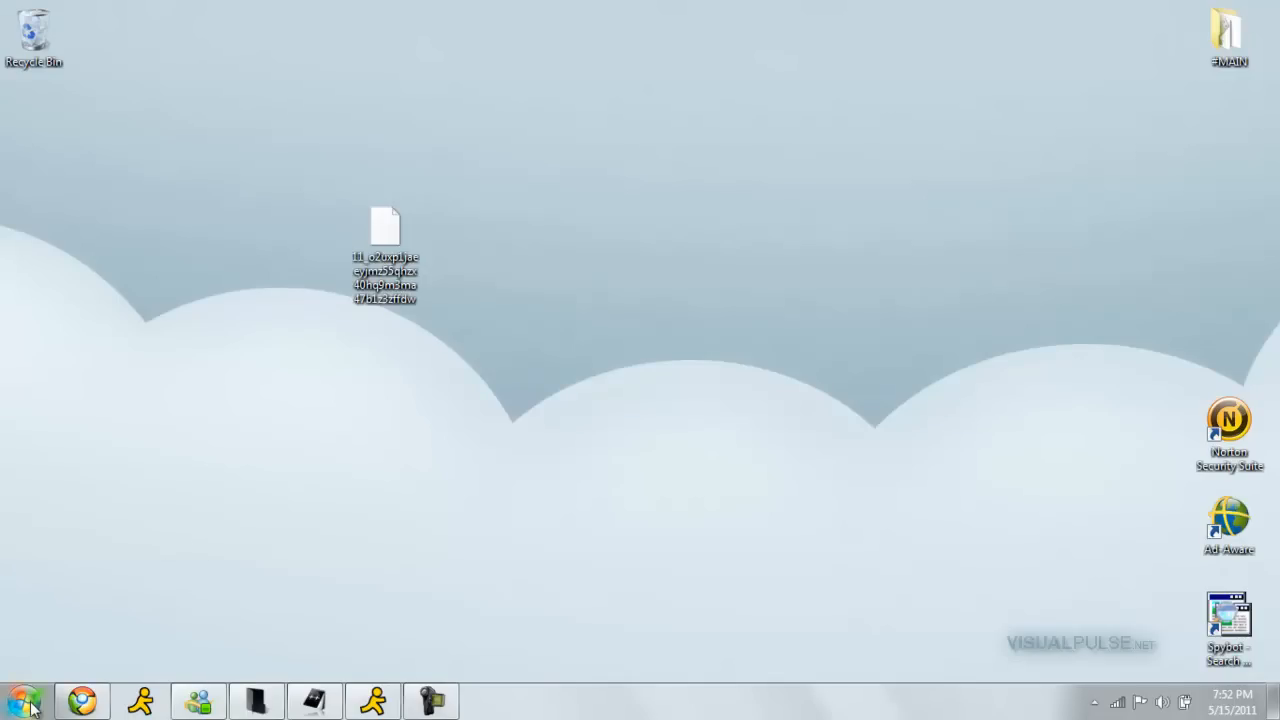
Browse Explorer to C:\wamp\www\smf\attachments, then switch back to phpMyAdmin in Chrome.
click(25, 694)
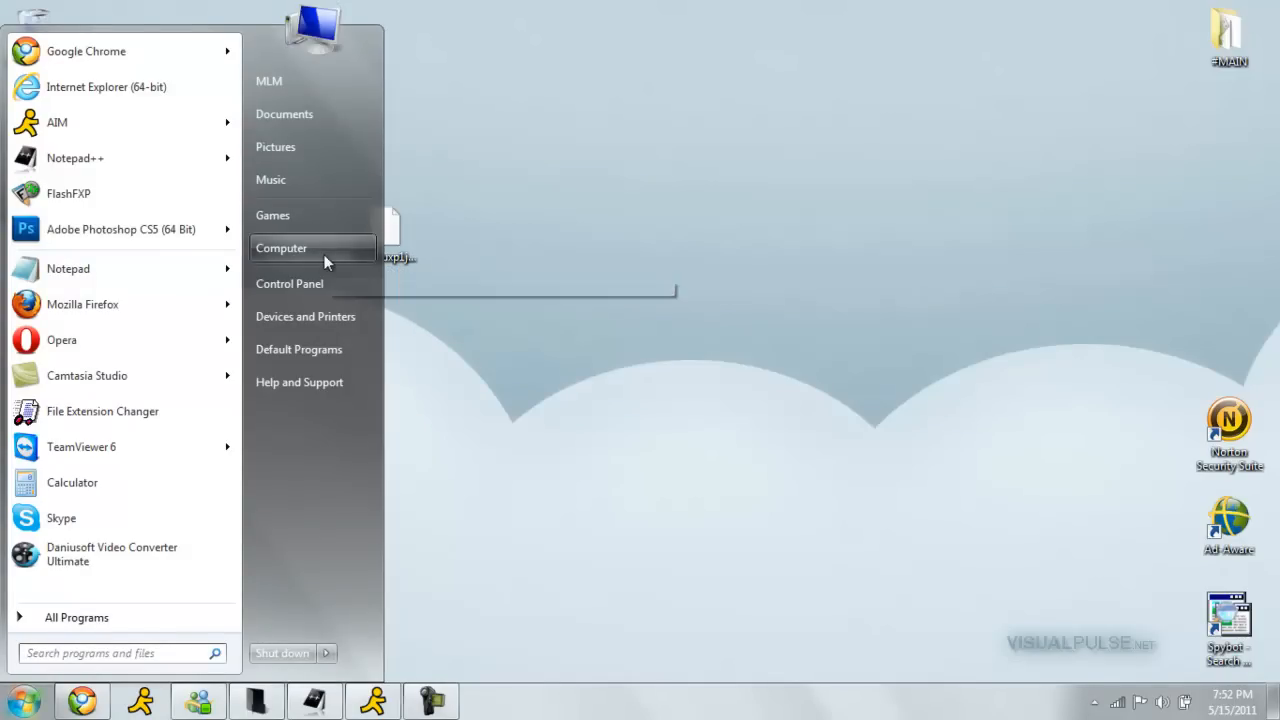
click(281, 248)
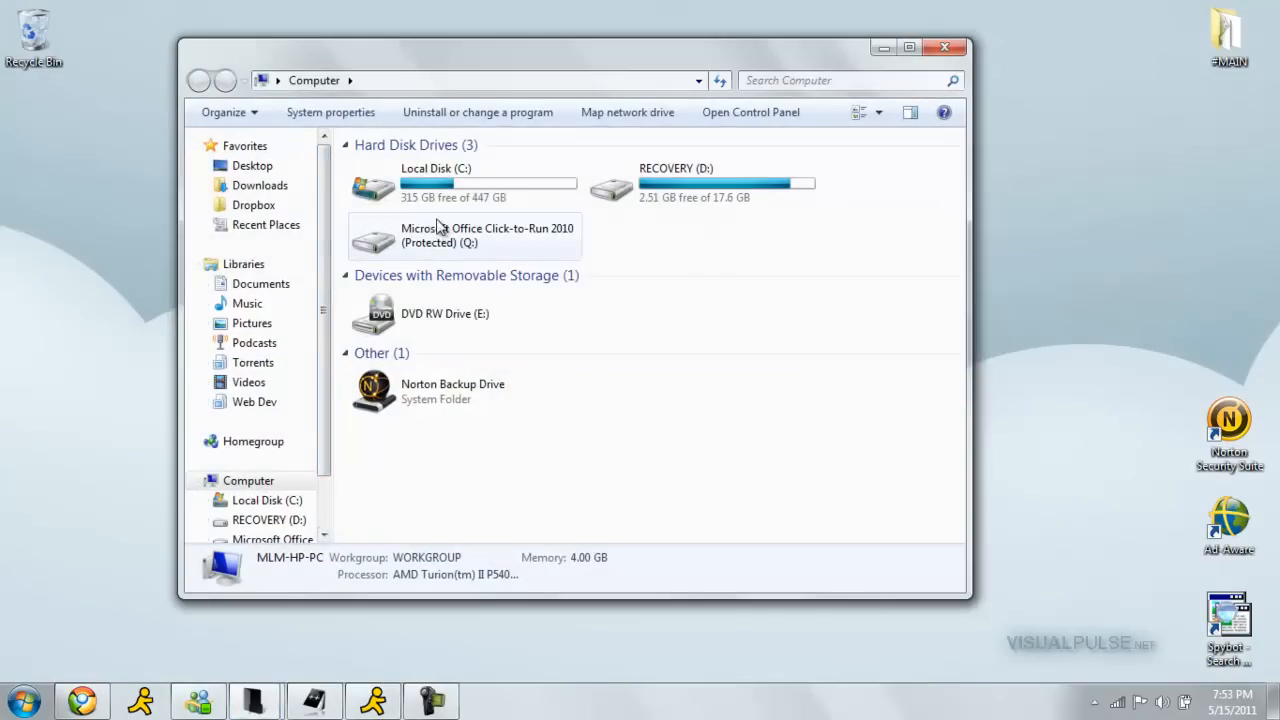
double_click(435, 183)
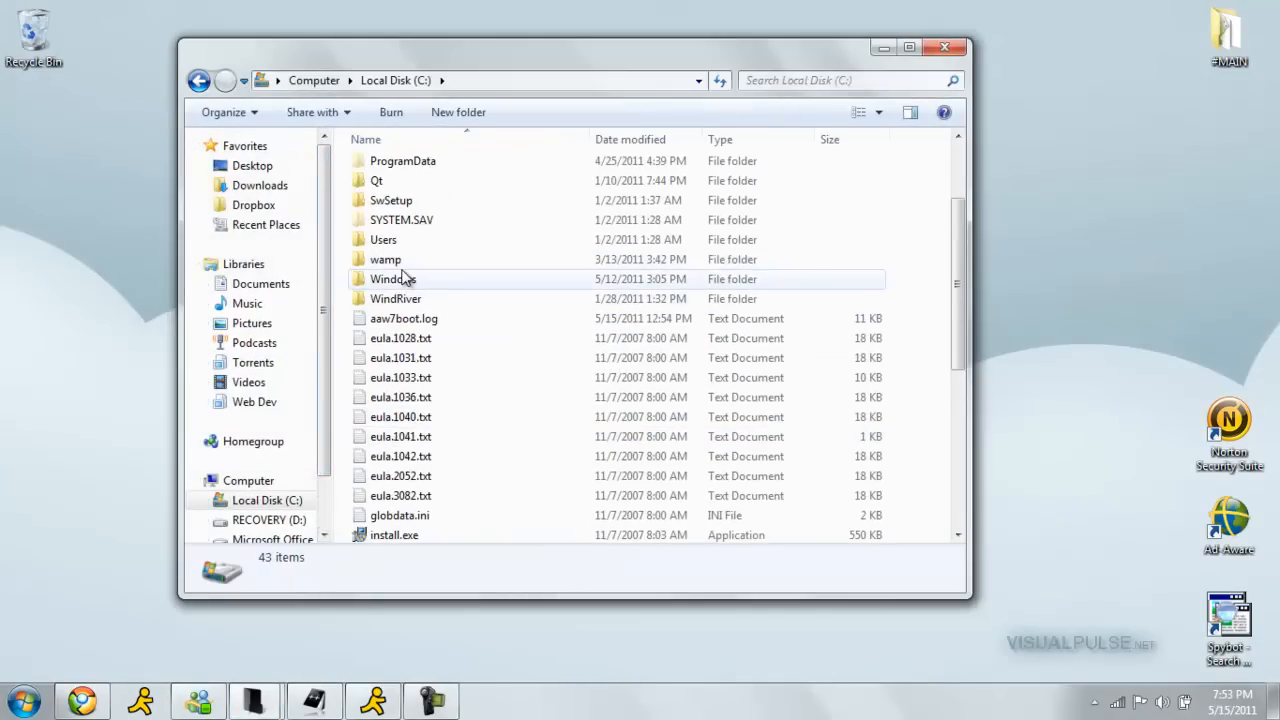
double_click(383, 259)
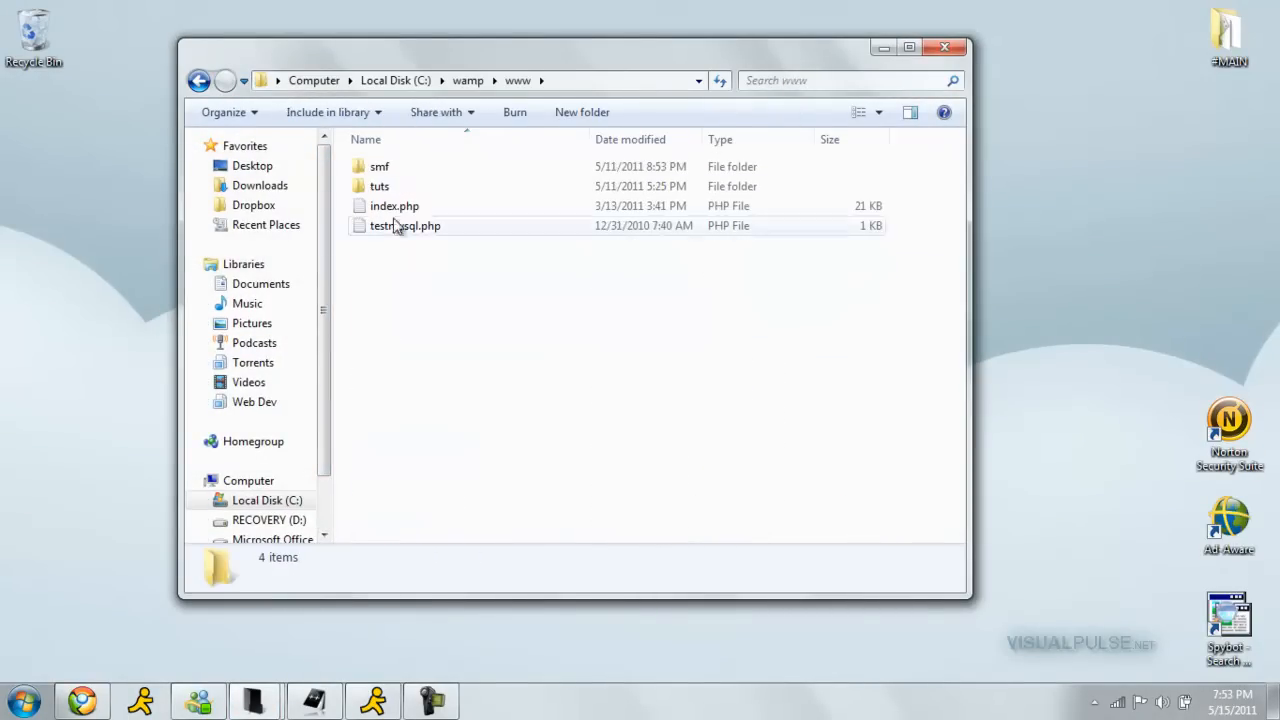
double_click(380, 166)
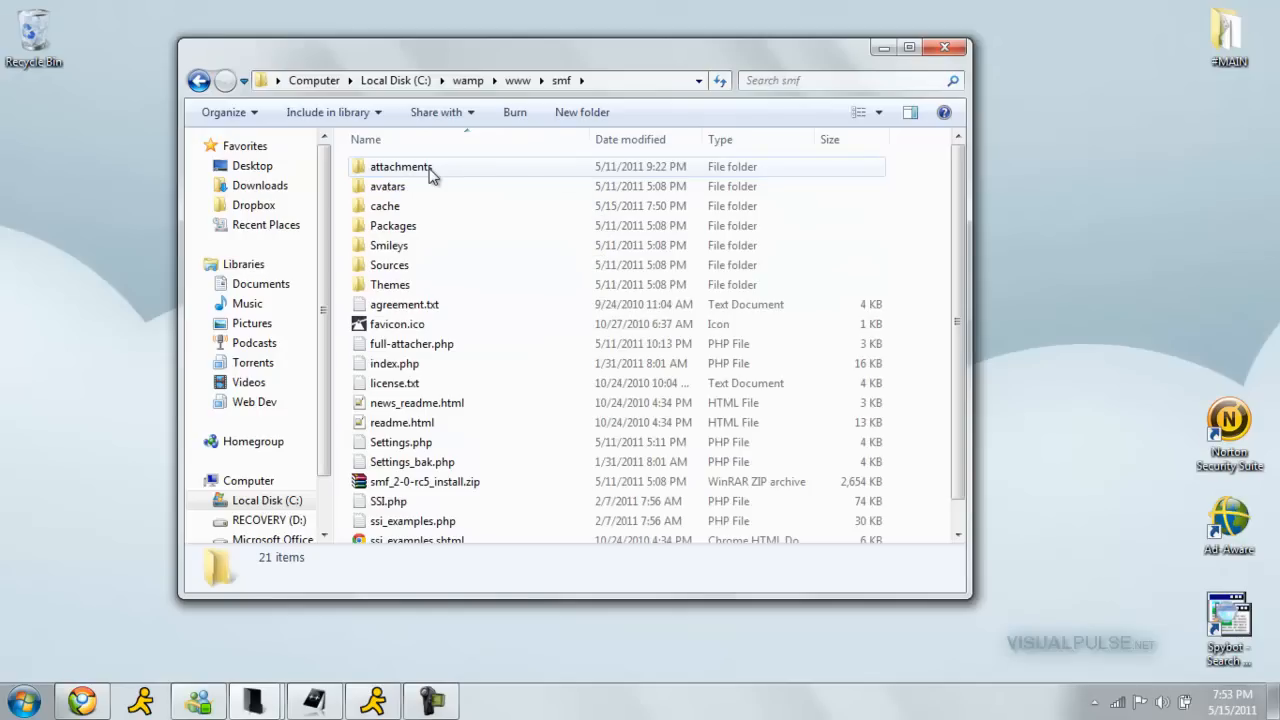
mouse_move(388, 178)
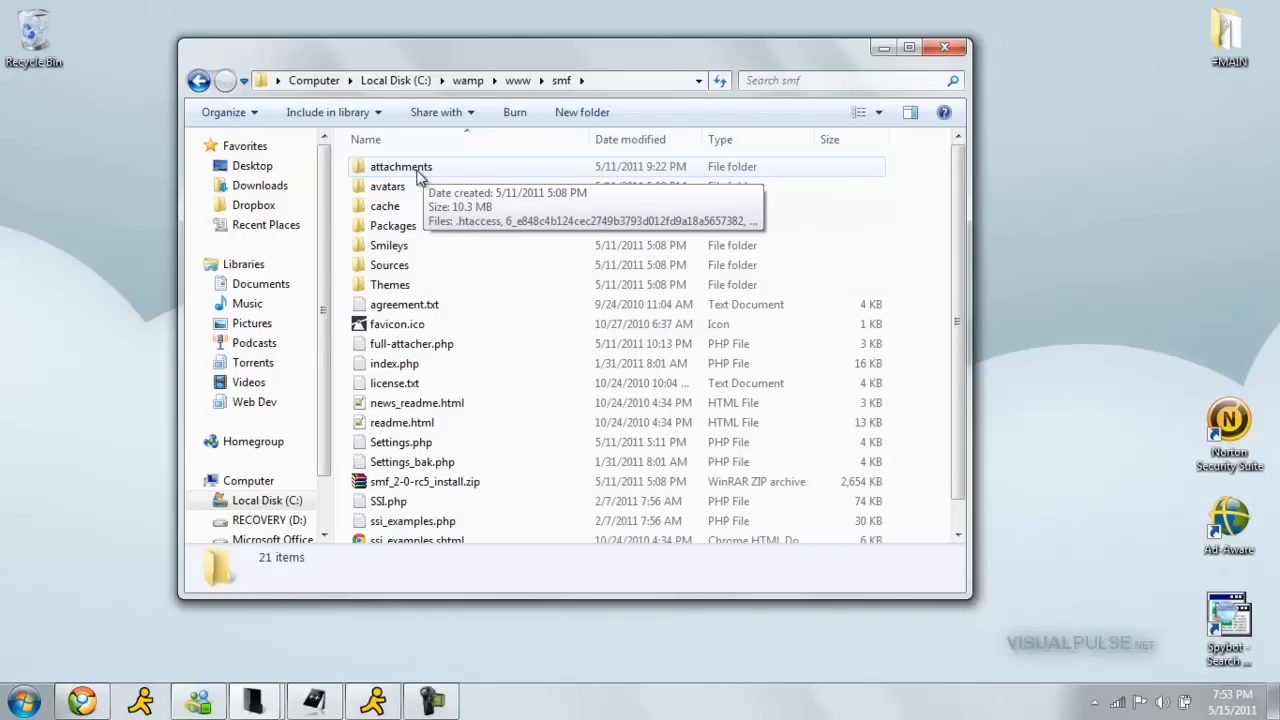
double_click(402, 166)
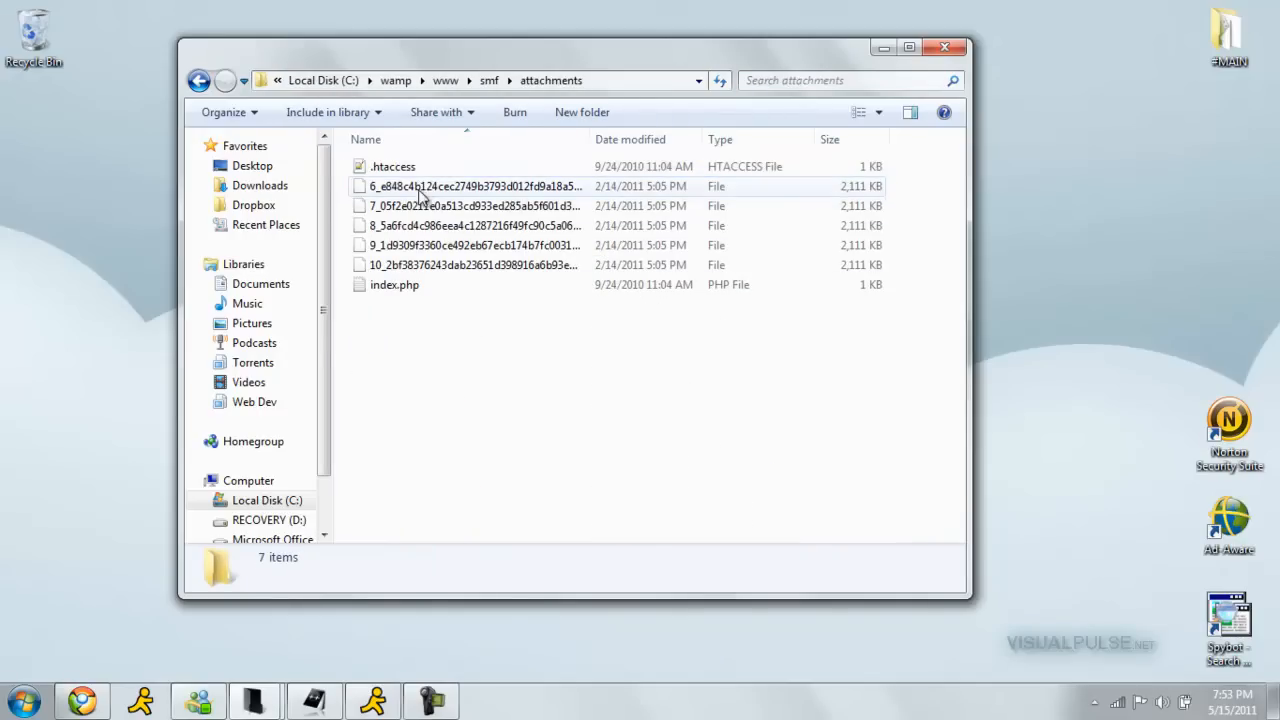
click(493, 264)
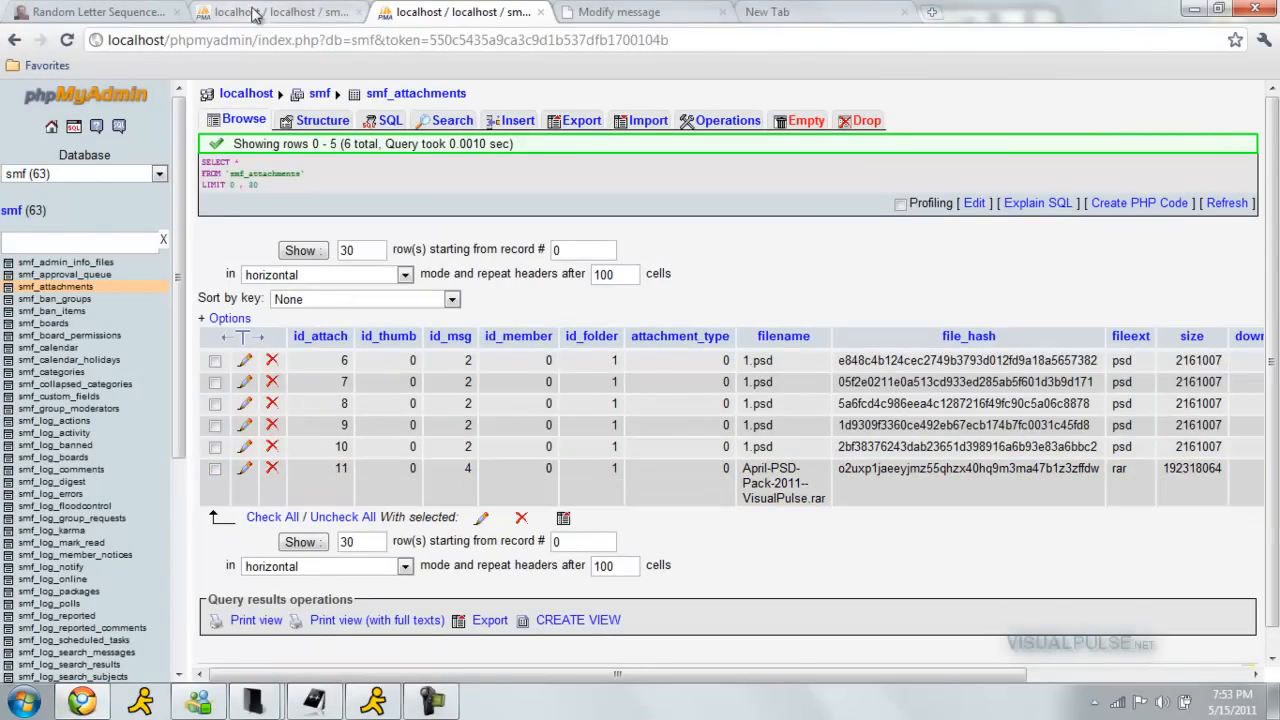
Download April-PSD-Pack-2011--VisualPulse.rar from the Lorem ipsum topic and save it to the desktop.
click(638, 11)
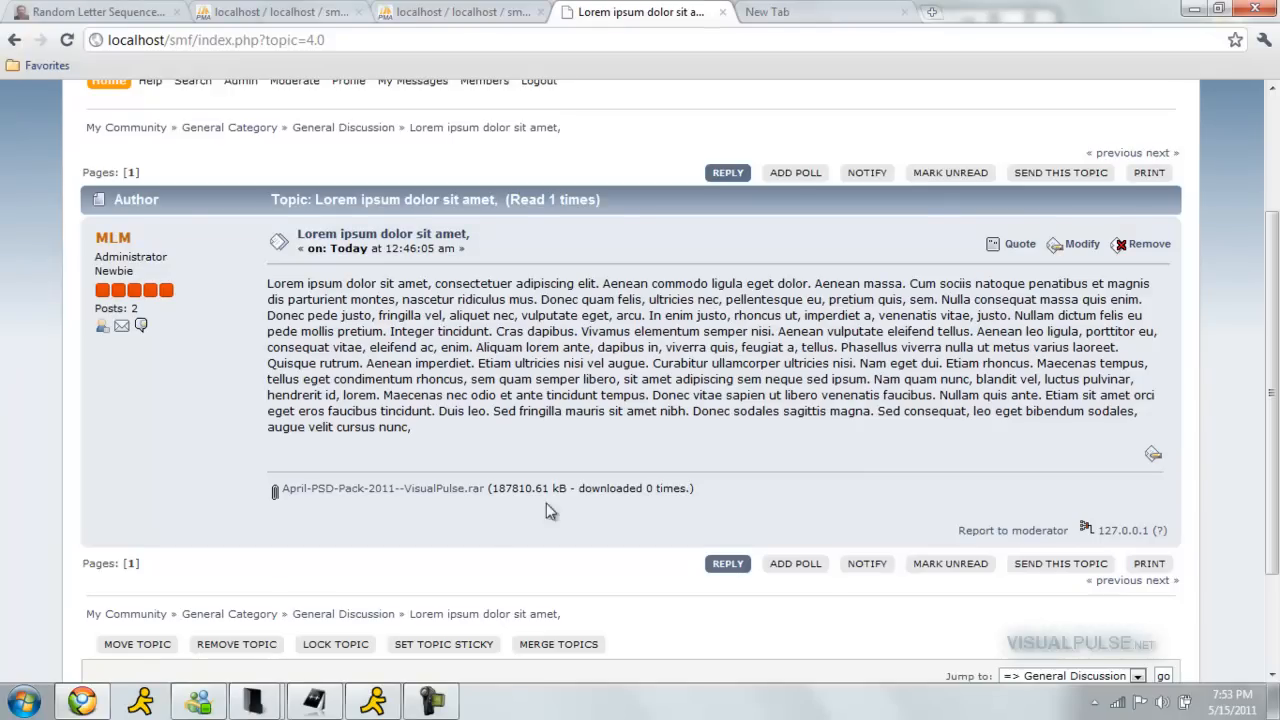
mouse_move(375, 496)
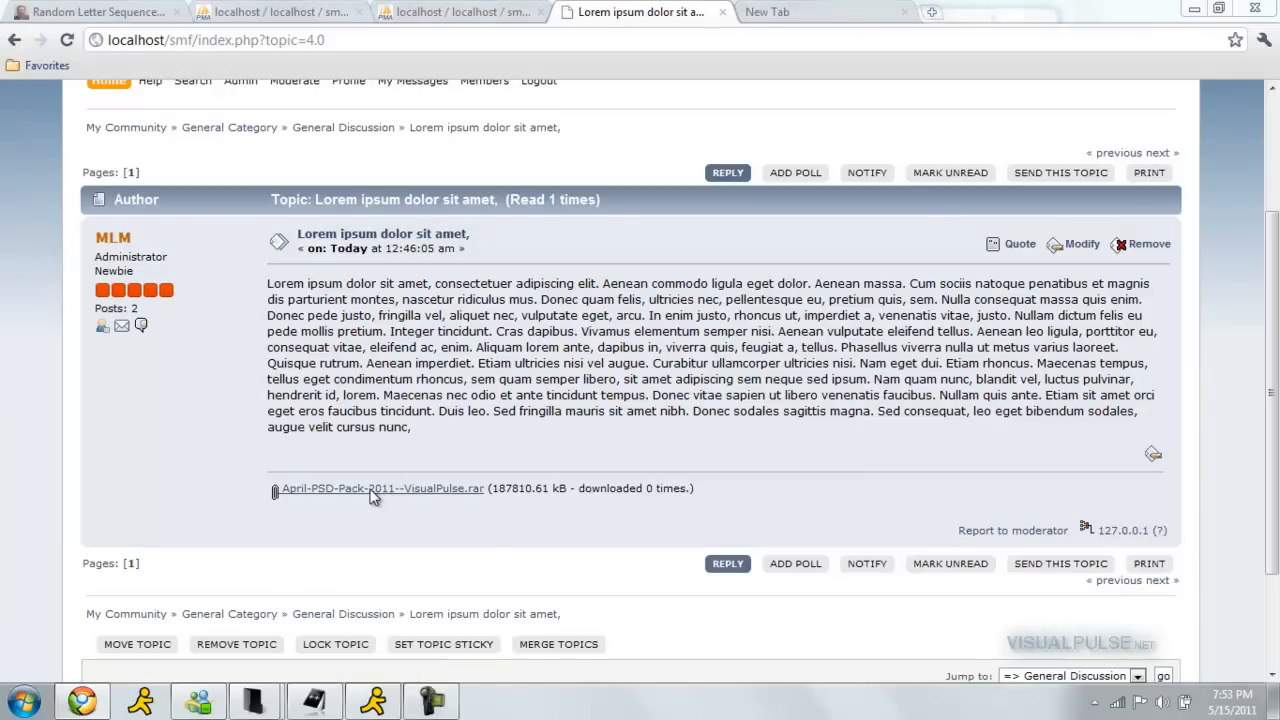
click(381, 488)
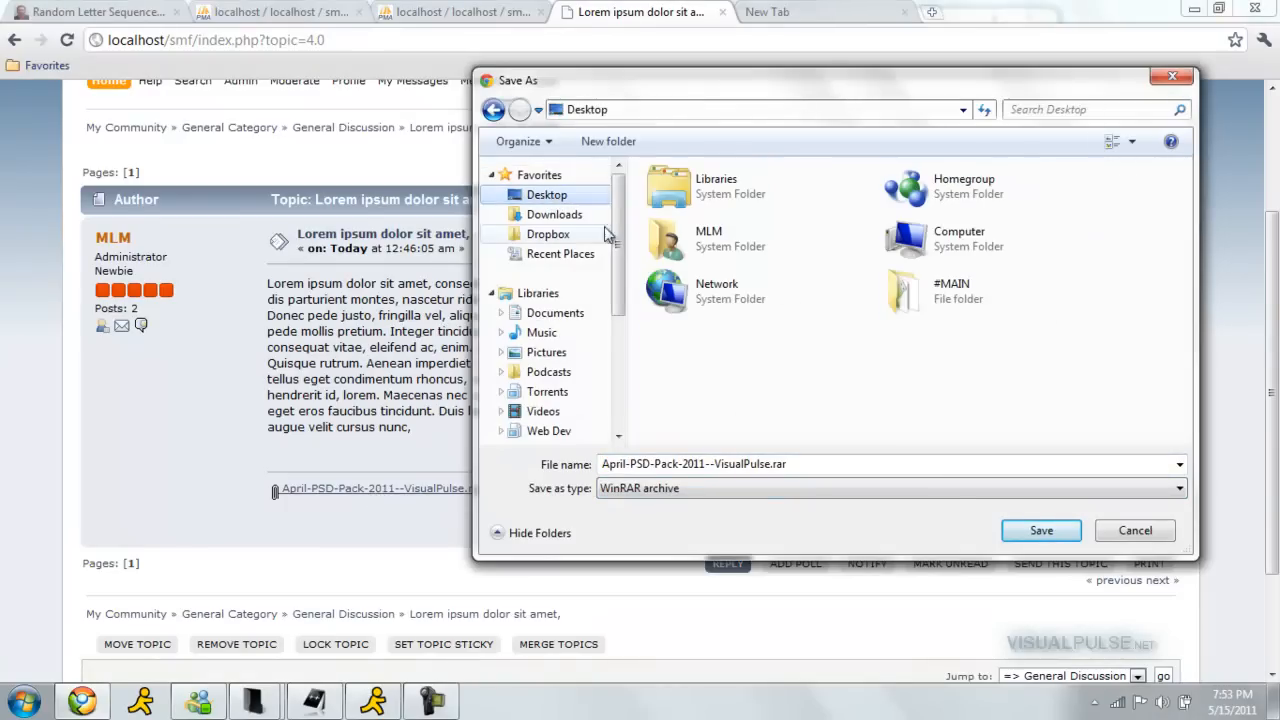
click(1041, 530)
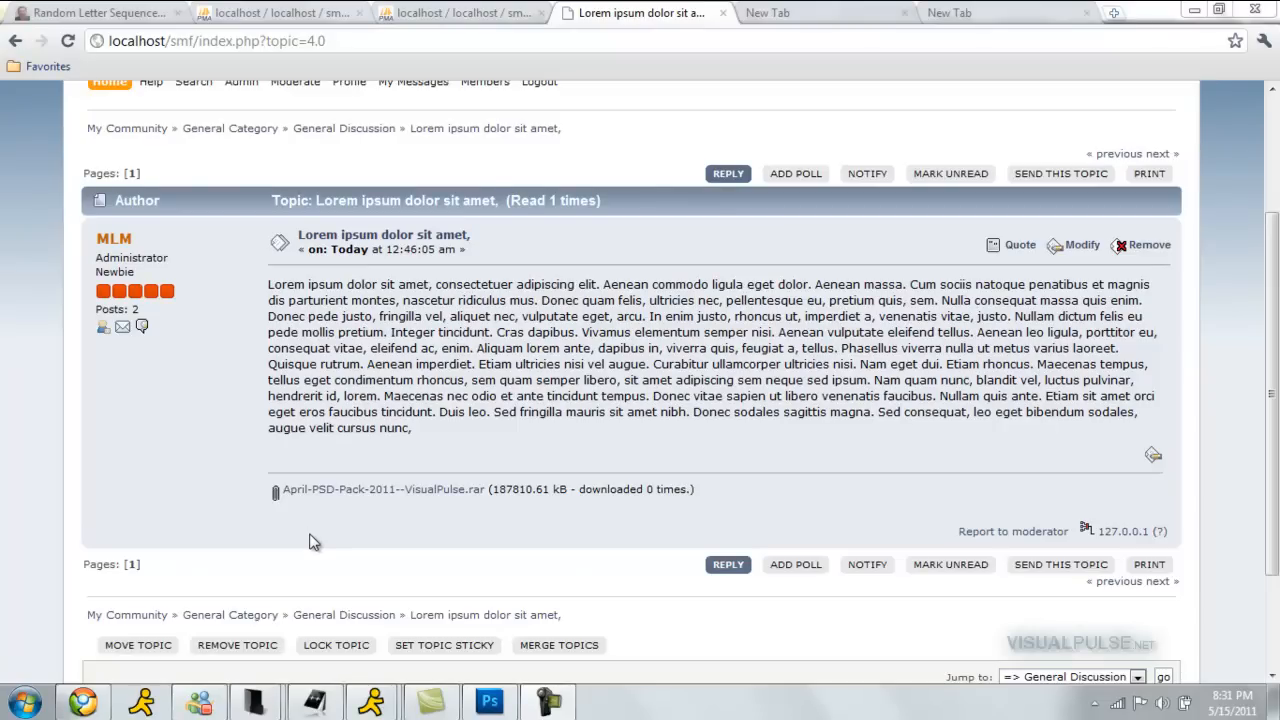
mouse_move(325, 548)
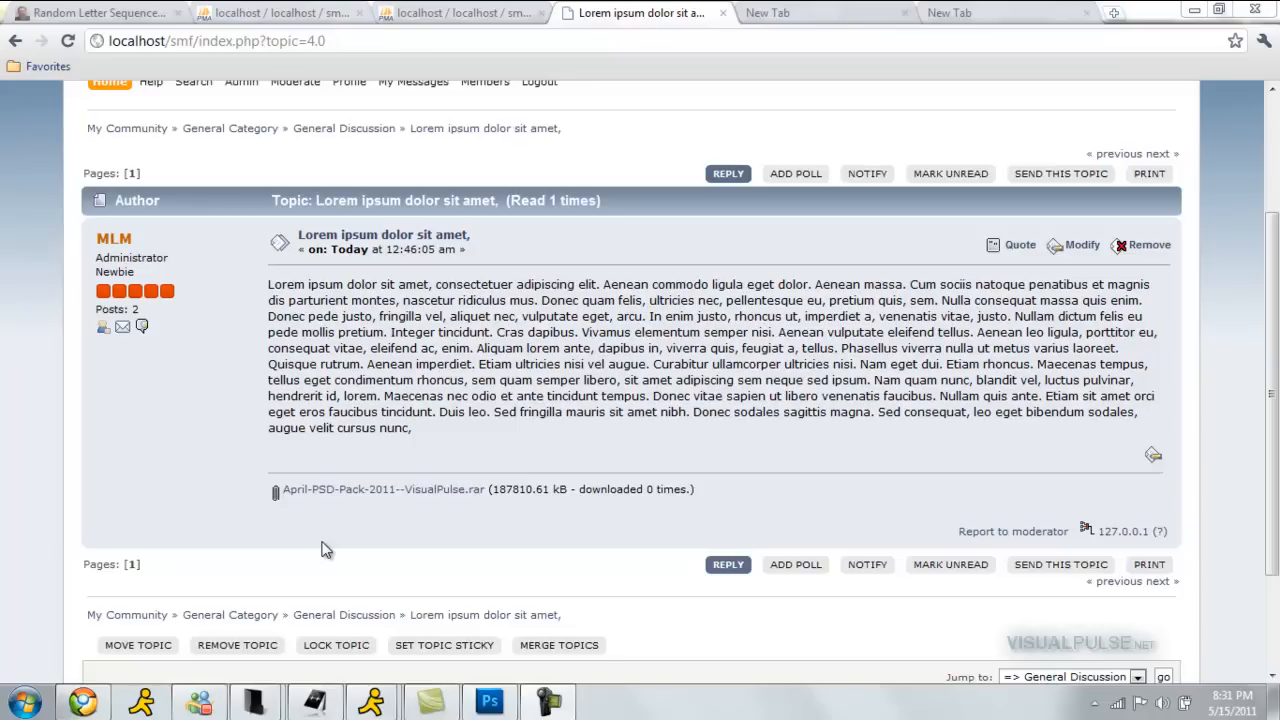